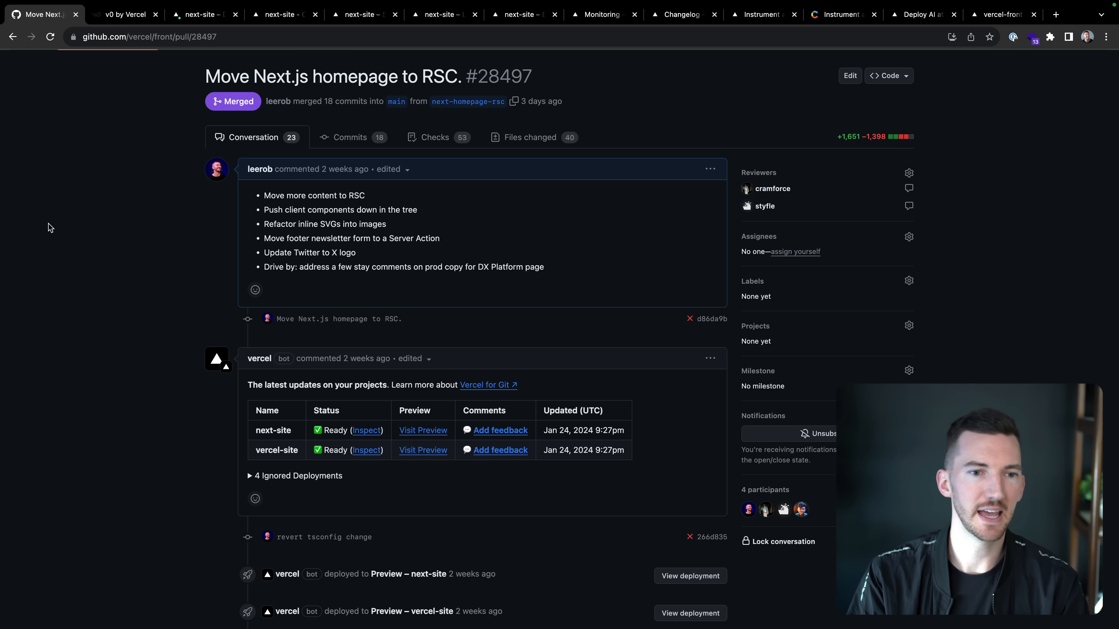
pyautogui.moveTo(244, 404)
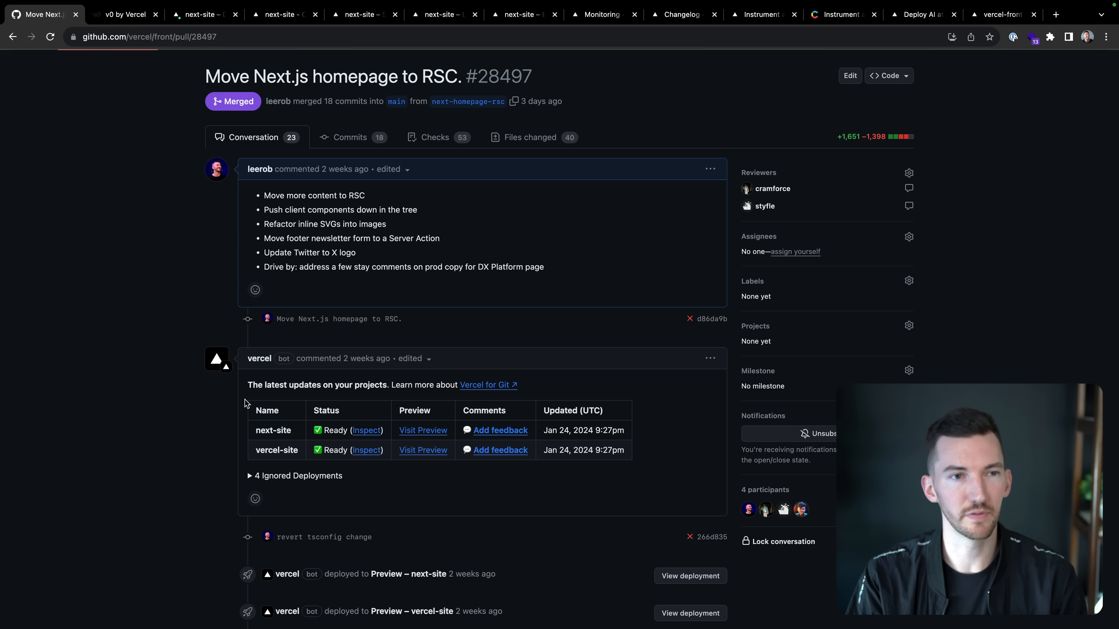
# - Ask v0 for 'an admin dashboard that allows you to manage a list of deployments'
pyautogui.click(124, 14)
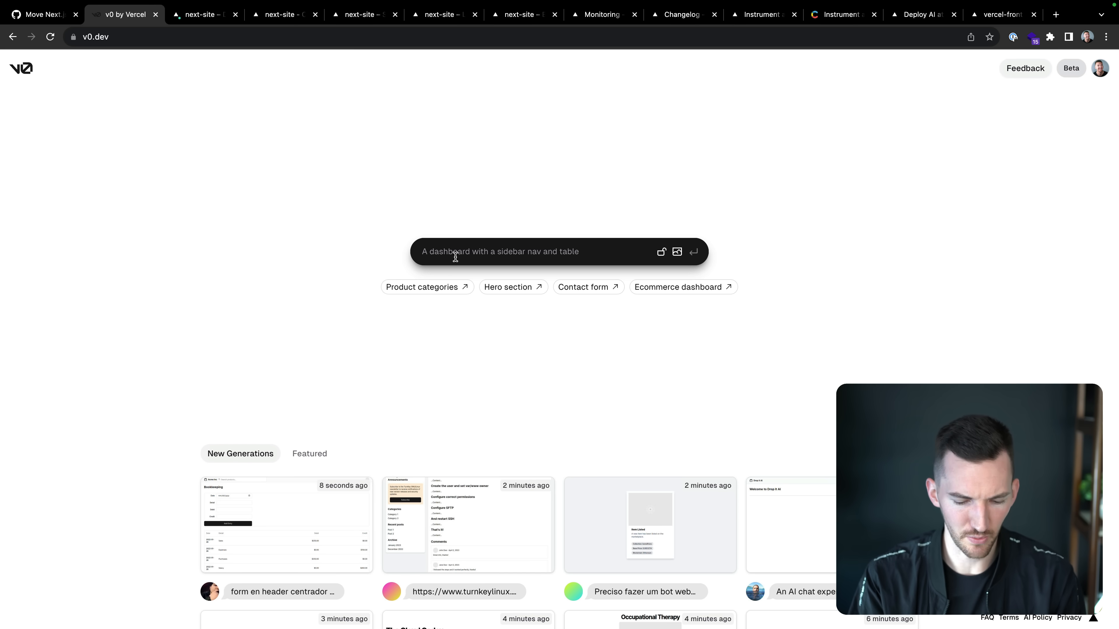
pyautogui.write('an admin das')
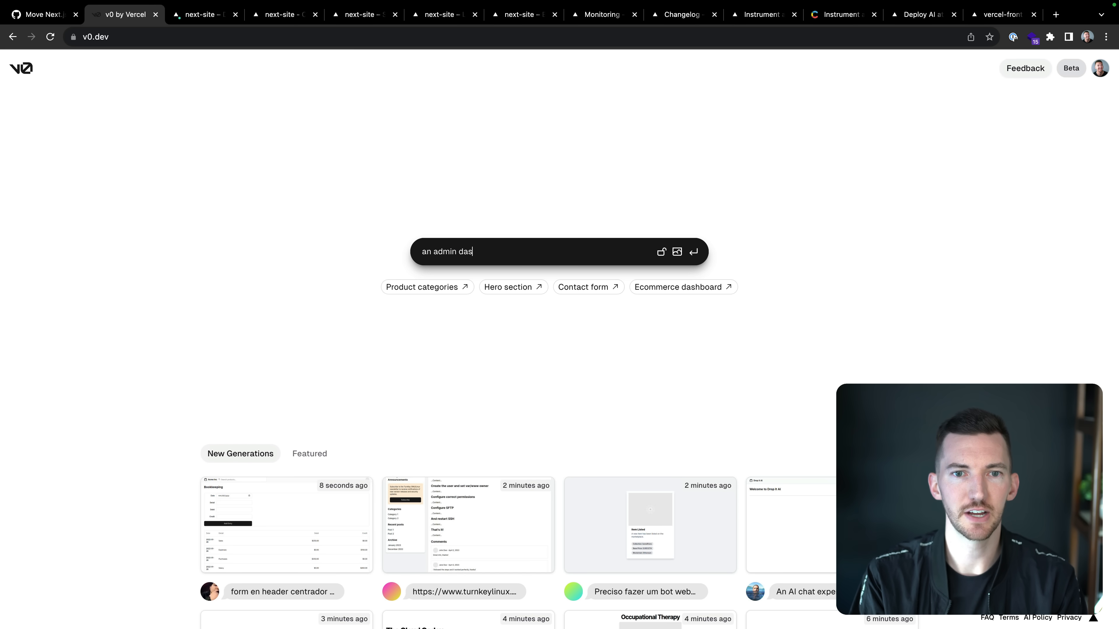
pyautogui.write('hboard that allow')
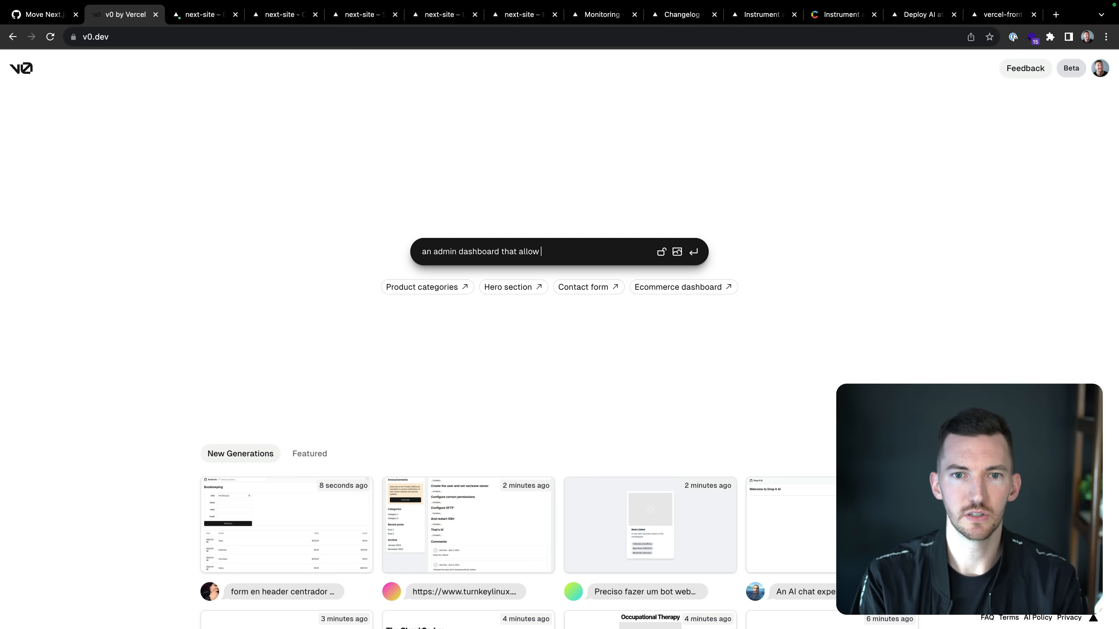
pyautogui.write('s you to manage')
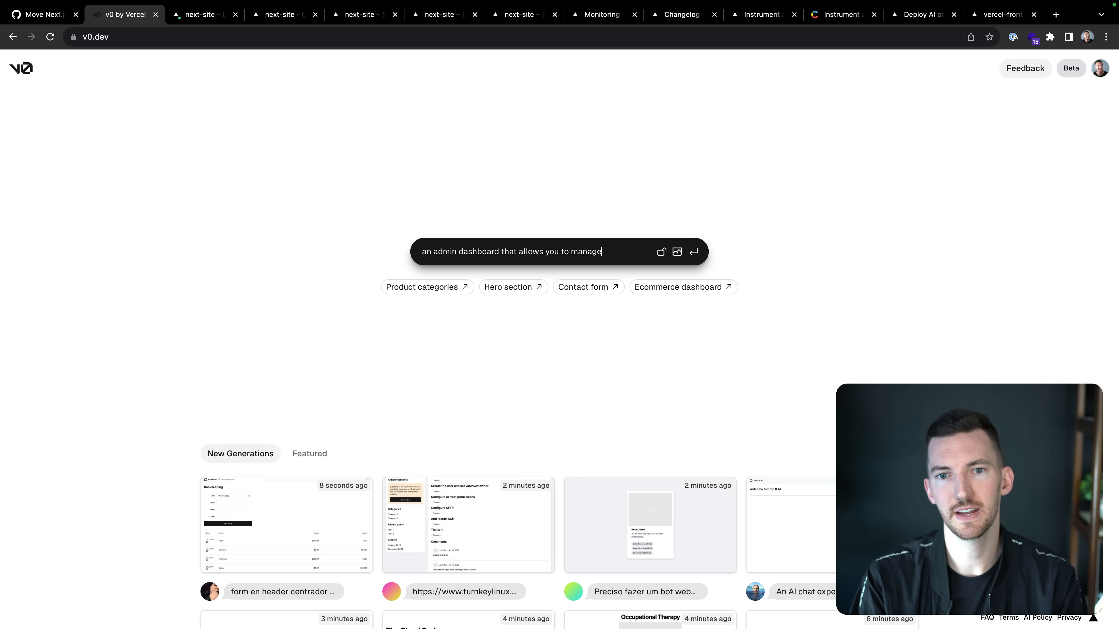
pyautogui.write('a list of')
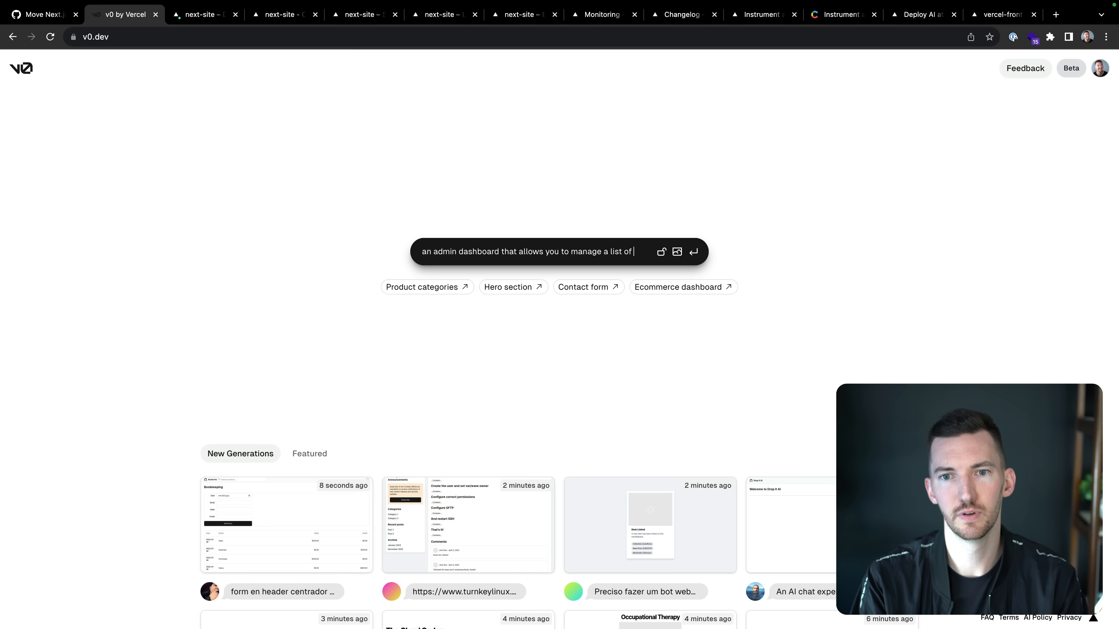
pyautogui.write('deployments')
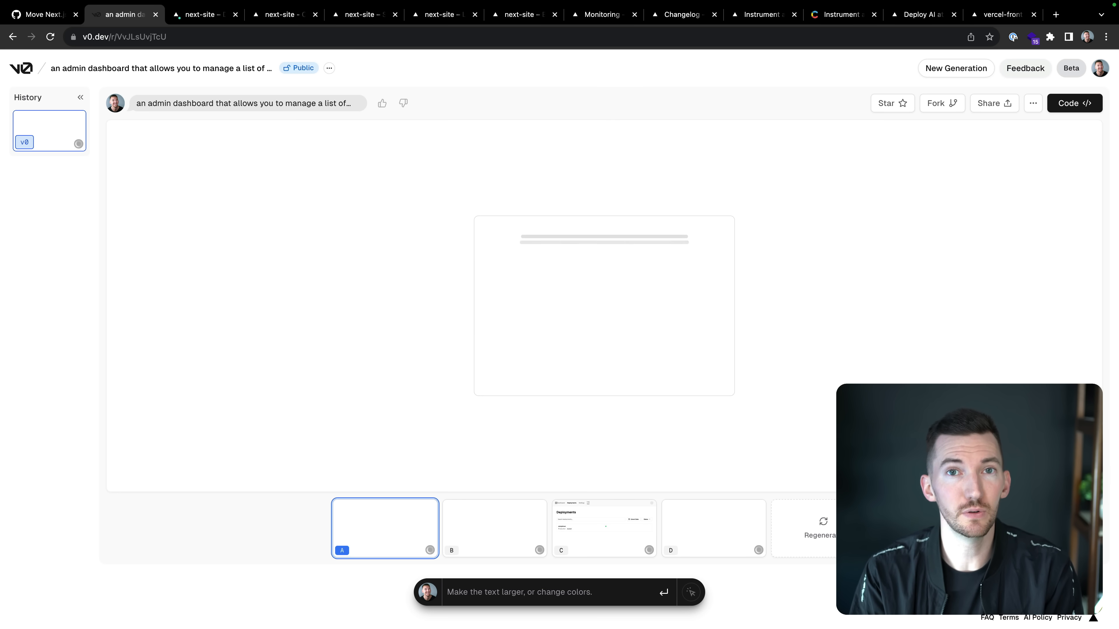
pyautogui.moveTo(504, 273)
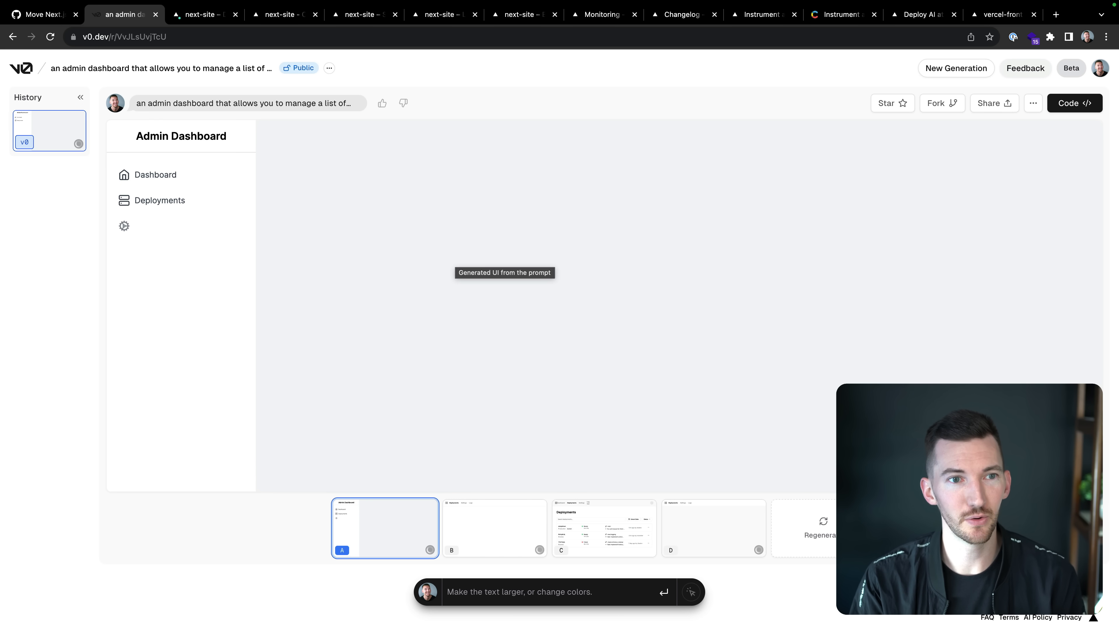
pyautogui.moveTo(124, 226)
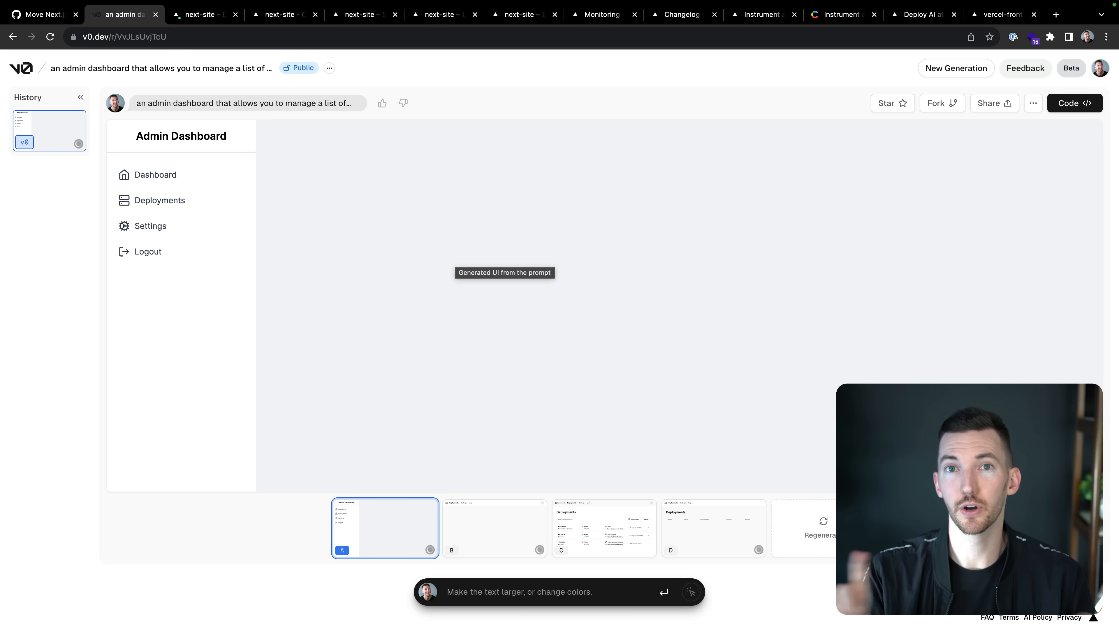
# - Let v0 render variant A, a dashboard with a Deployments table for DEP001 and DEP002
pyautogui.click(159, 201)
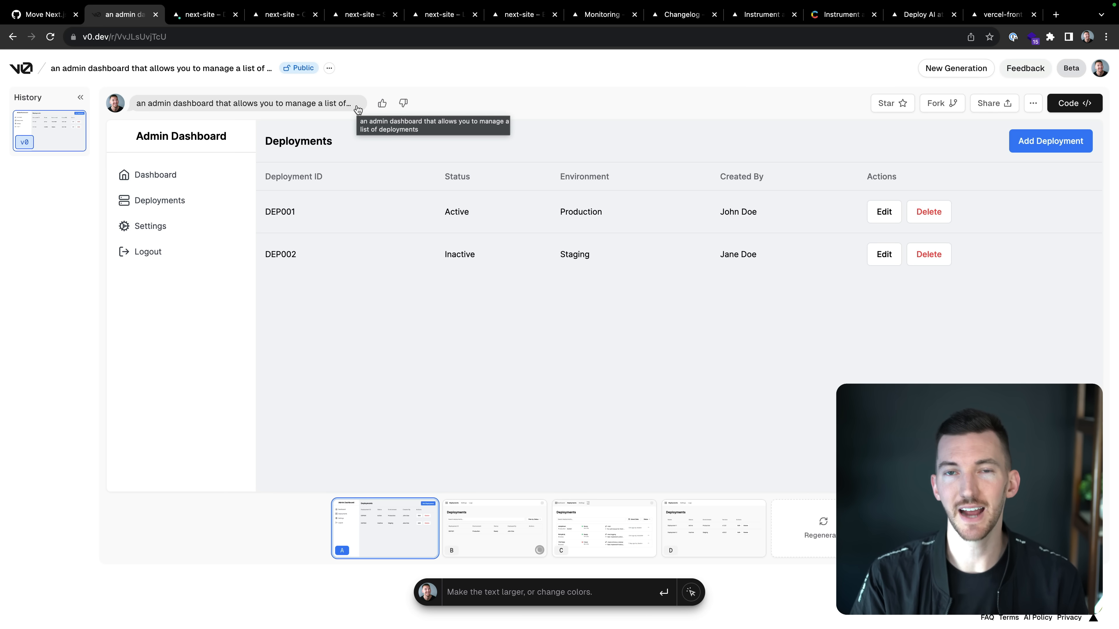
pyautogui.moveTo(365, 311)
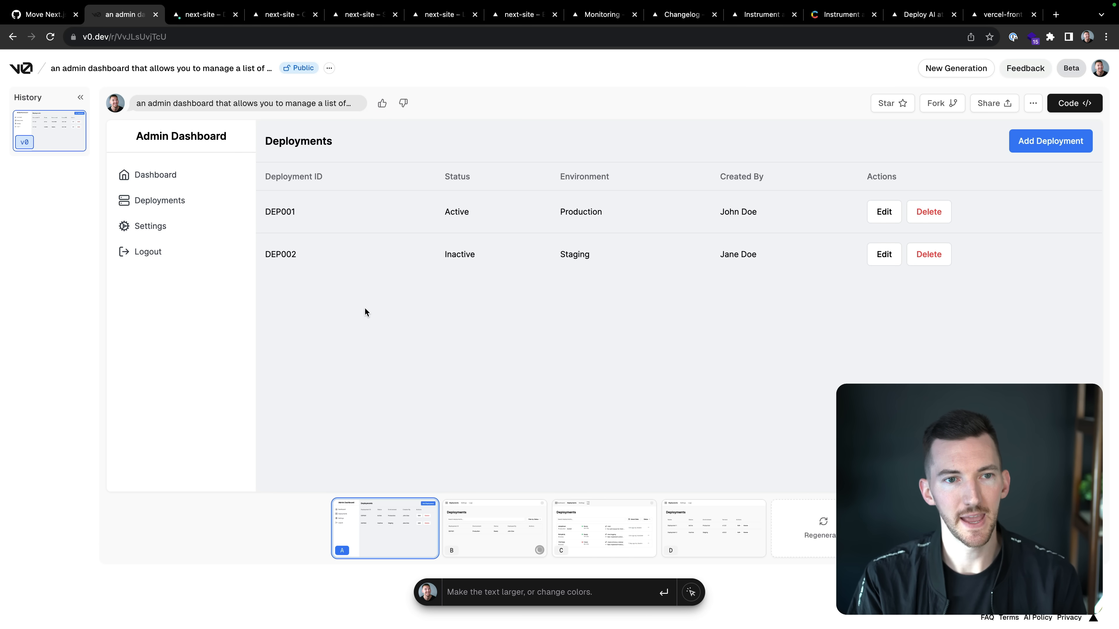
# - Preview variants B, C and D, then settle on C's branch-and-commit deployments list
pyautogui.click(495, 529)
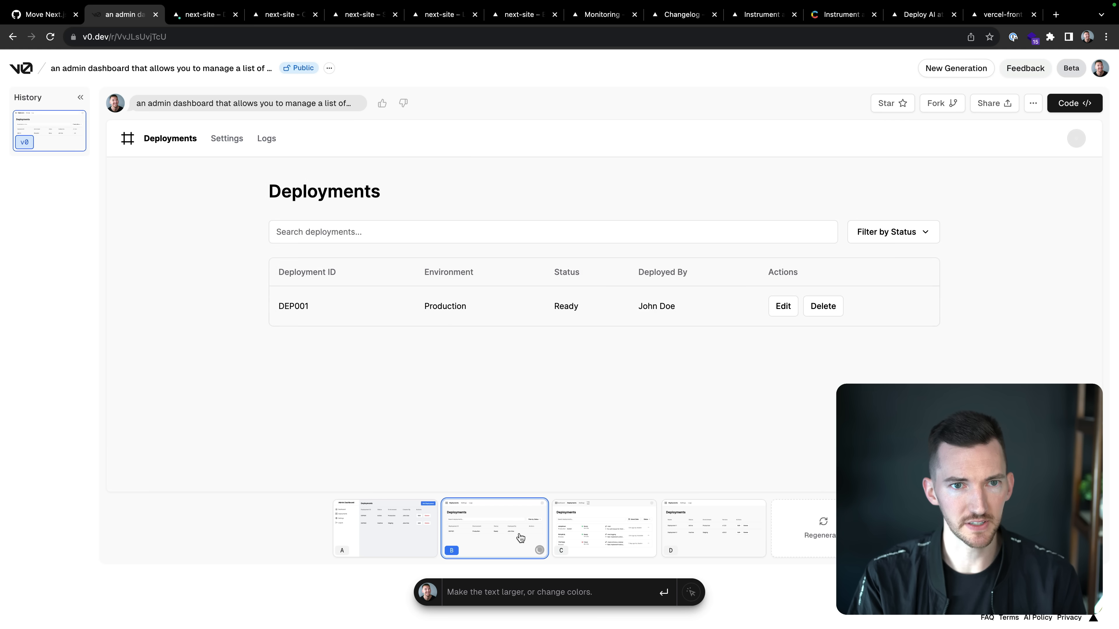
pyautogui.moveTo(571, 533)
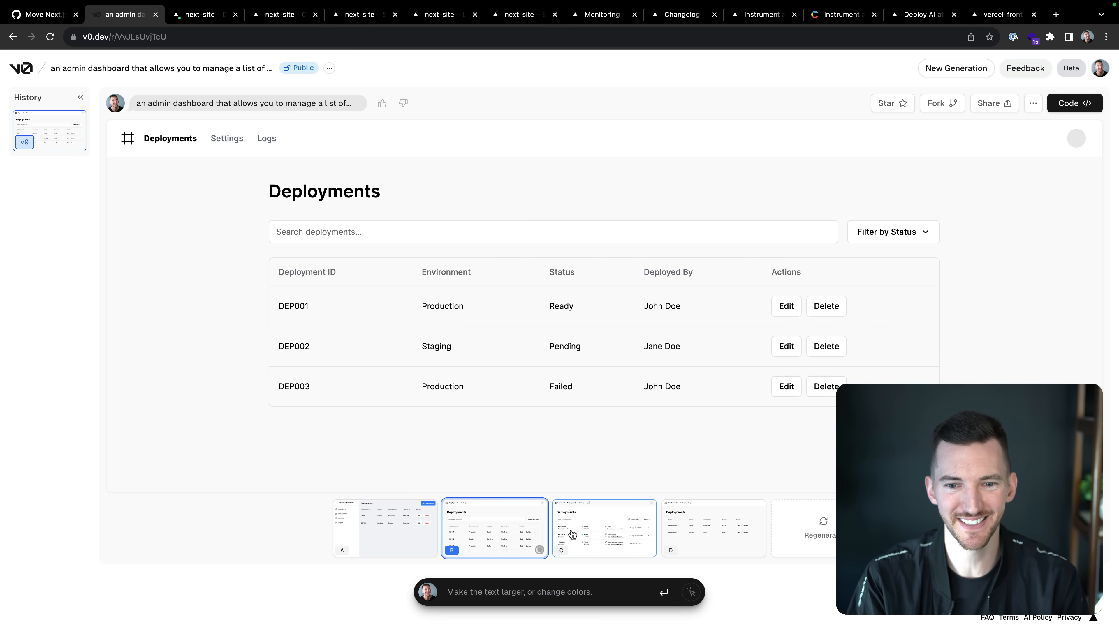
pyautogui.click(604, 528)
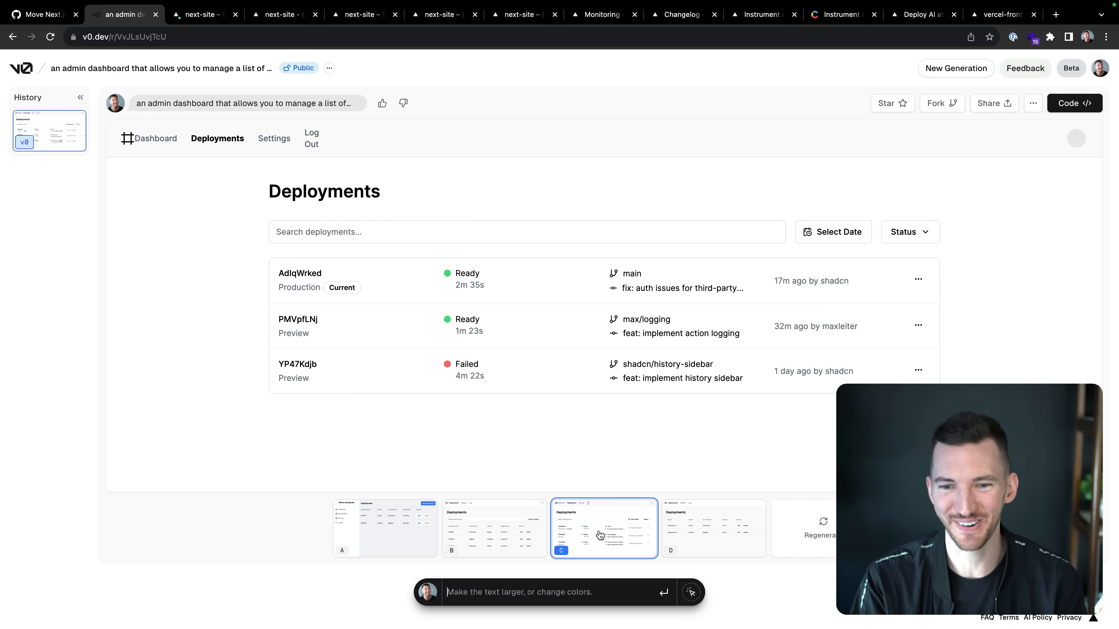
pyautogui.click(712, 528)
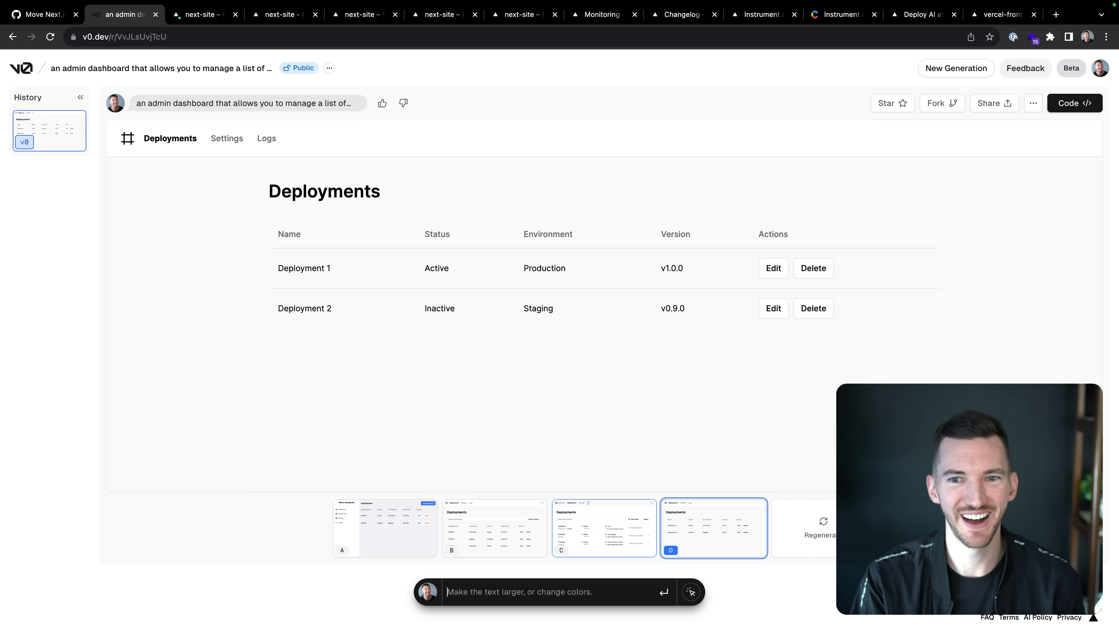
pyautogui.click(603, 528)
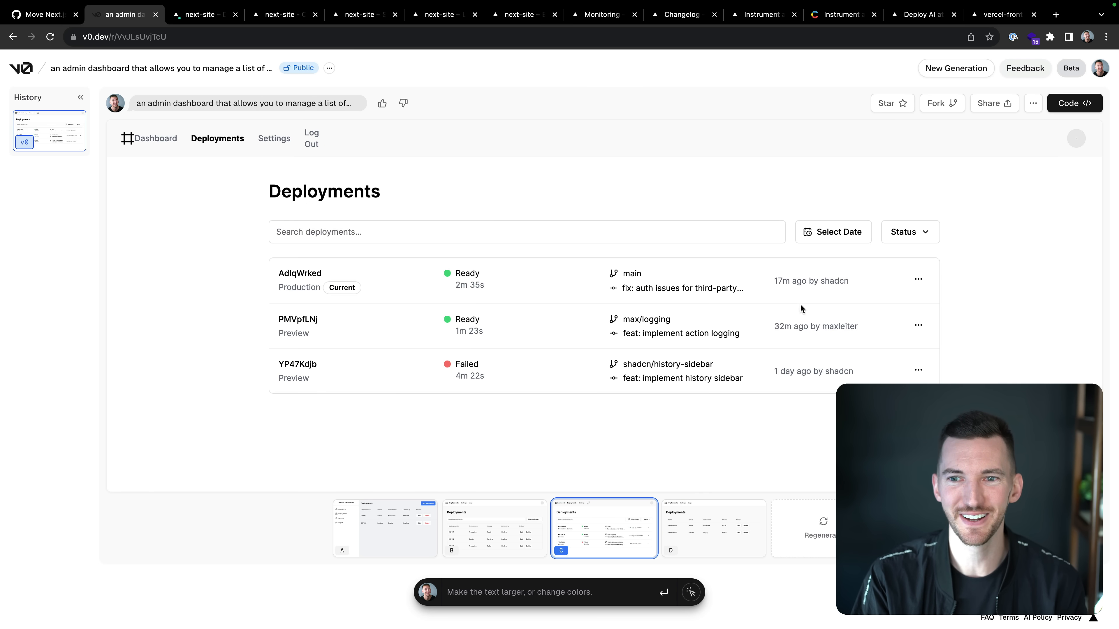
pyautogui.moveTo(820, 283)
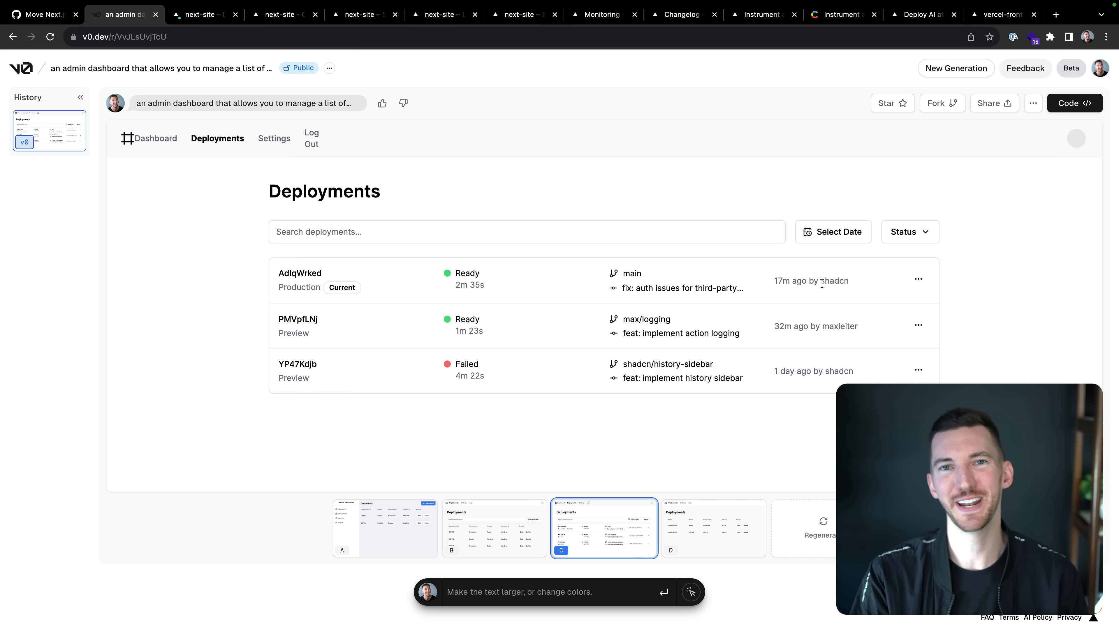
pyautogui.moveTo(967, 149)
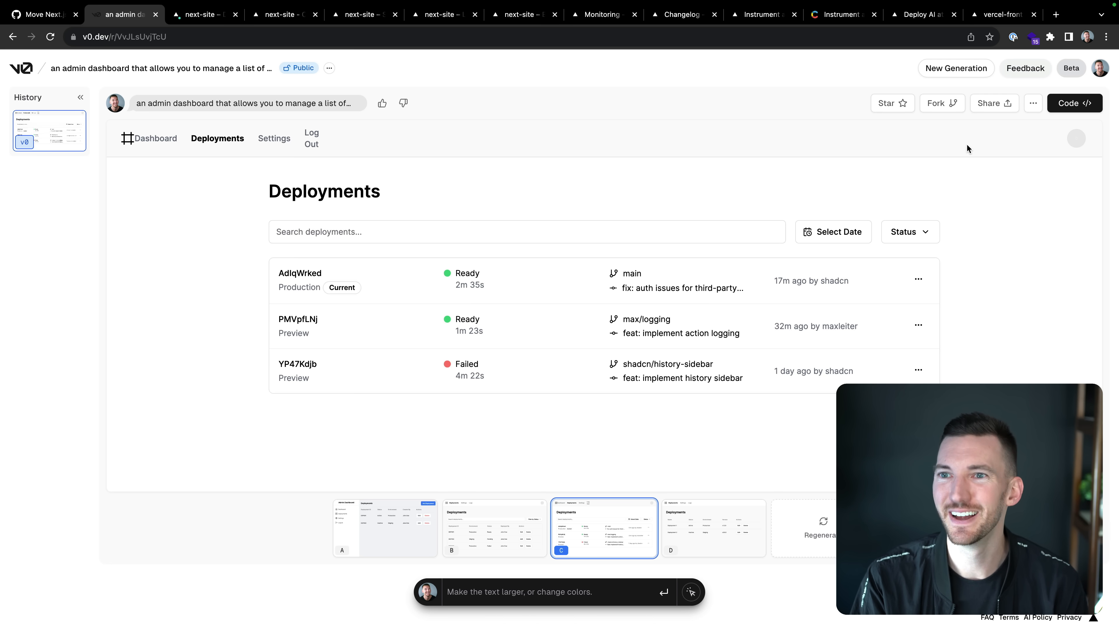
pyautogui.click(1074, 102)
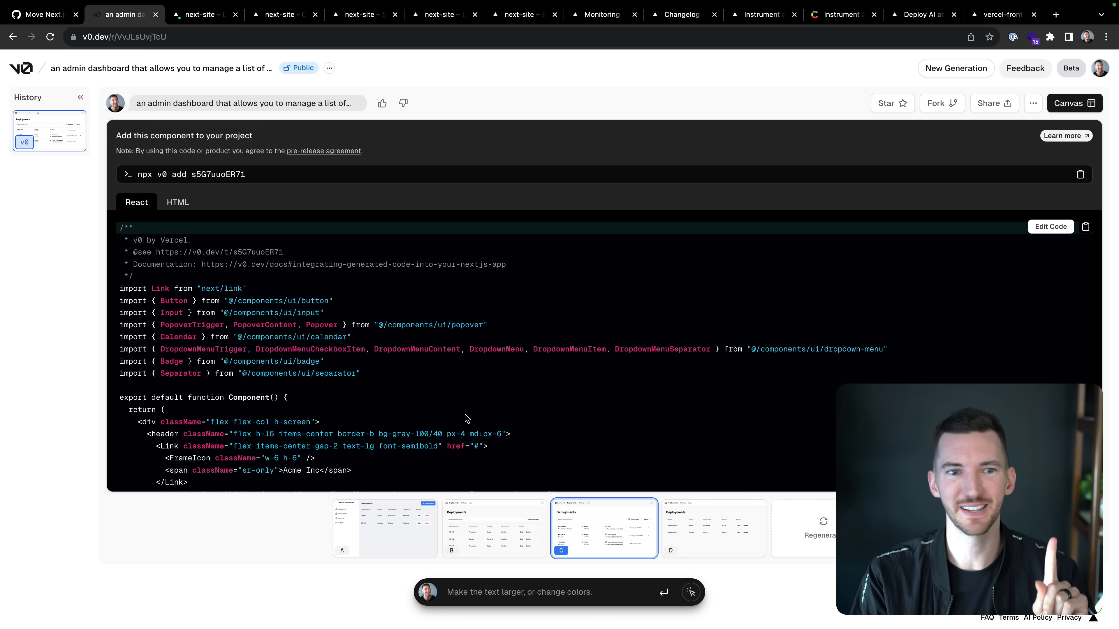
pyautogui.scroll(-3)
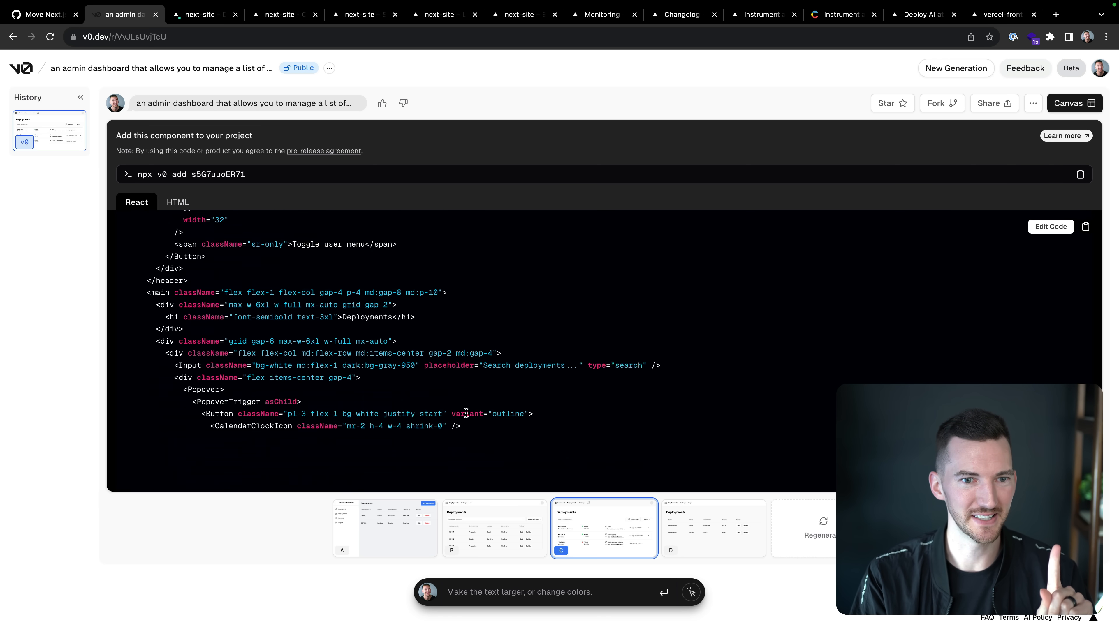
pyautogui.click(1073, 102)
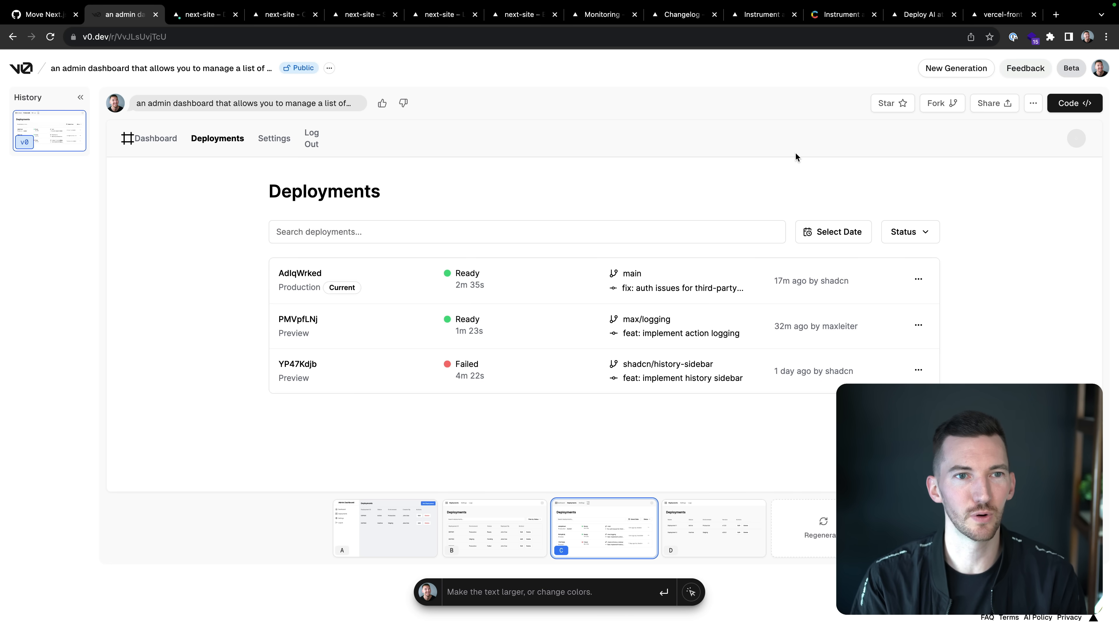
pyautogui.click(203, 14)
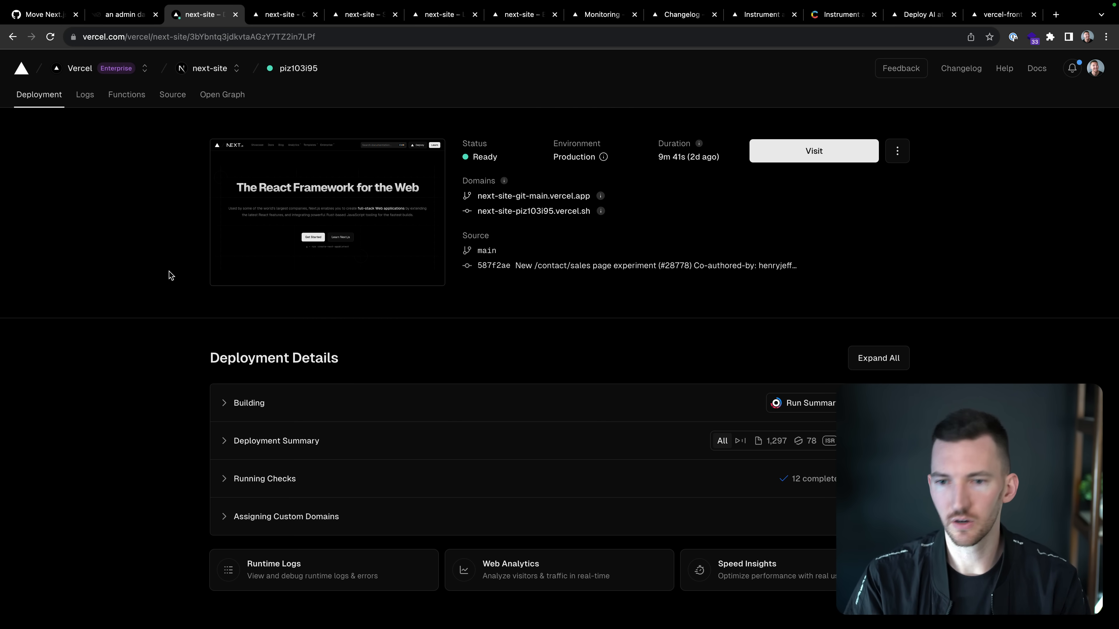
pyautogui.moveTo(444, 356)
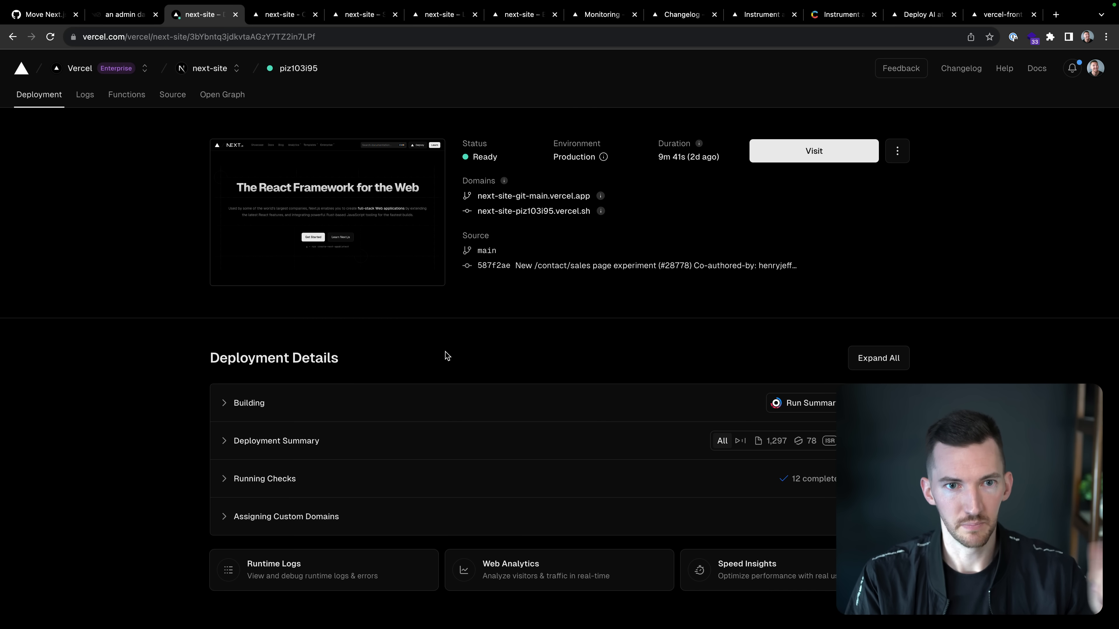
# - Expand the Deployment Summary and review its 1,297 static assets, then fold the list back up
pyautogui.scroll(-3)
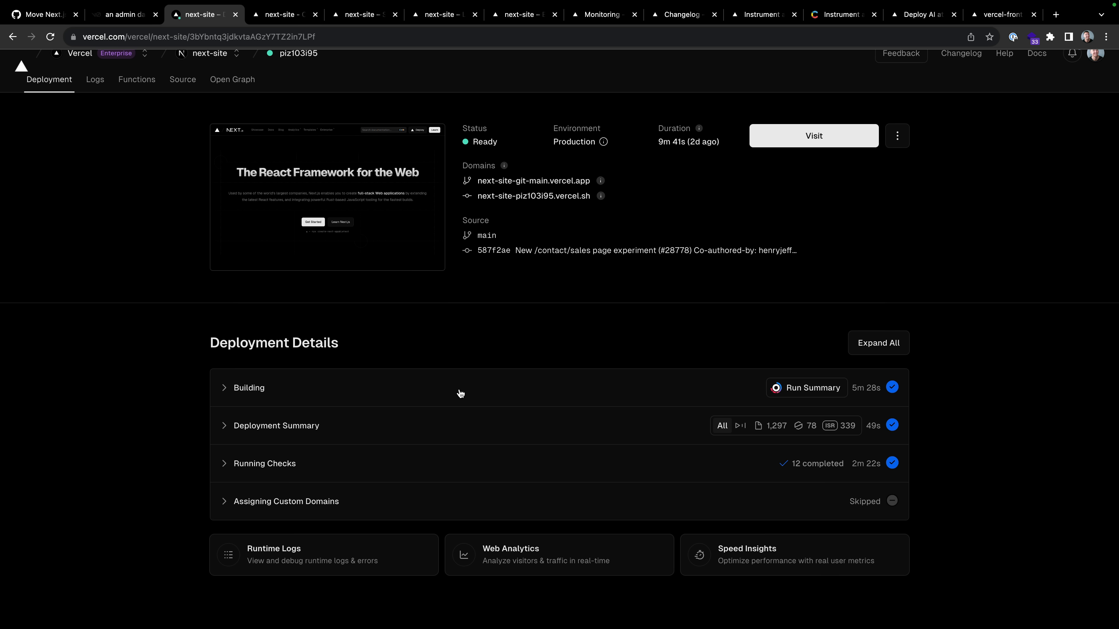
pyautogui.click(223, 426)
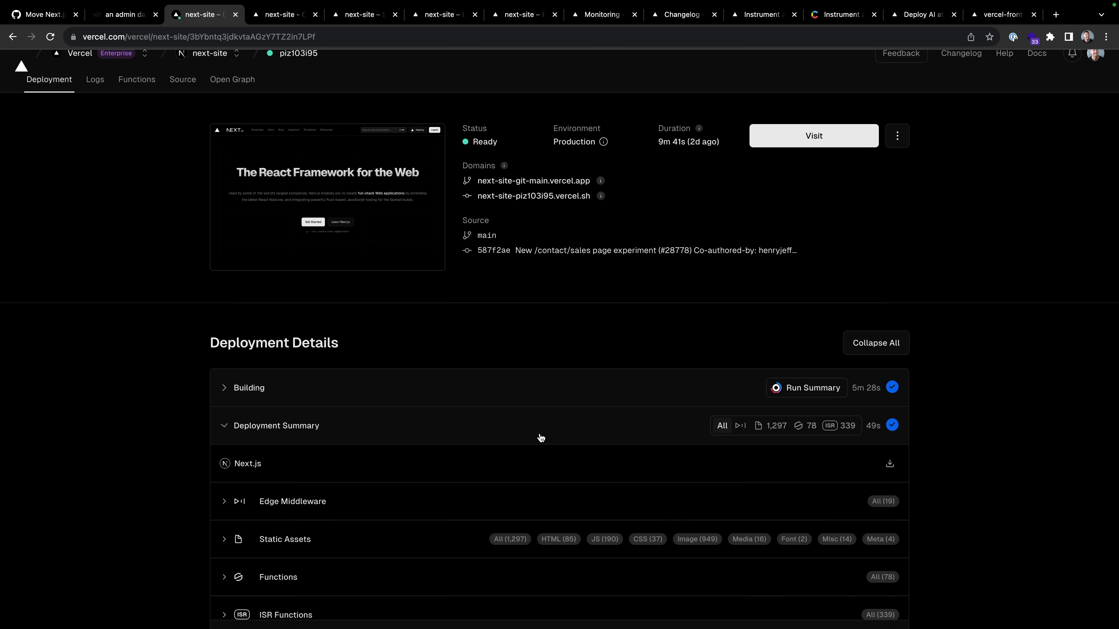
pyautogui.scroll(-3)
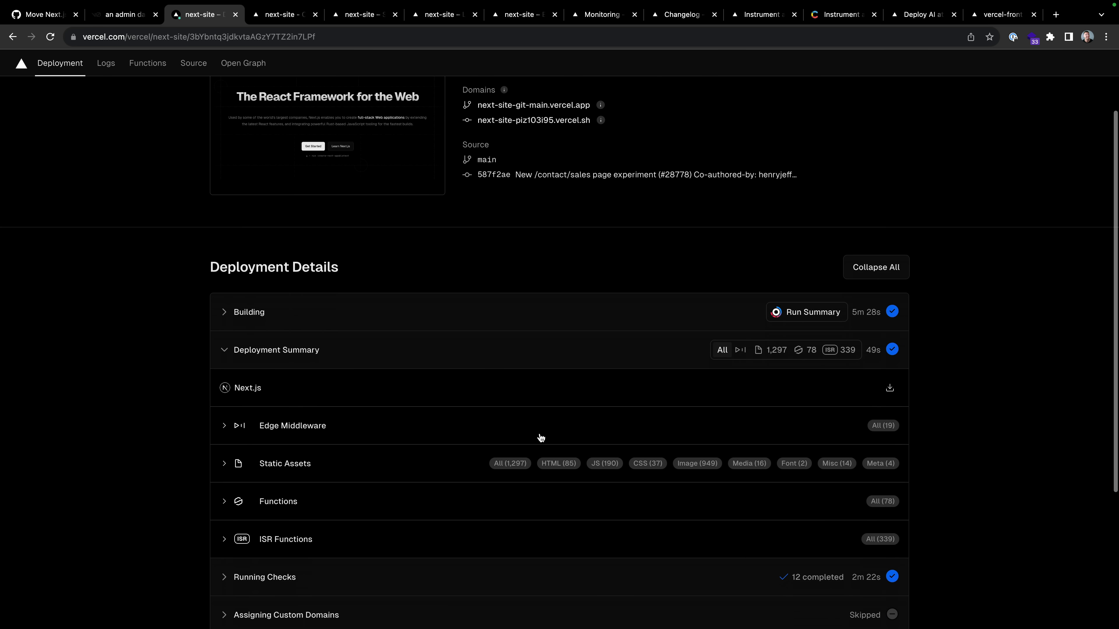
pyautogui.moveTo(460, 476)
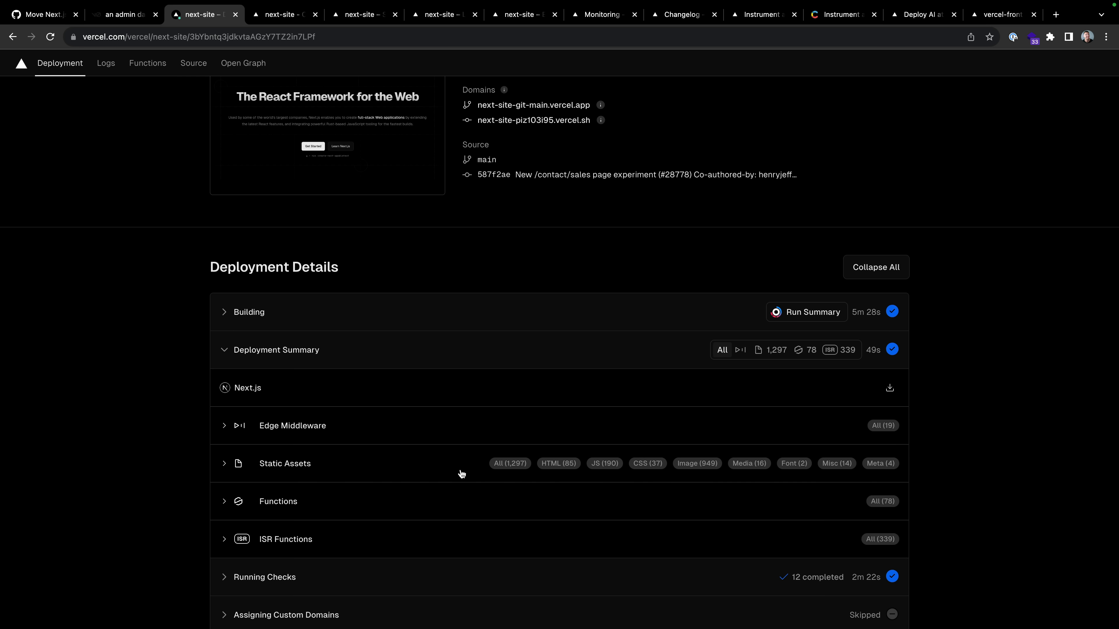
pyautogui.moveTo(441, 462)
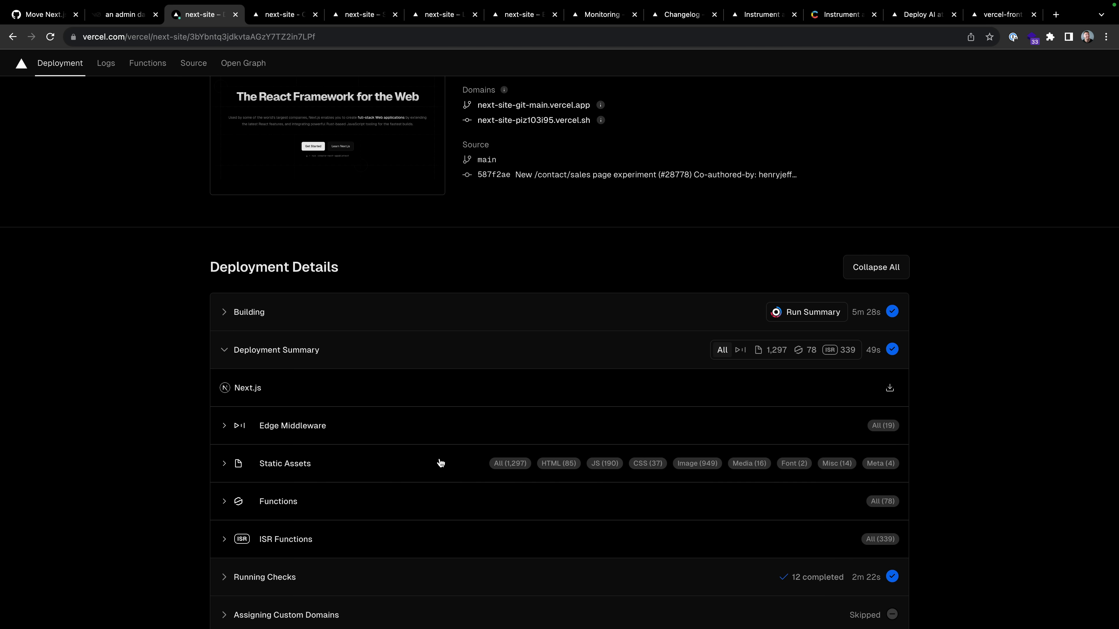
pyautogui.click(223, 463)
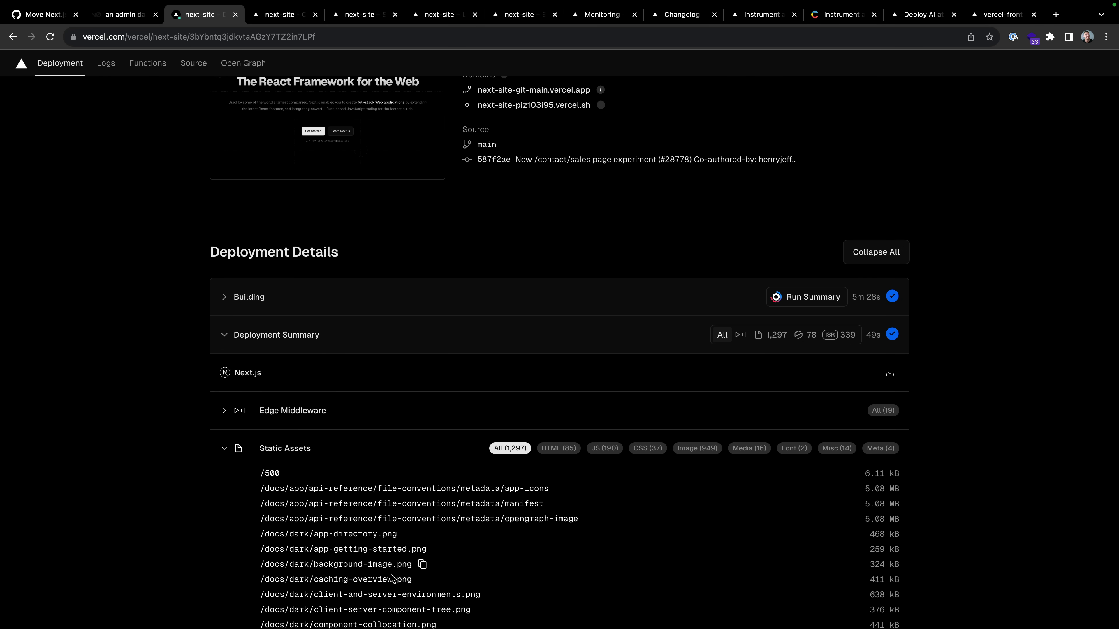
pyautogui.moveTo(390, 506)
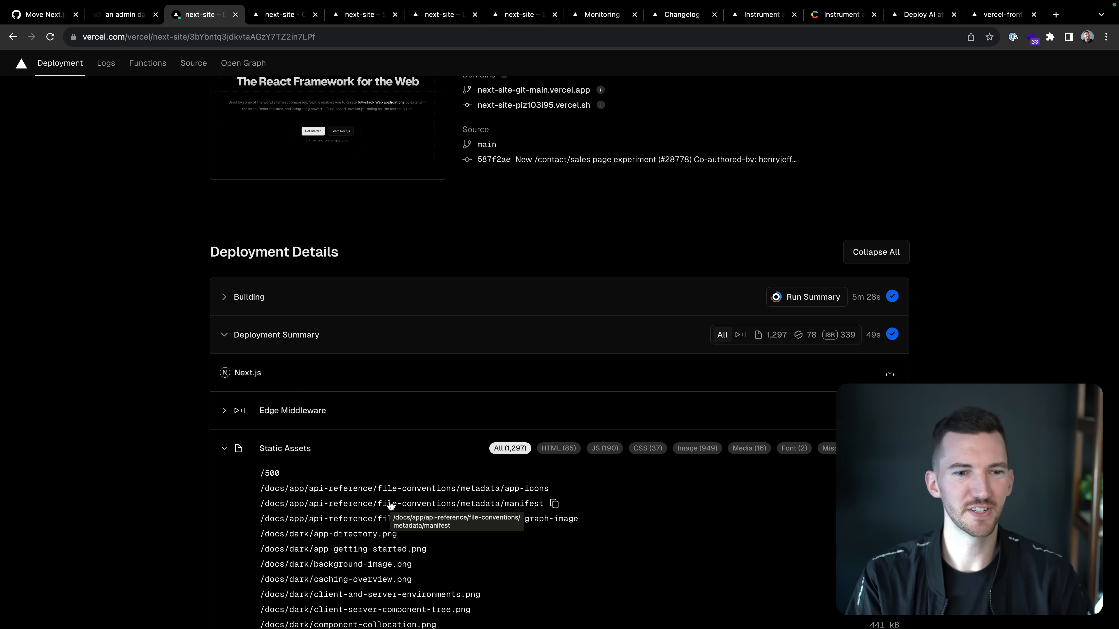
pyautogui.click(223, 448)
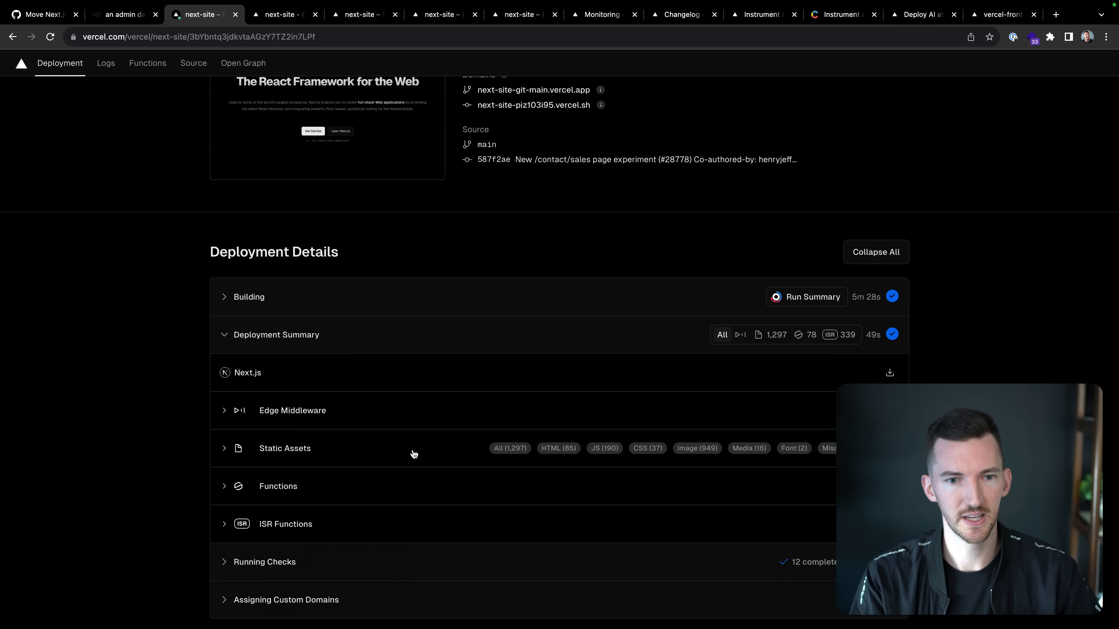
# - Collapse all deployment detail sections down to their summary rows
pyautogui.click(874, 252)
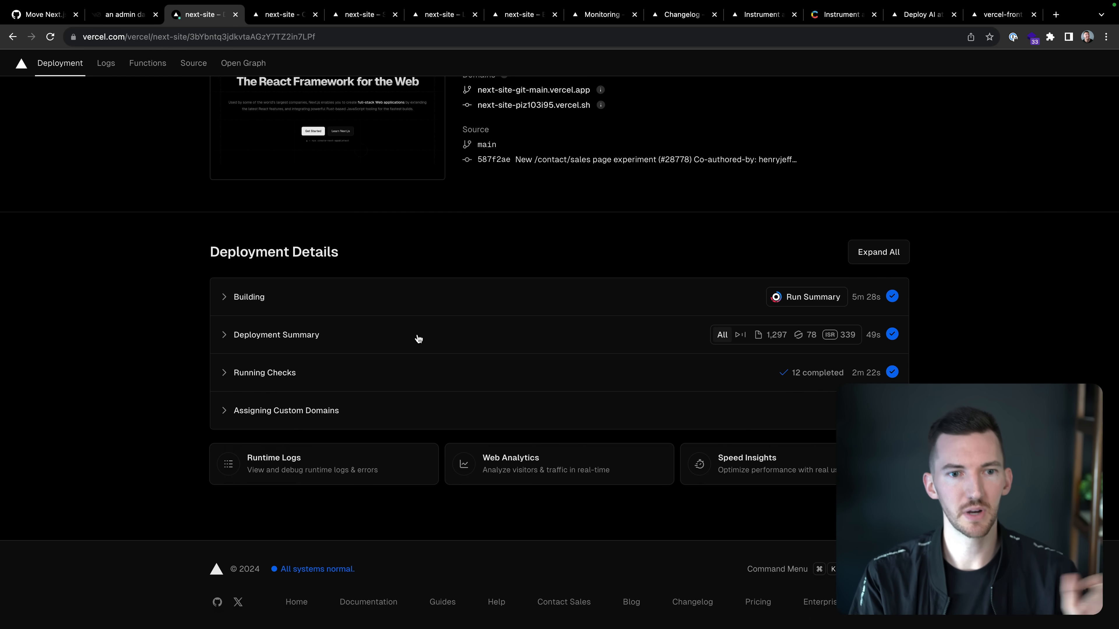
pyautogui.scroll(3)
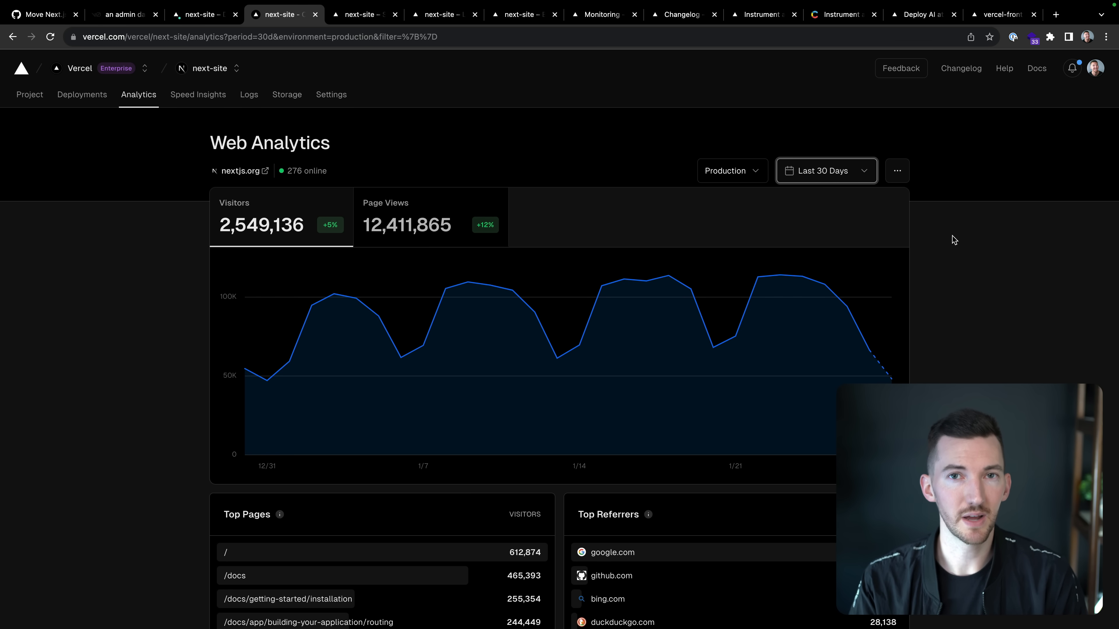
pyautogui.moveTo(320, 363)
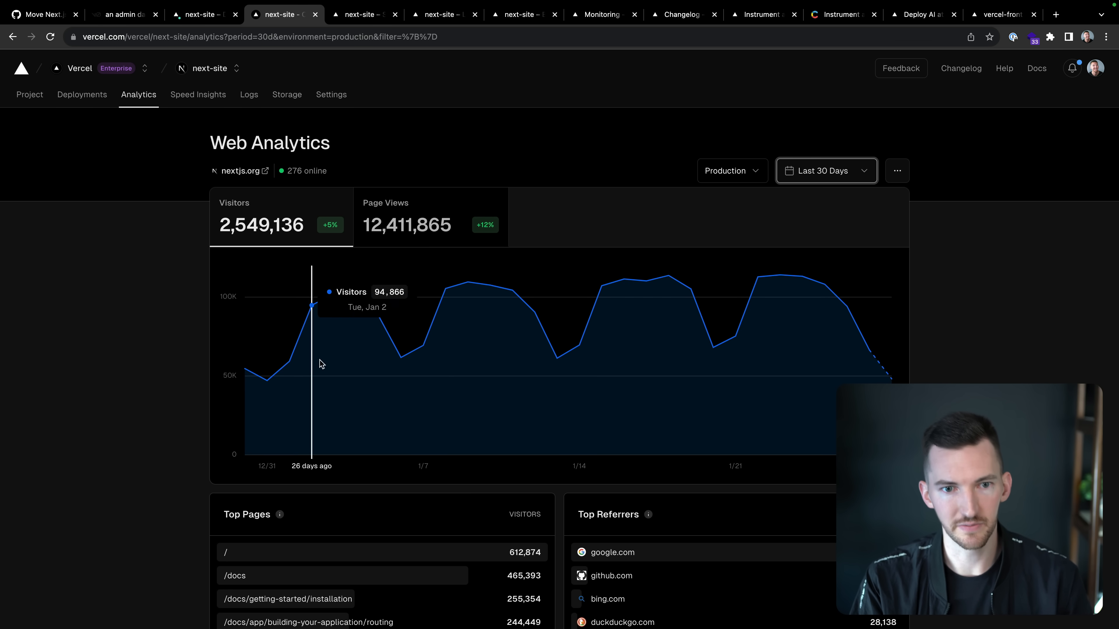
pyautogui.moveTo(846, 171)
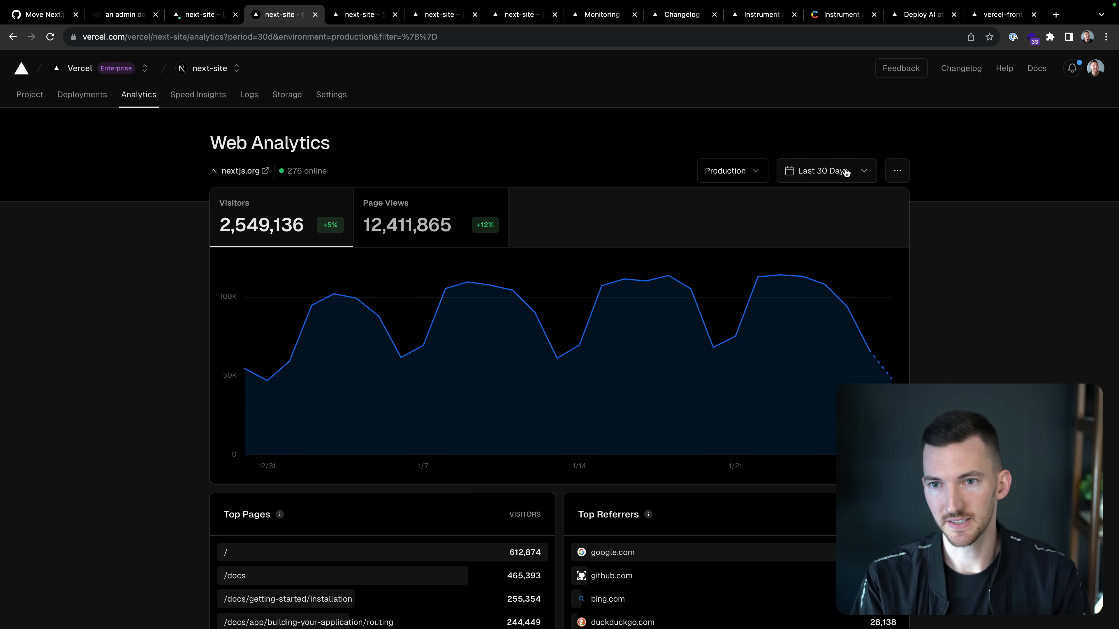
pyautogui.moveTo(950, 241)
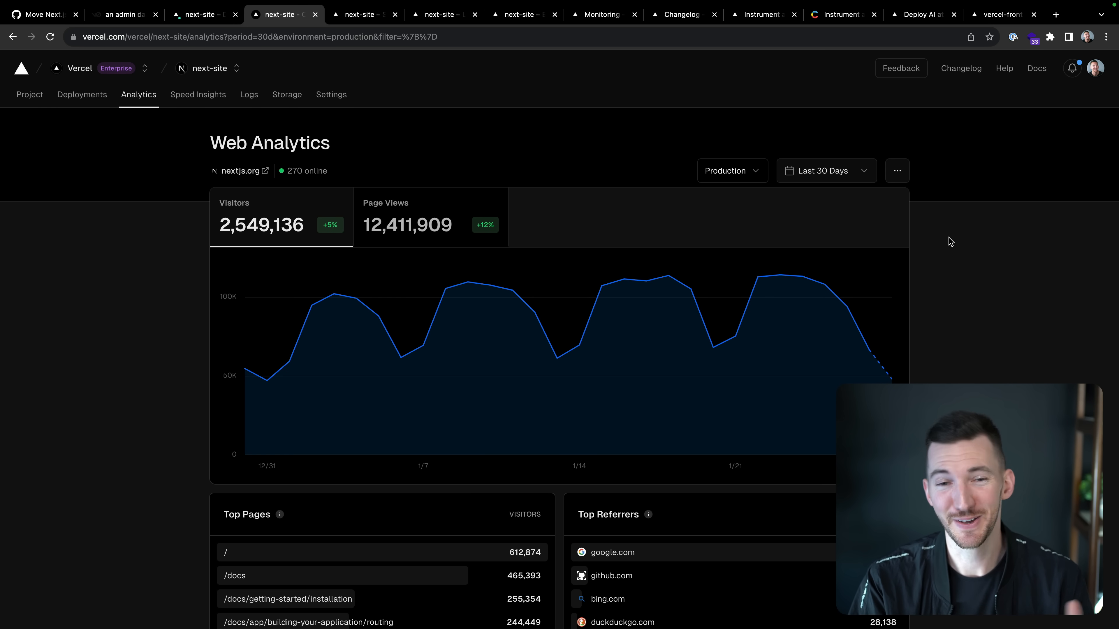
pyautogui.moveTo(297, 240)
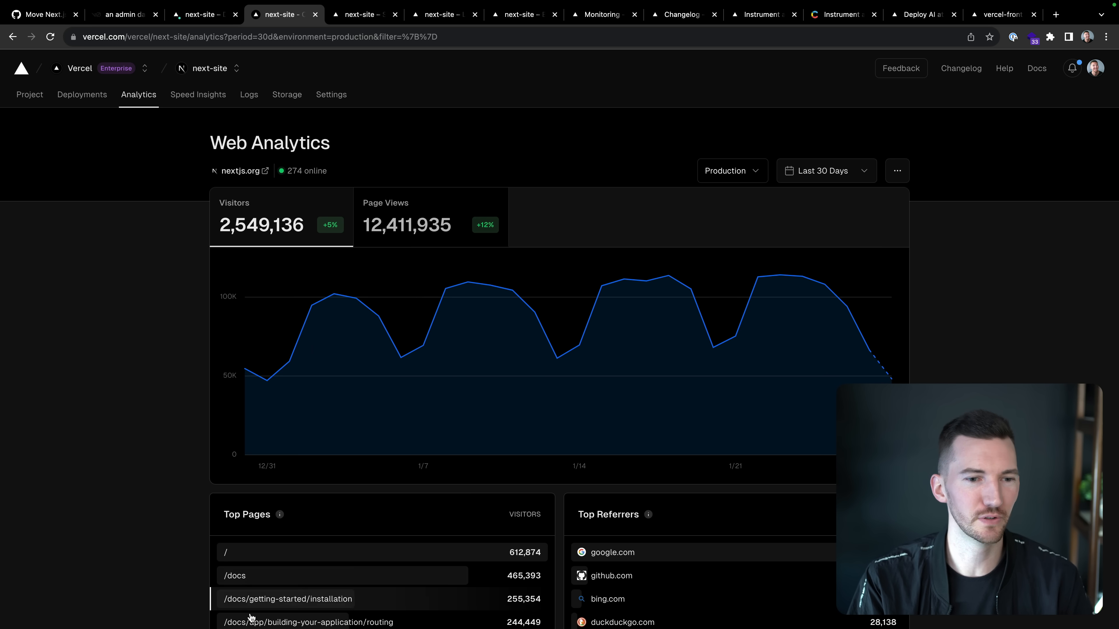
pyautogui.moveTo(750, 531)
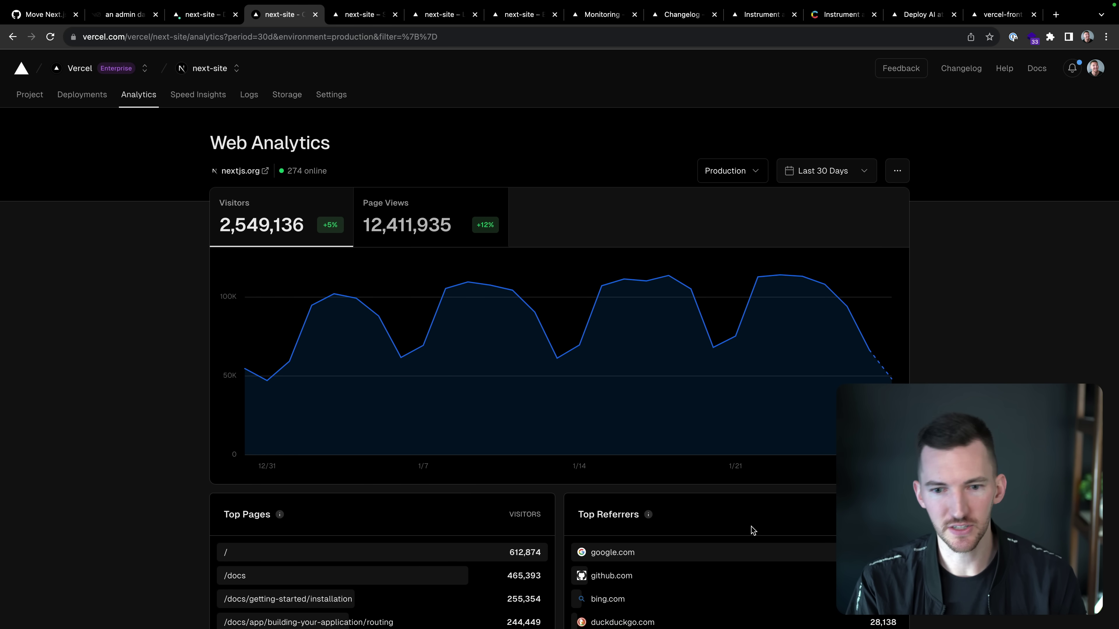
pyautogui.moveTo(745, 180)
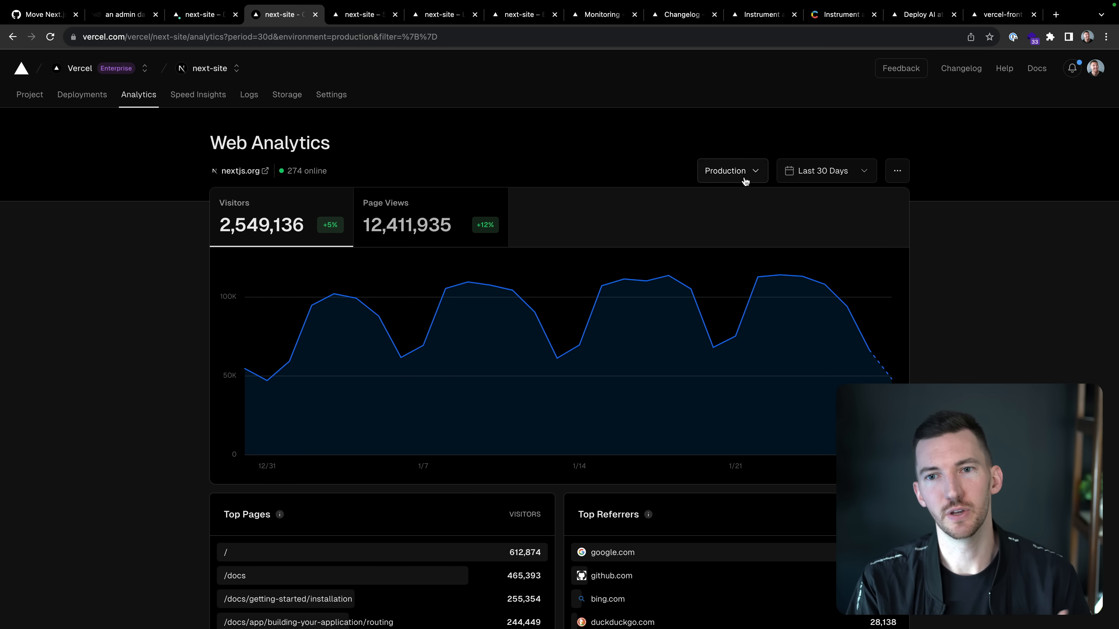
# - Review the Web Analytics time ranges and keep Last 30 Days
pyautogui.click(824, 171)
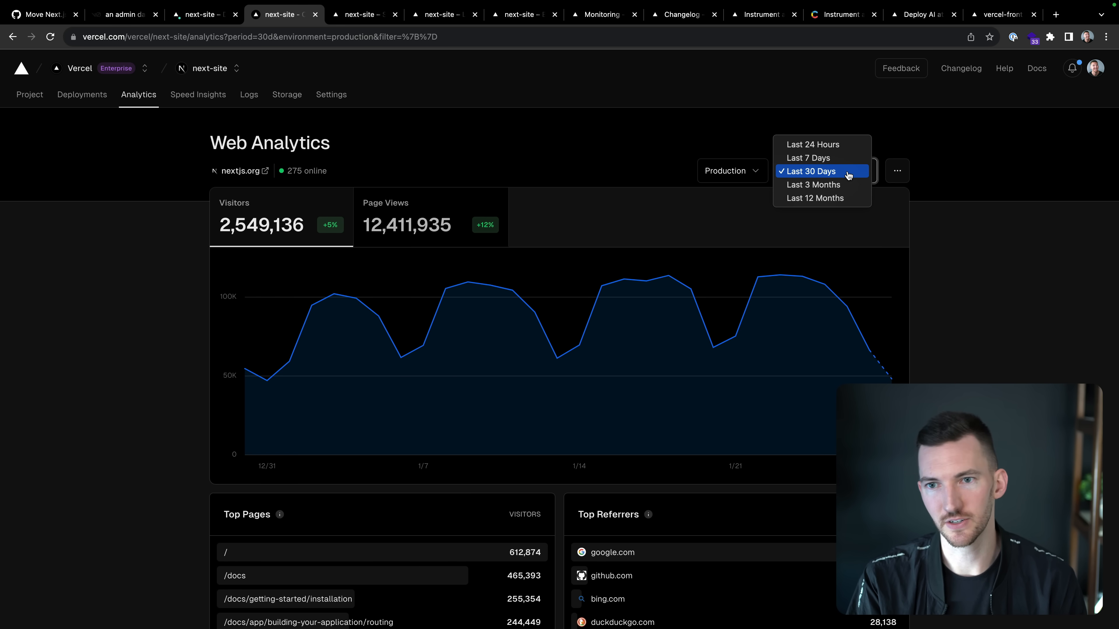
pyautogui.click(808, 170)
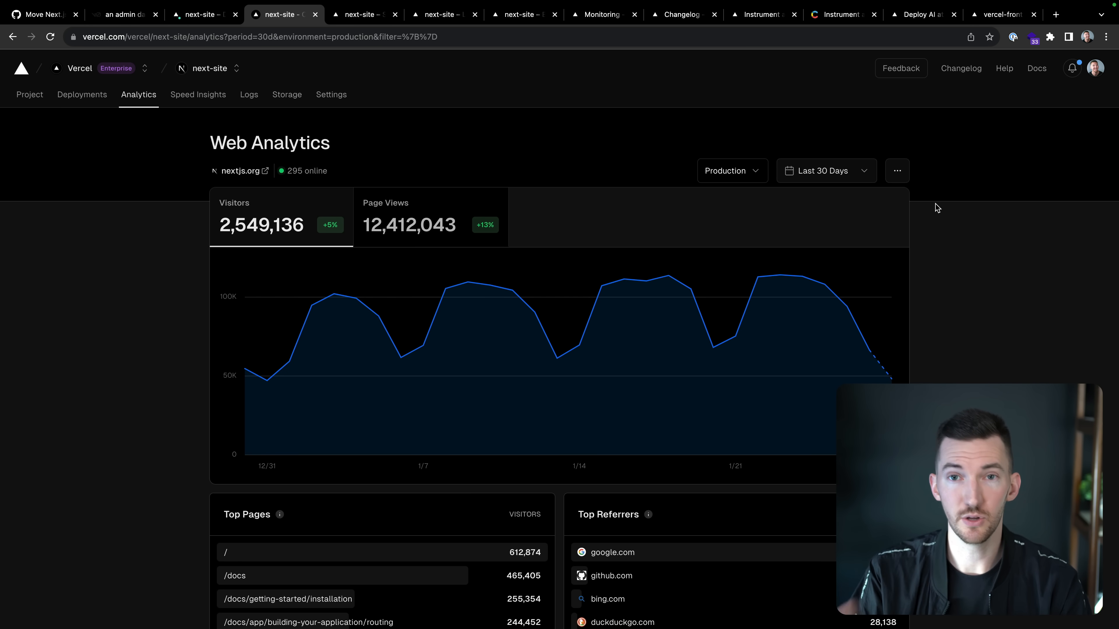
# - Go to Speed Insights and show Cumulative Layout Shift details (0.01, Great)
pyautogui.click(198, 94)
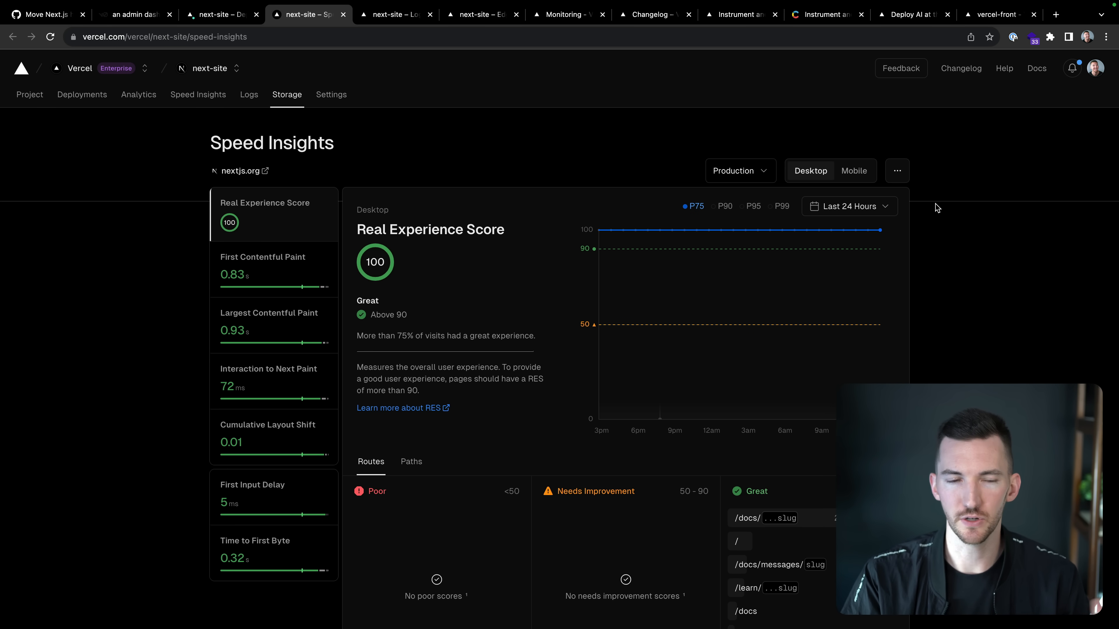
pyautogui.moveTo(275, 233)
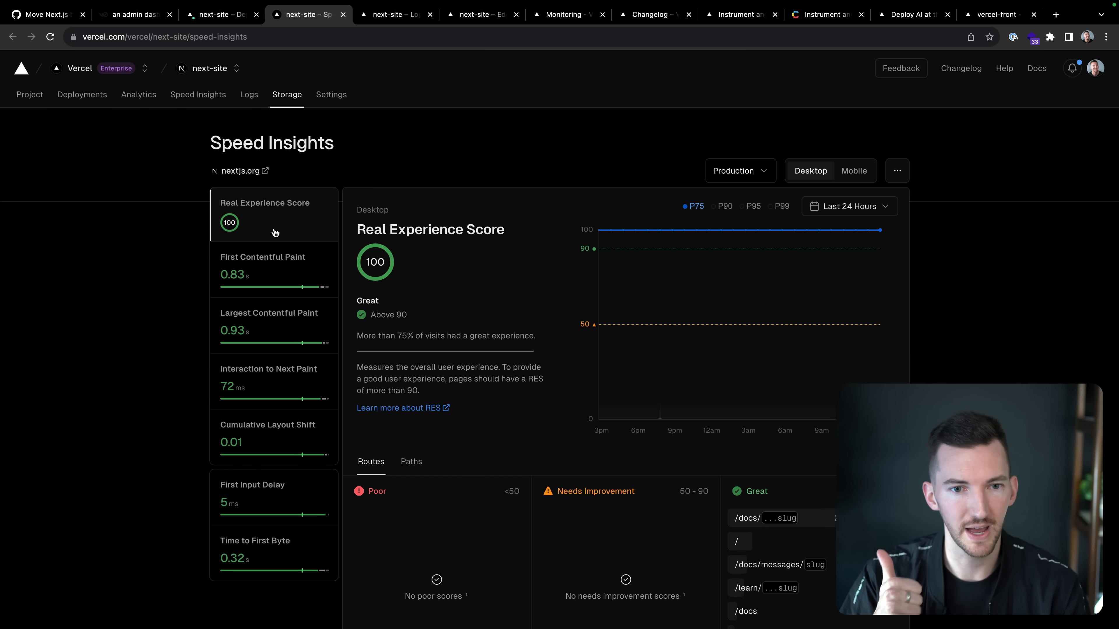
pyautogui.moveTo(285, 346)
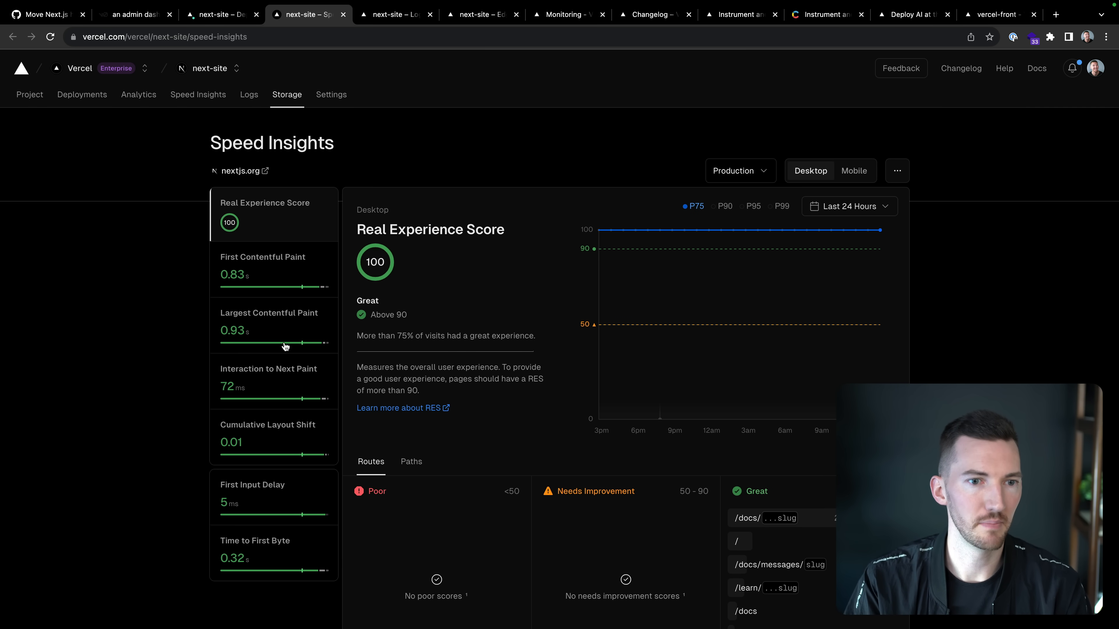
pyautogui.click(273, 436)
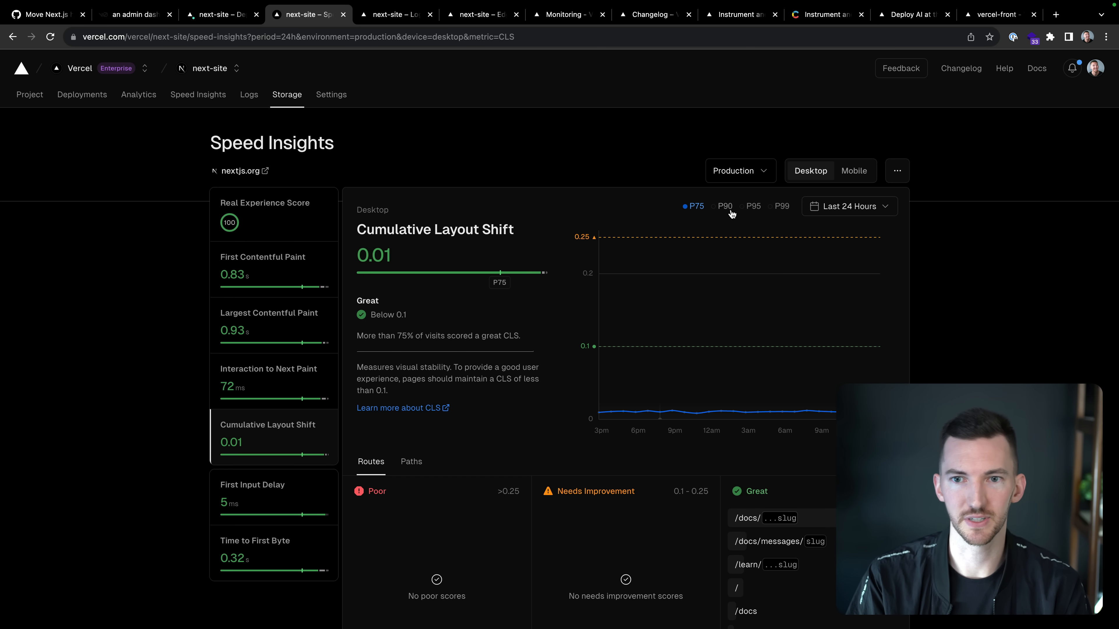
pyautogui.moveTo(755, 213)
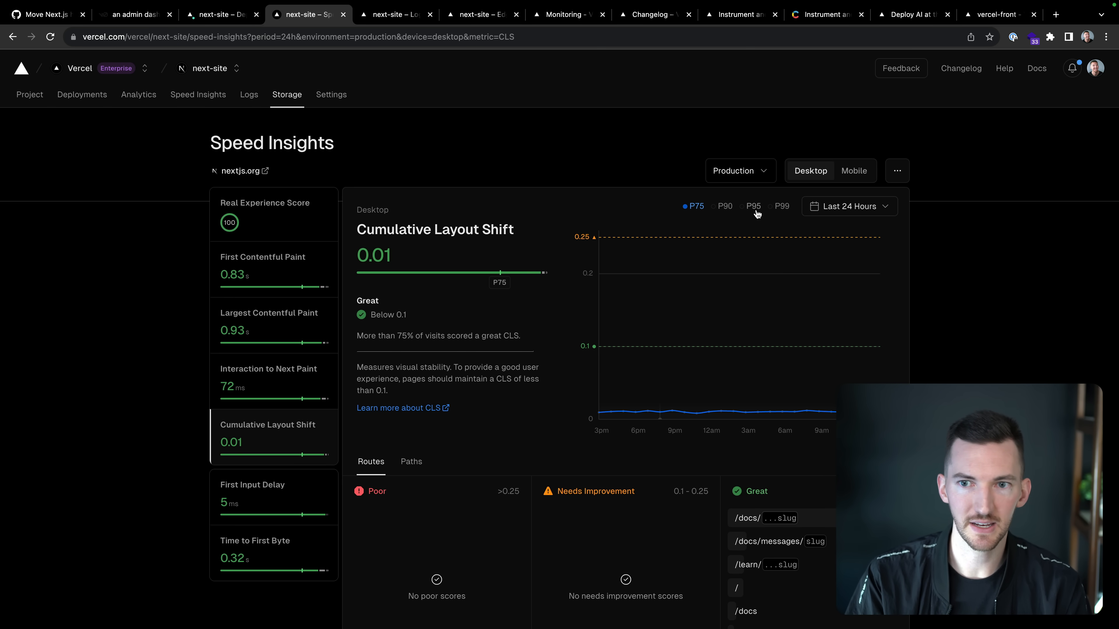
pyautogui.click(273, 268)
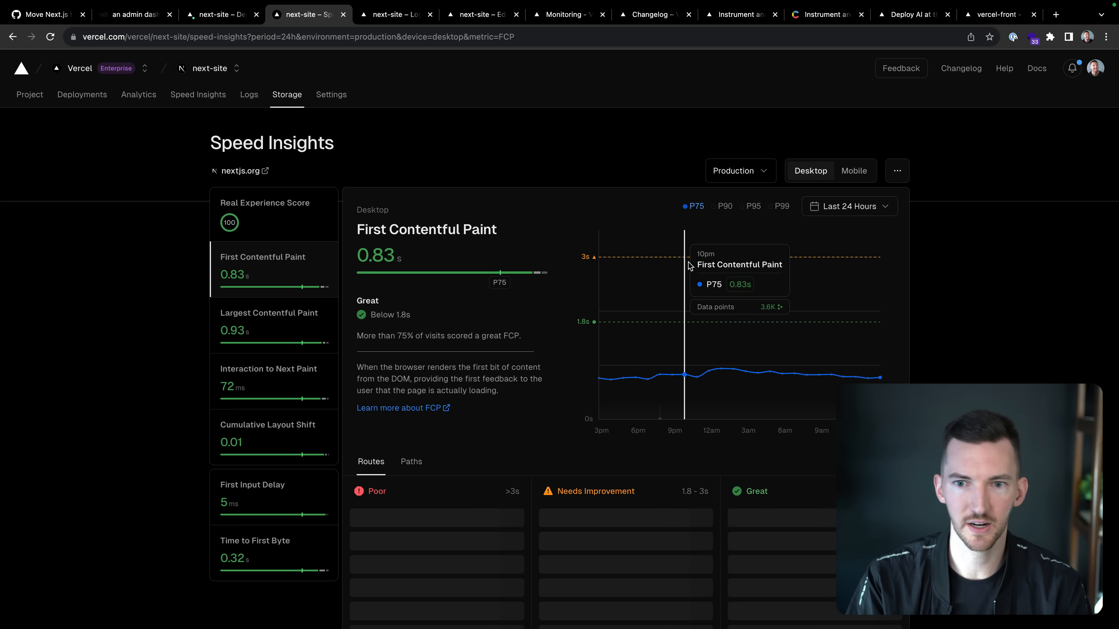
pyautogui.moveTo(639, 314)
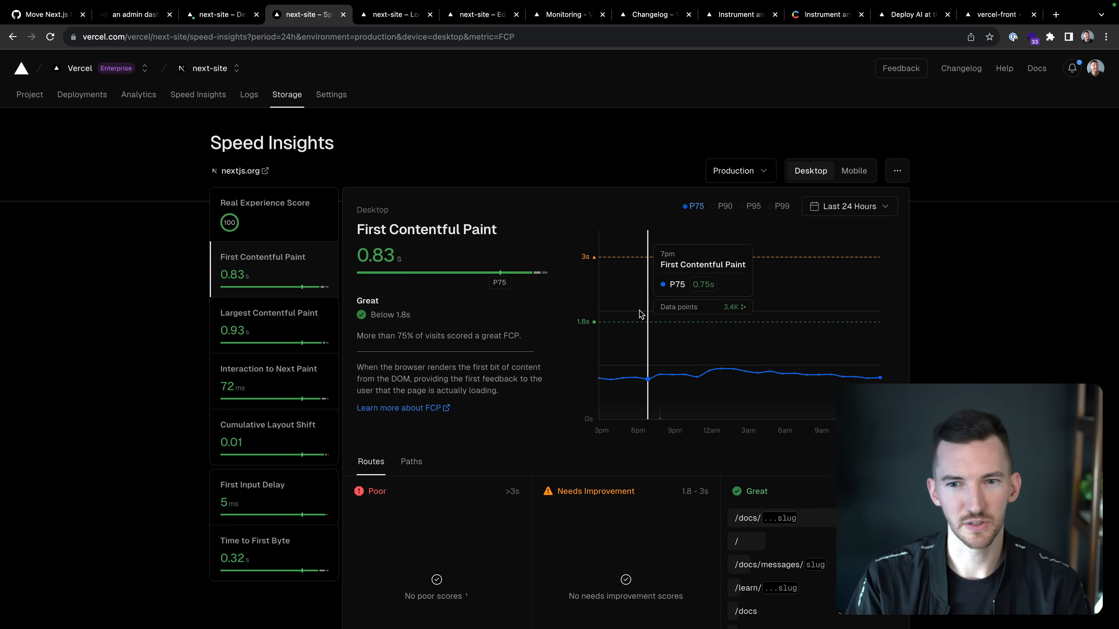
pyautogui.click(848, 206)
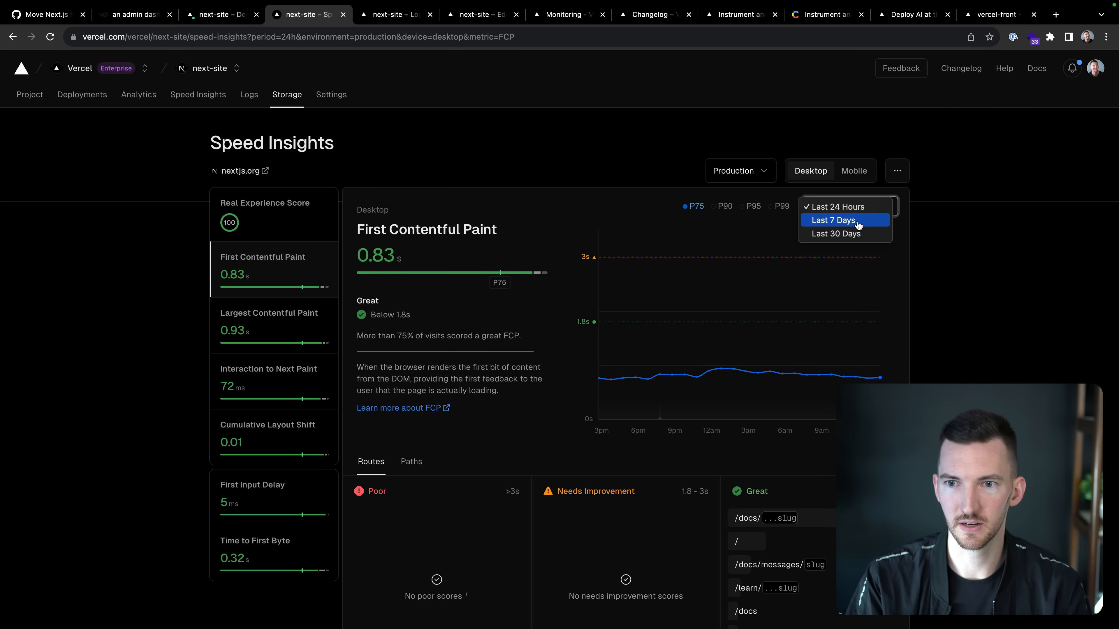
pyautogui.click(833, 220)
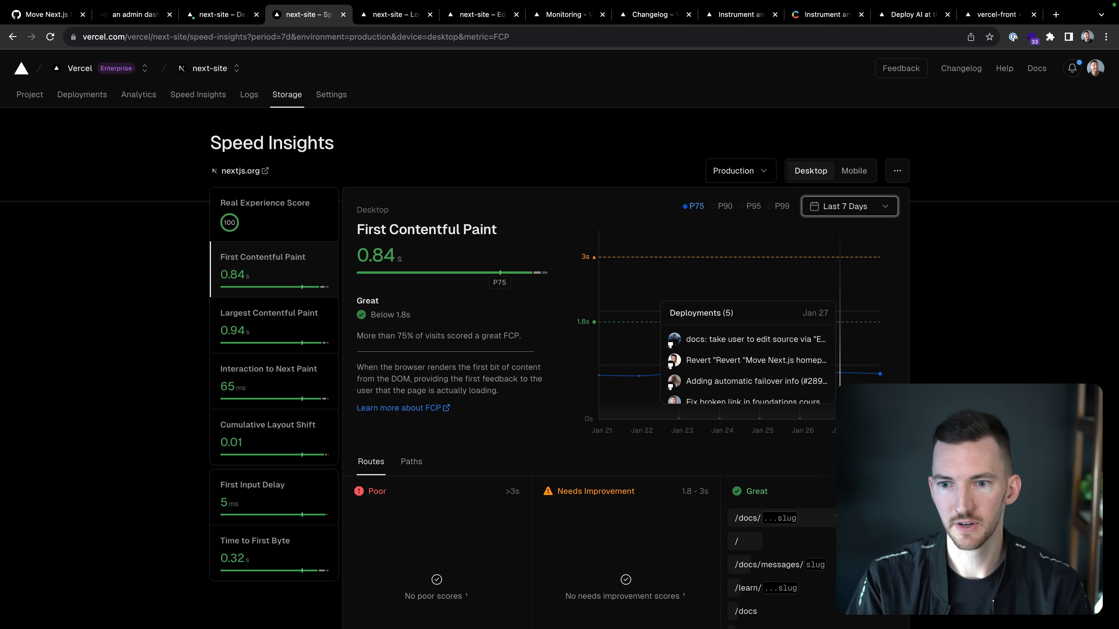
pyautogui.moveTo(678, 292)
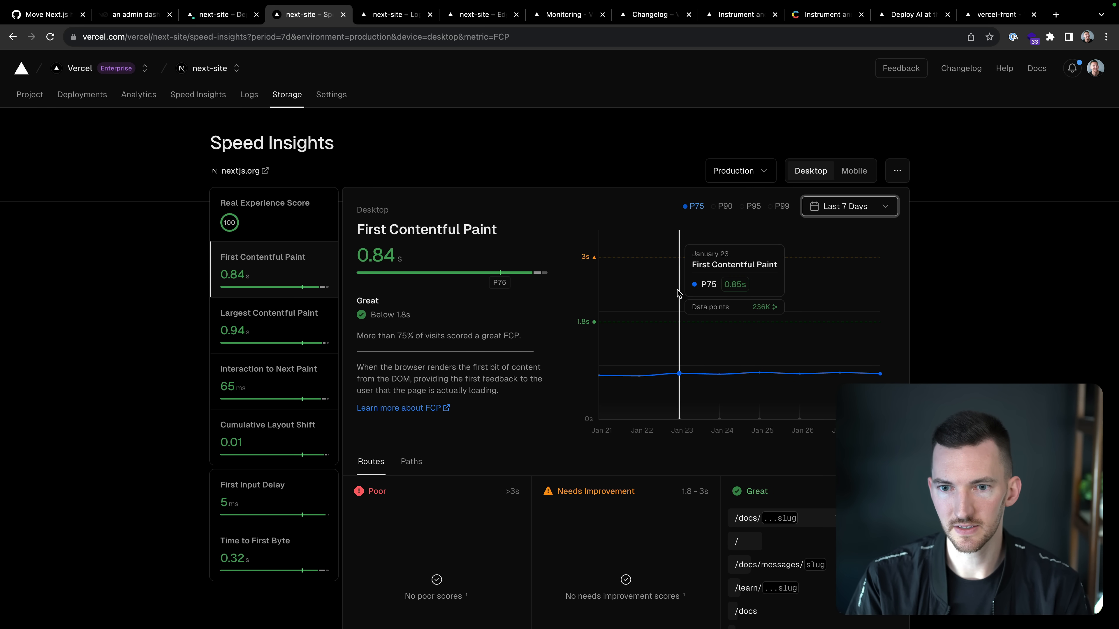
pyautogui.moveTo(810, 508)
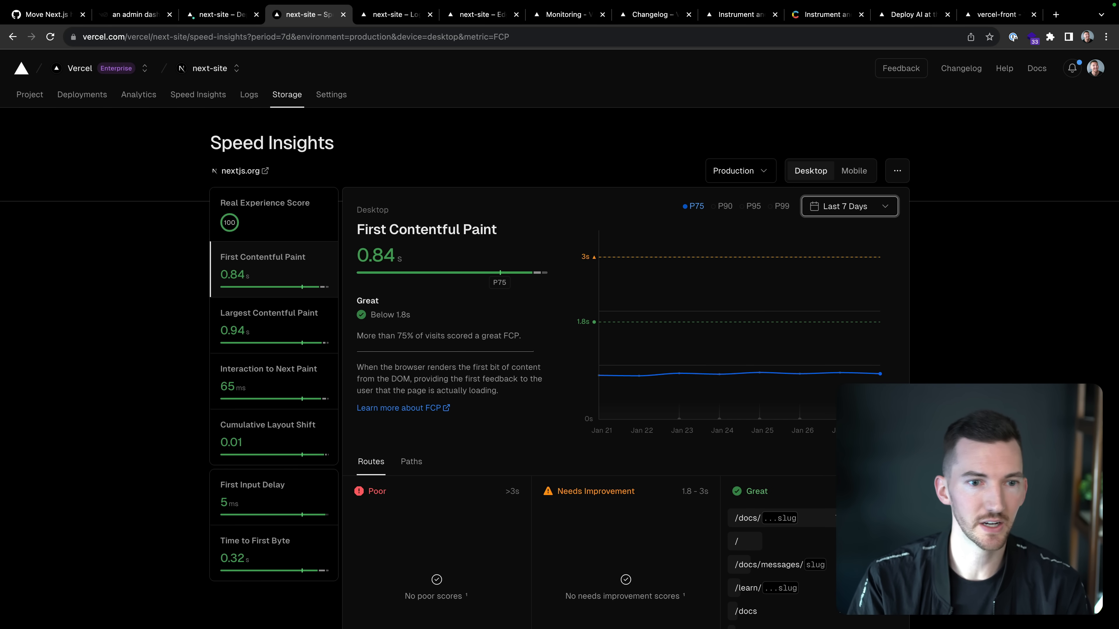
pyautogui.moveTo(289, 388)
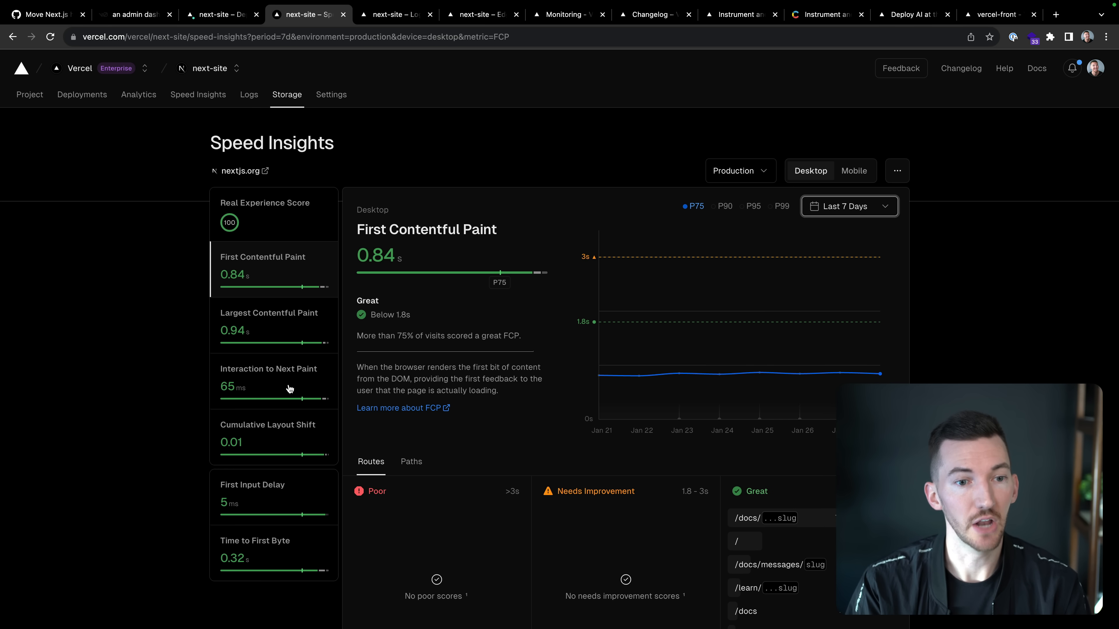
pyautogui.moveTo(272, 541)
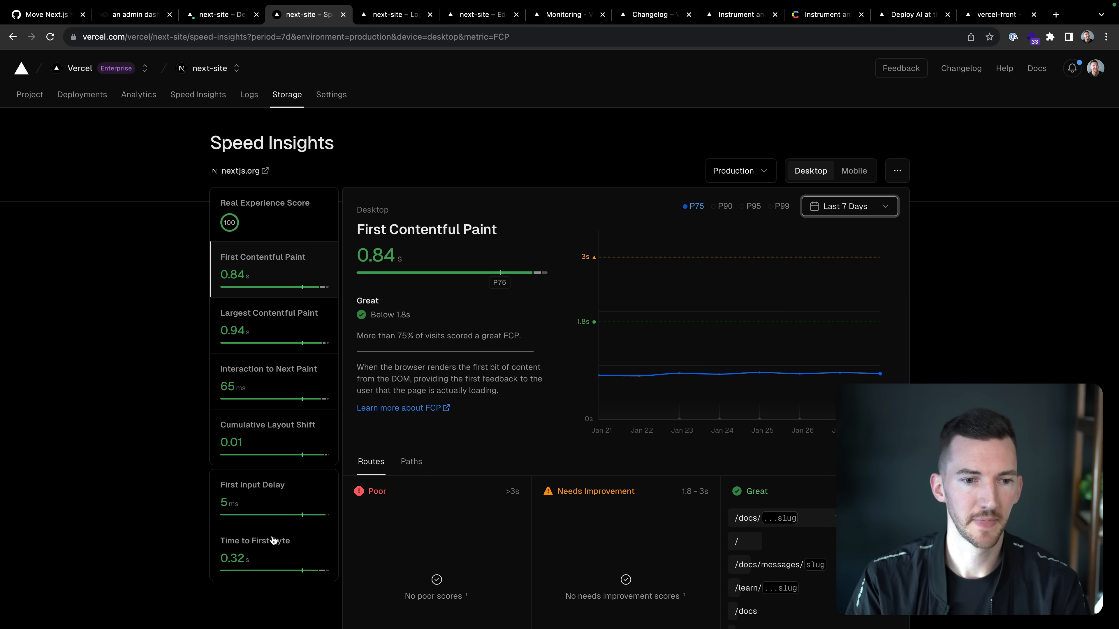
pyautogui.moveTo(1024, 262)
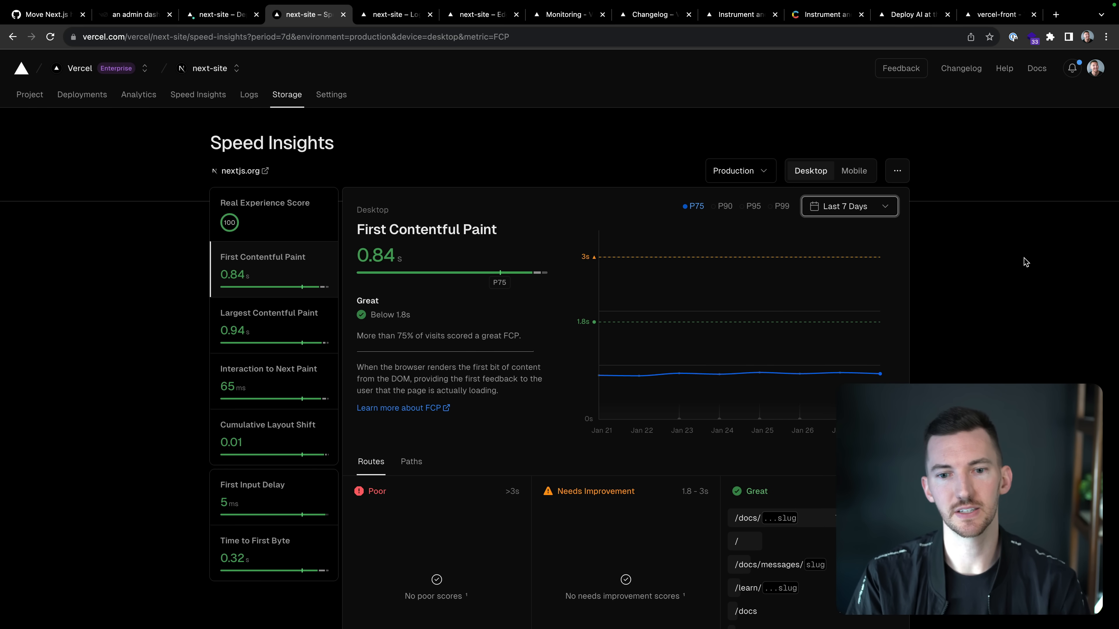
# - Scroll Speed Insights down to the Routes panel and Countries map, then back up
pyautogui.scroll(-3)
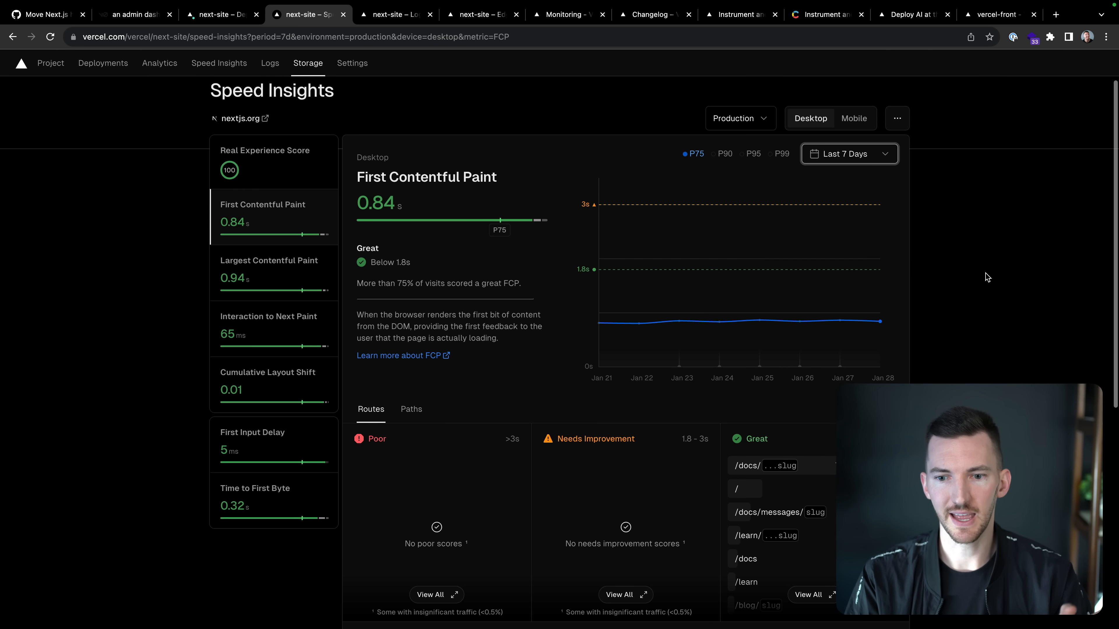
pyautogui.scroll(-3)
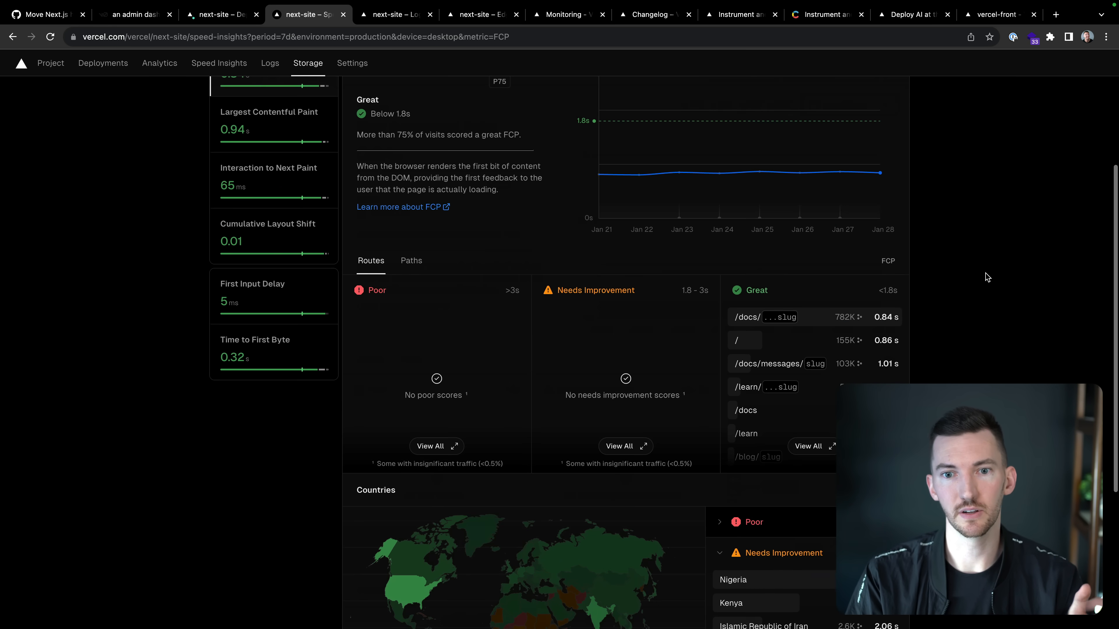
pyautogui.scroll(-3)
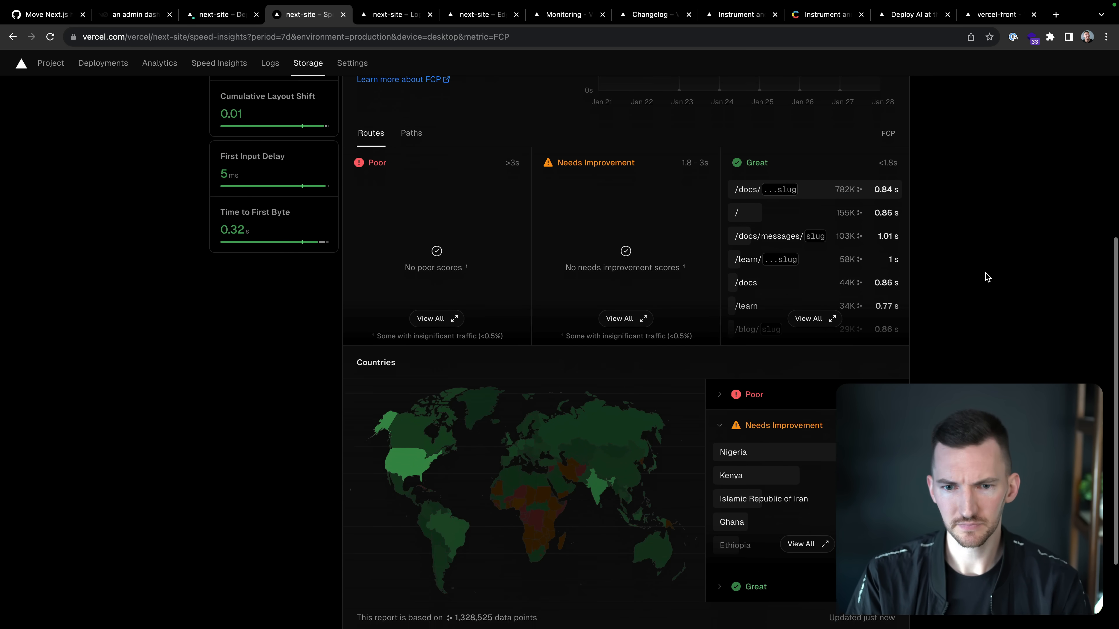
pyautogui.scroll(-3)
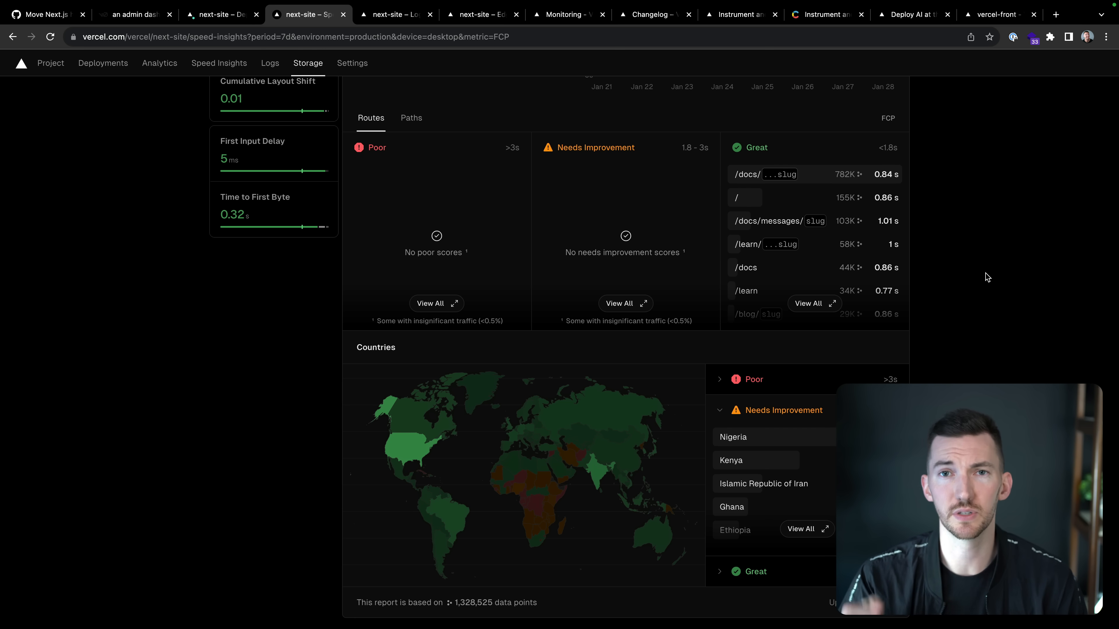
pyautogui.moveTo(962, 300)
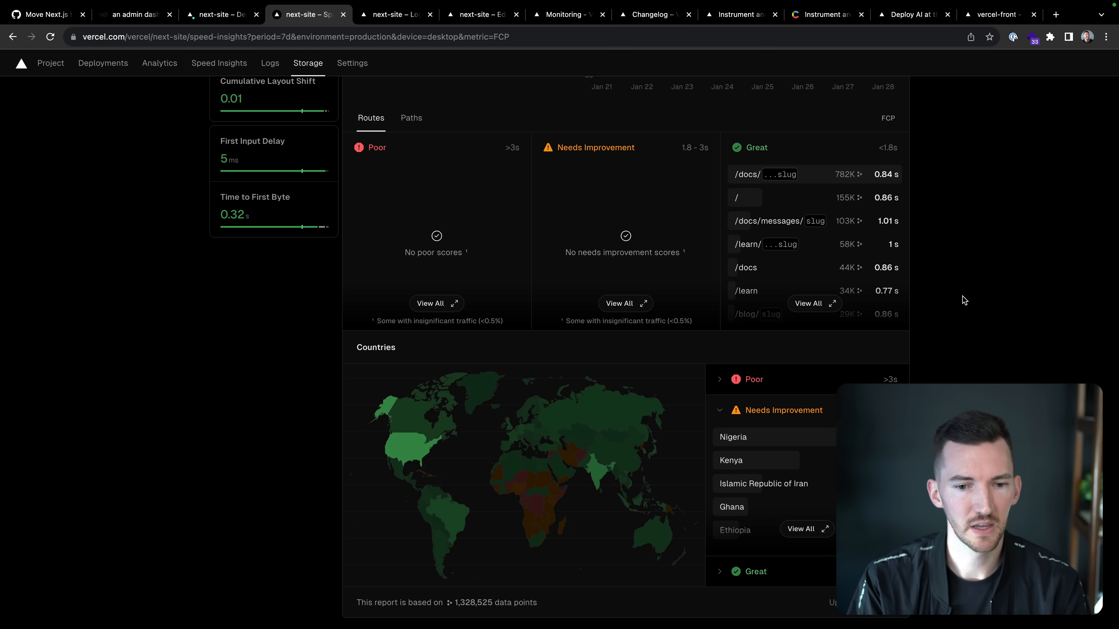
pyautogui.scroll(3)
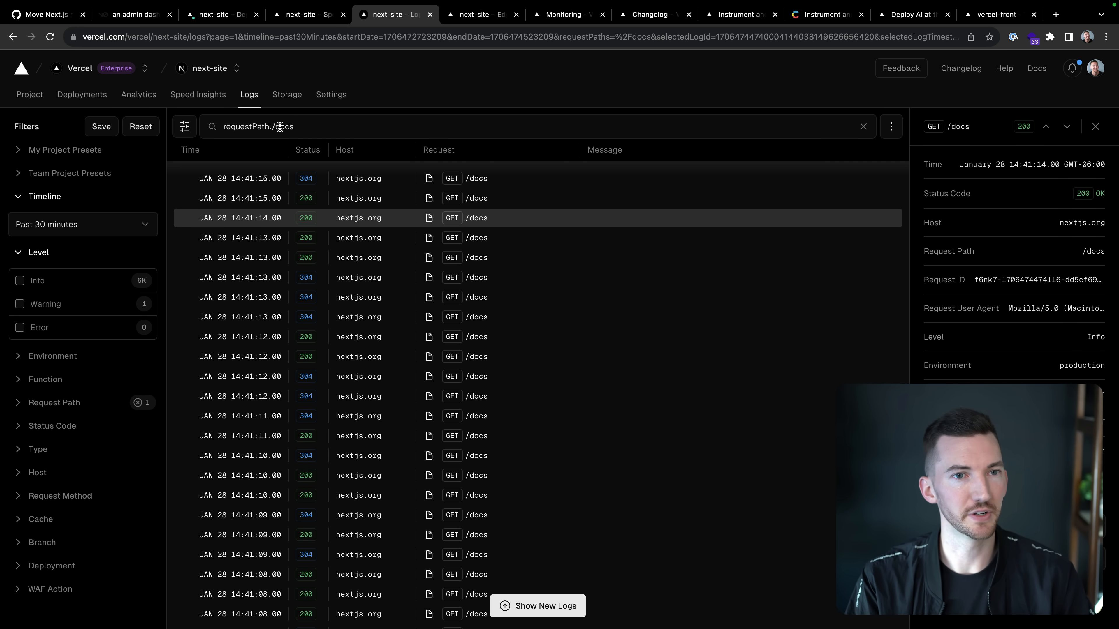
pyautogui.moveTo(500, 217)
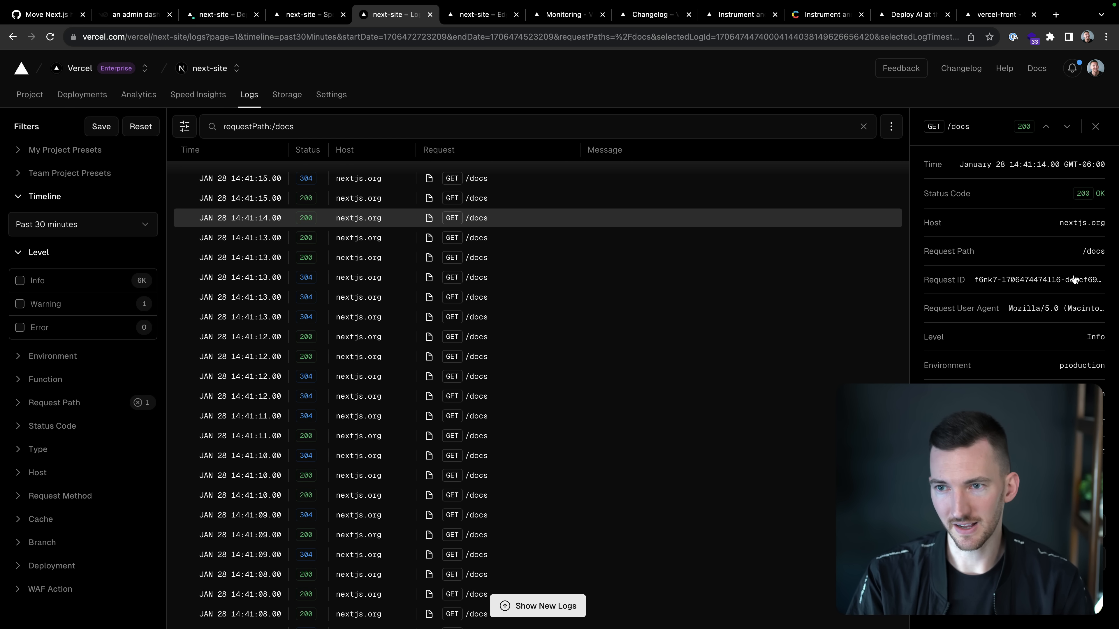
pyautogui.moveTo(1078, 222)
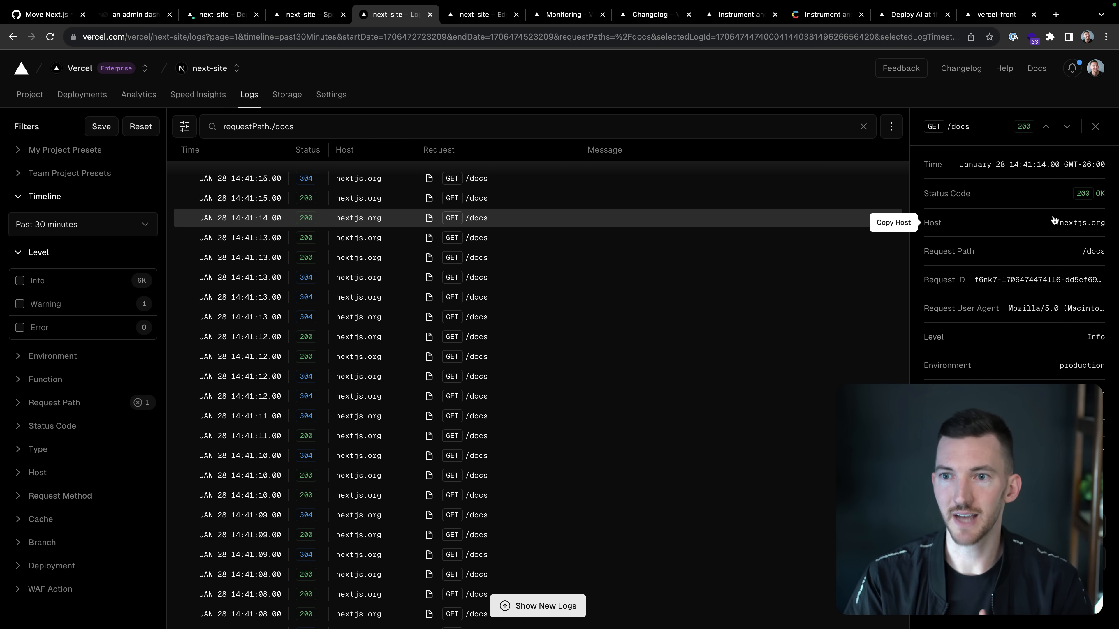
pyautogui.moveTo(1050, 197)
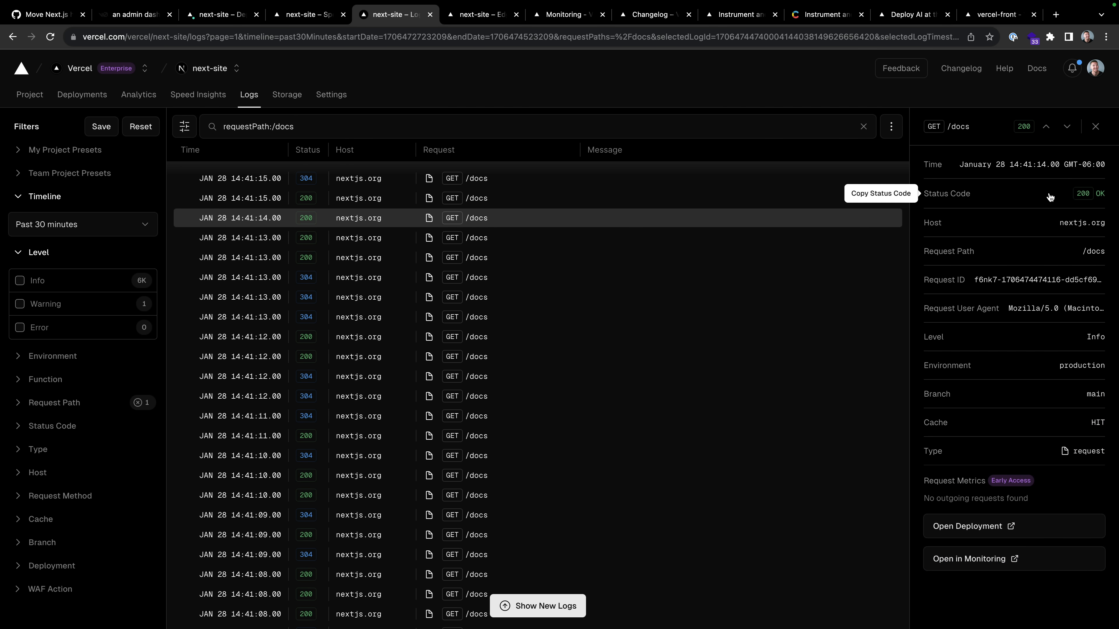
pyautogui.moveTo(970, 622)
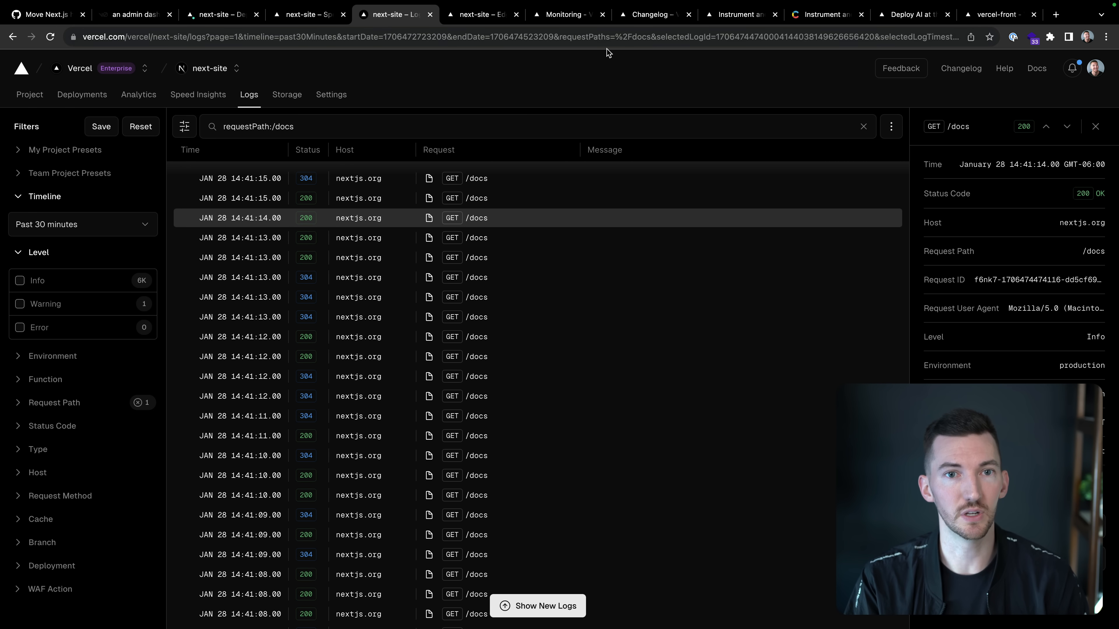
pyautogui.moveTo(606, 57)
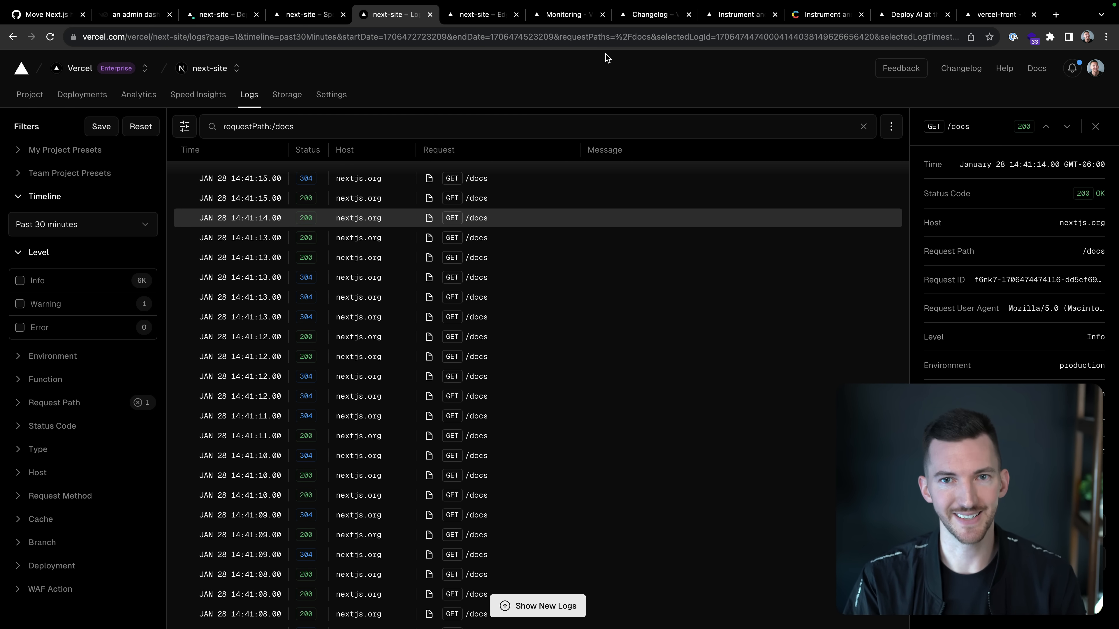
# - Switch browser tabs toward the Monitoring view for nextjs.org
pyautogui.click(480, 14)
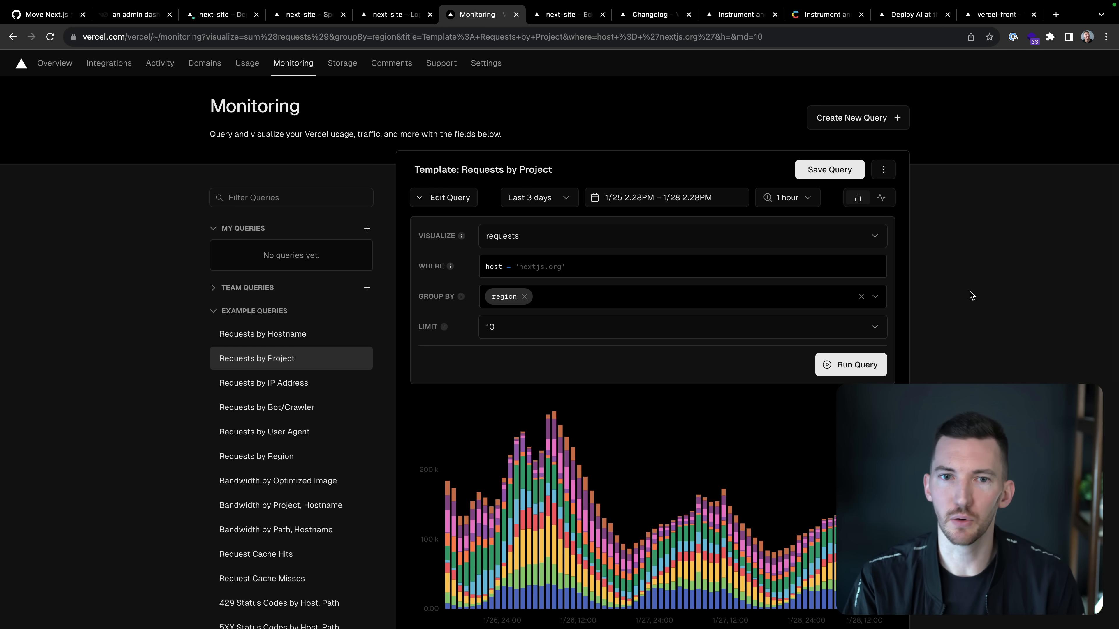
pyautogui.moveTo(894, 294)
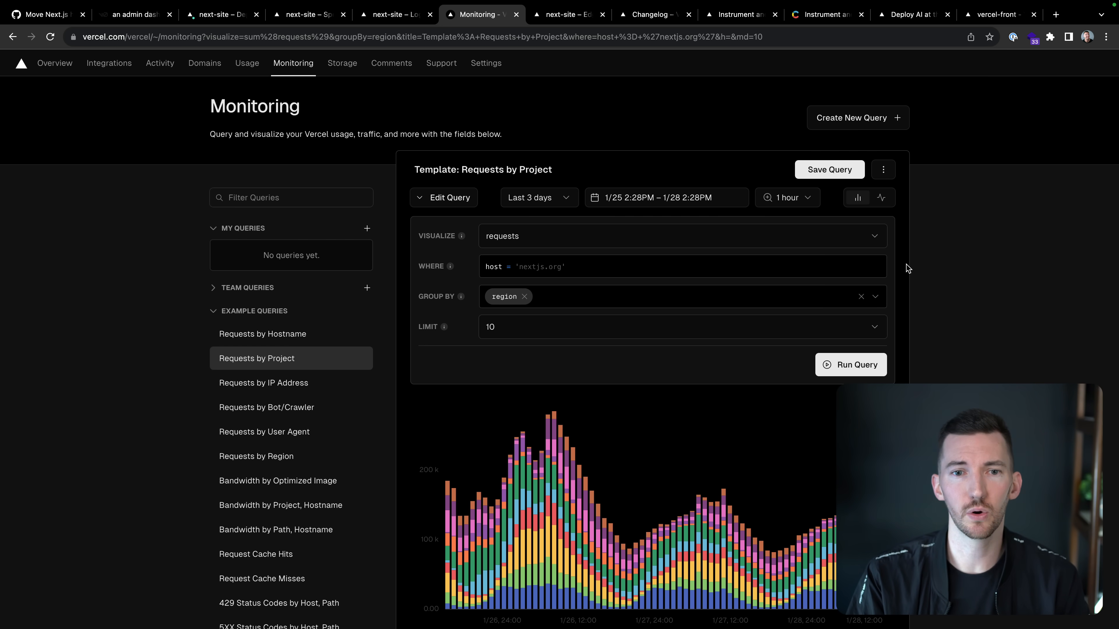
# - Scroll to the requests chart and region list with Frankfurt, Mumbai, Singapore and others
pyautogui.scroll(-3)
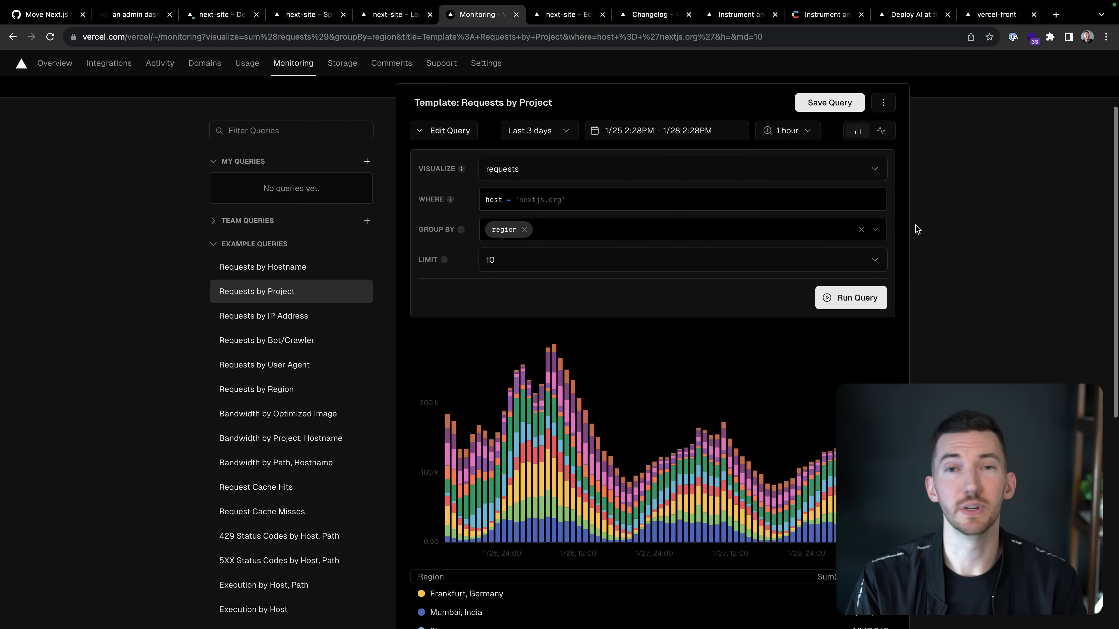
pyautogui.scroll(-3)
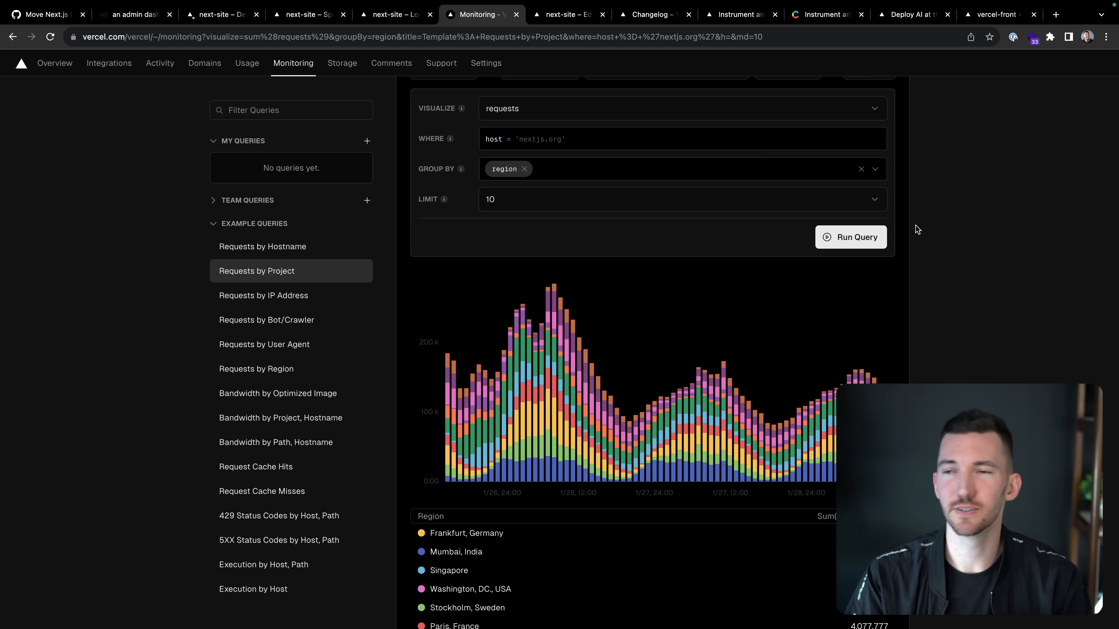
pyautogui.moveTo(872, 203)
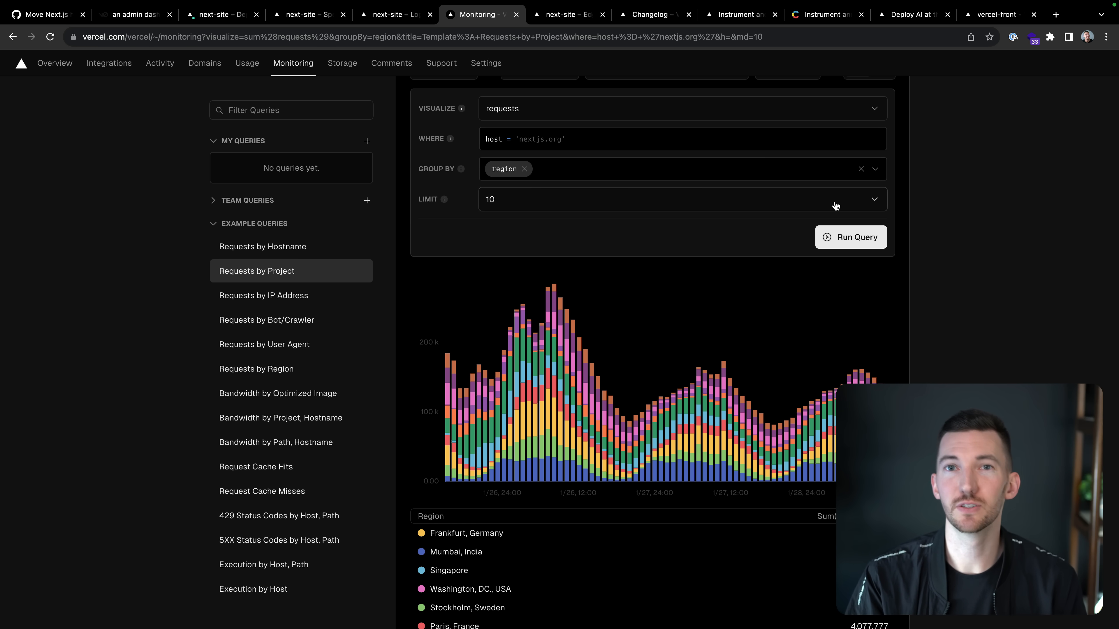
# - Switch to the front-store Edge Config tab showing the flagsV2 item with enable-vercel-conformance
pyautogui.click(563, 14)
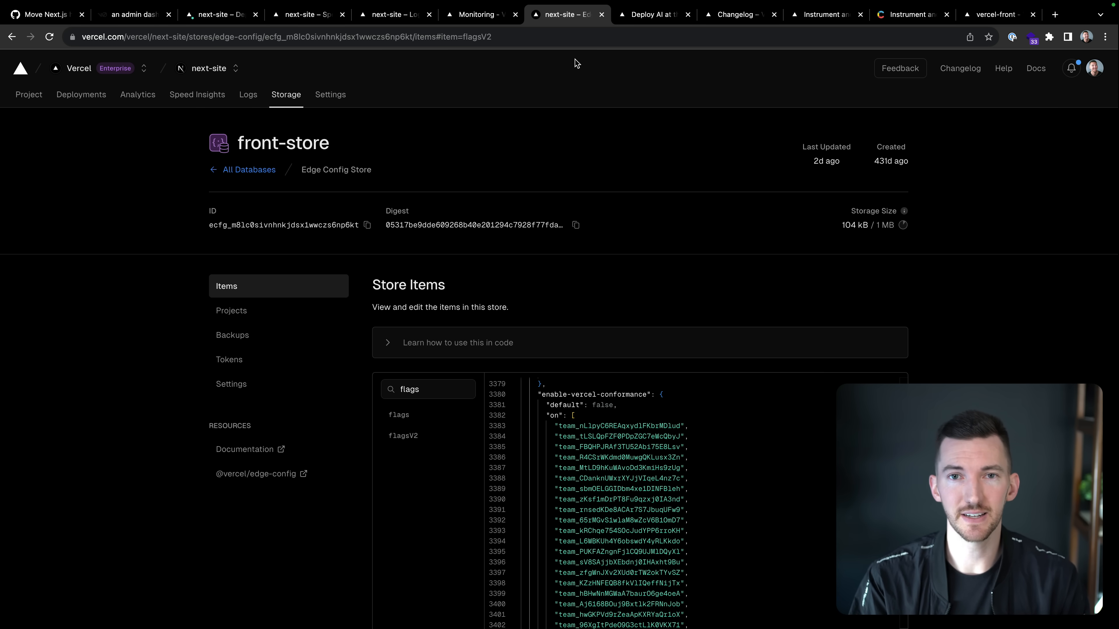
# - Switch to the vercel.com/ai tab loaded with __vercel_draft=1 draft content
pyautogui.click(615, 14)
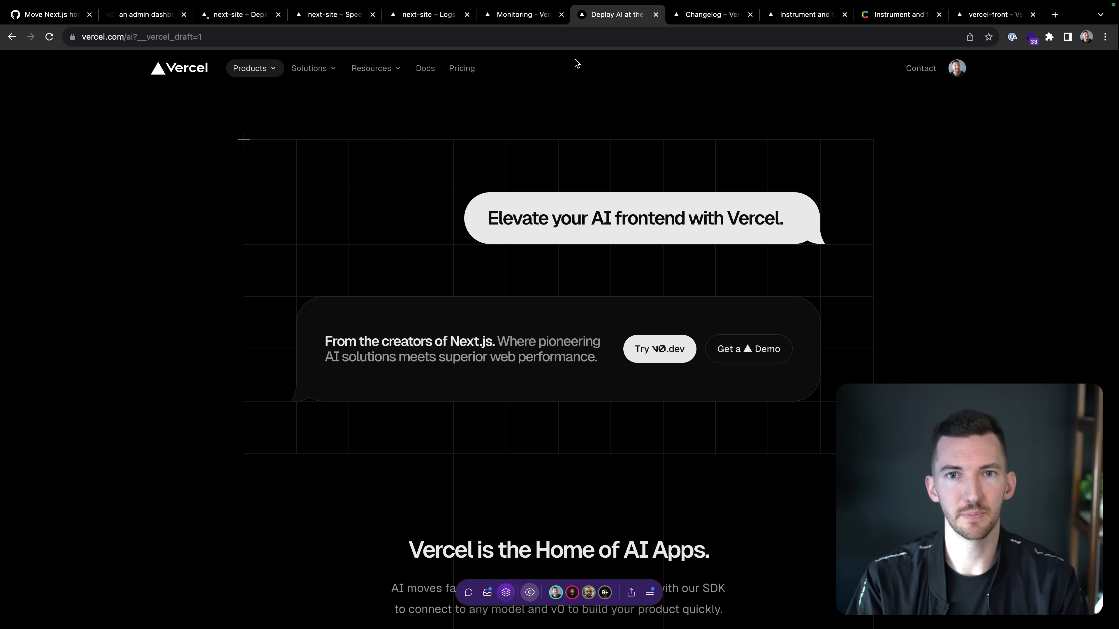
pyautogui.moveTo(569, 76)
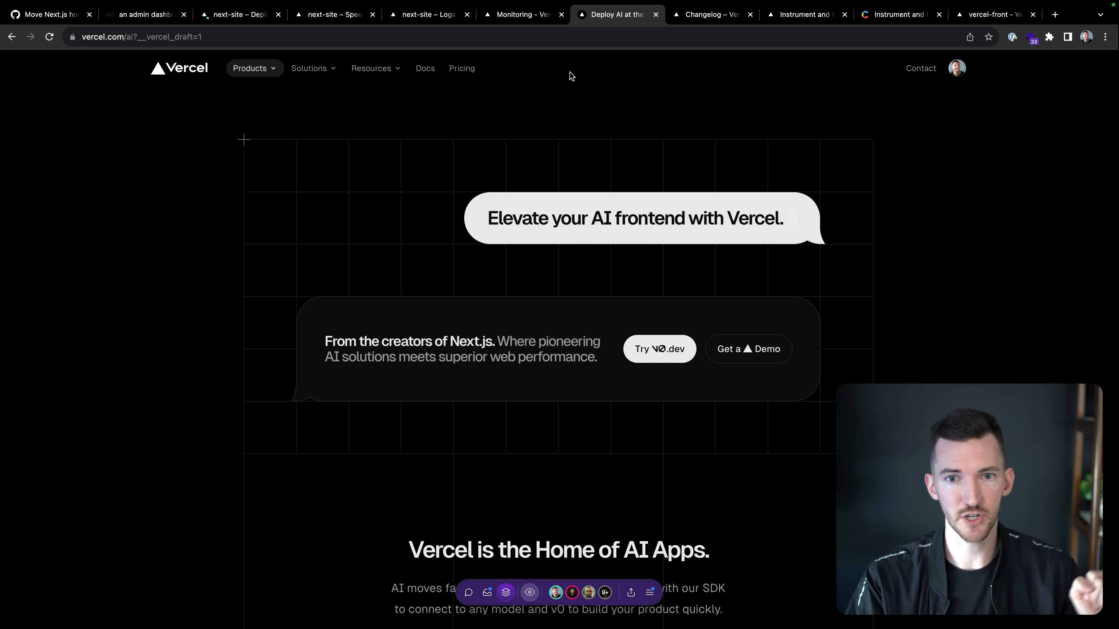
pyautogui.moveTo(511, 289)
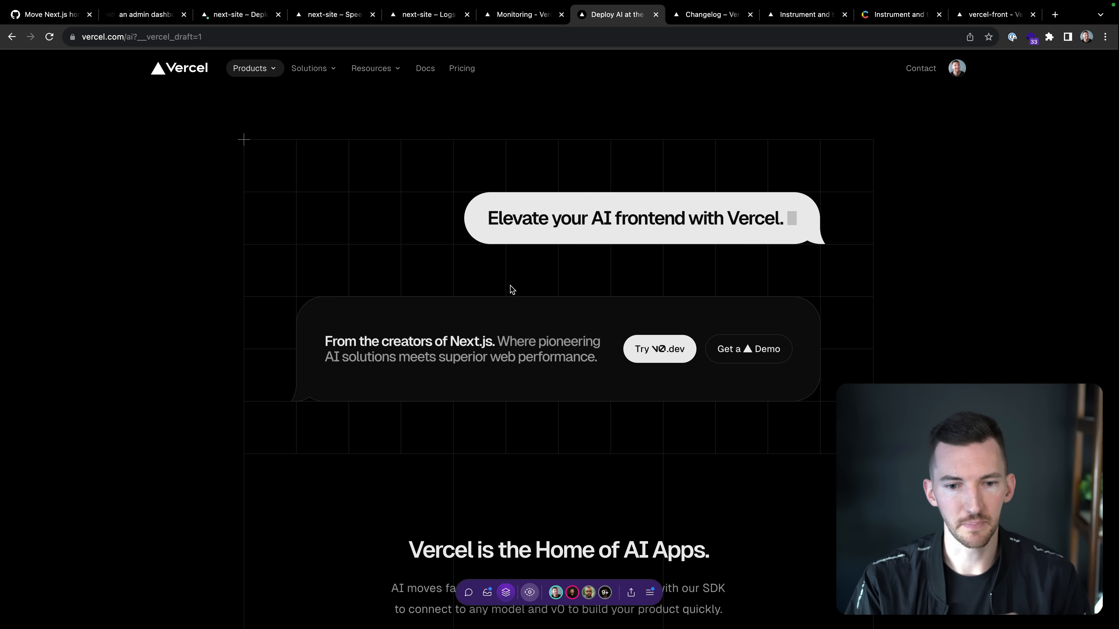
pyautogui.moveTo(645, 498)
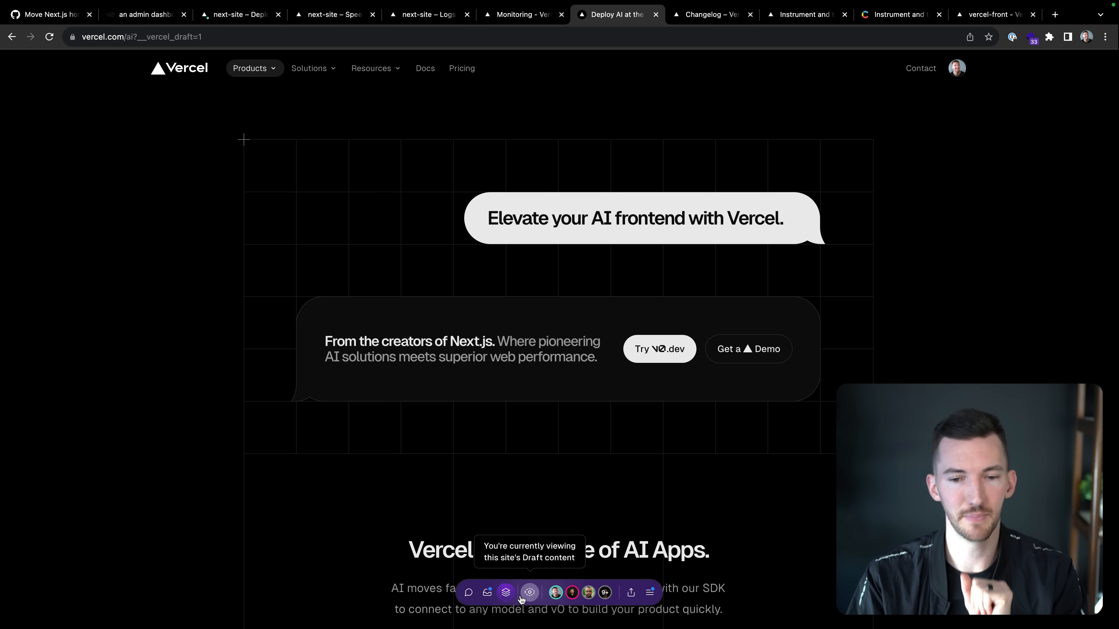
pyautogui.moveTo(505, 592)
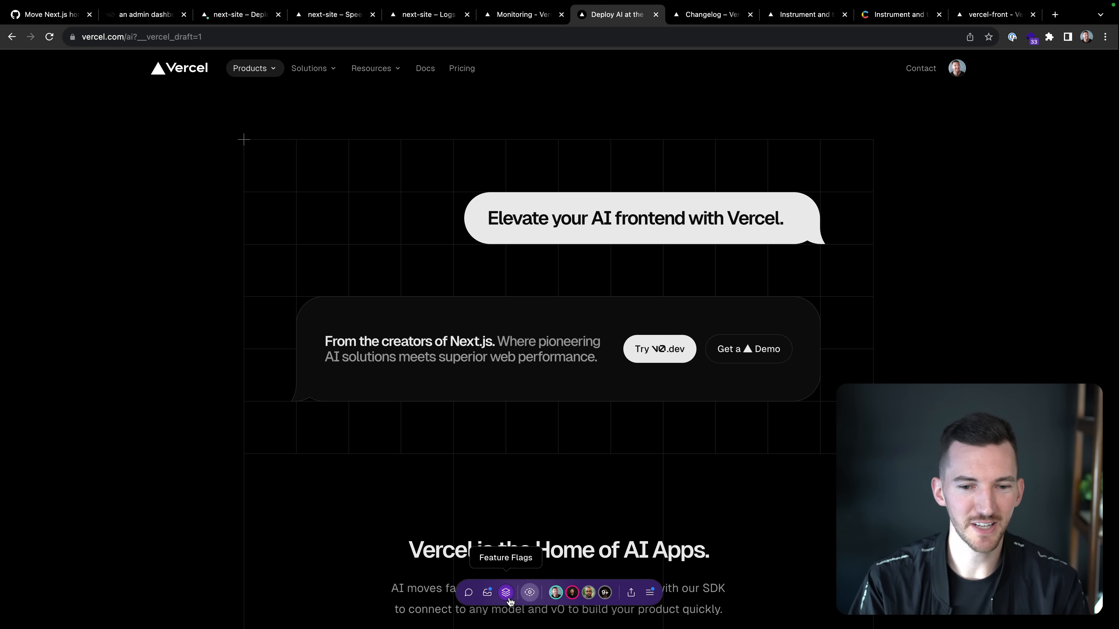
# - Bring up the toolbar's Feature Flags panel to override enable-rsc-header to true
pyautogui.click(505, 593)
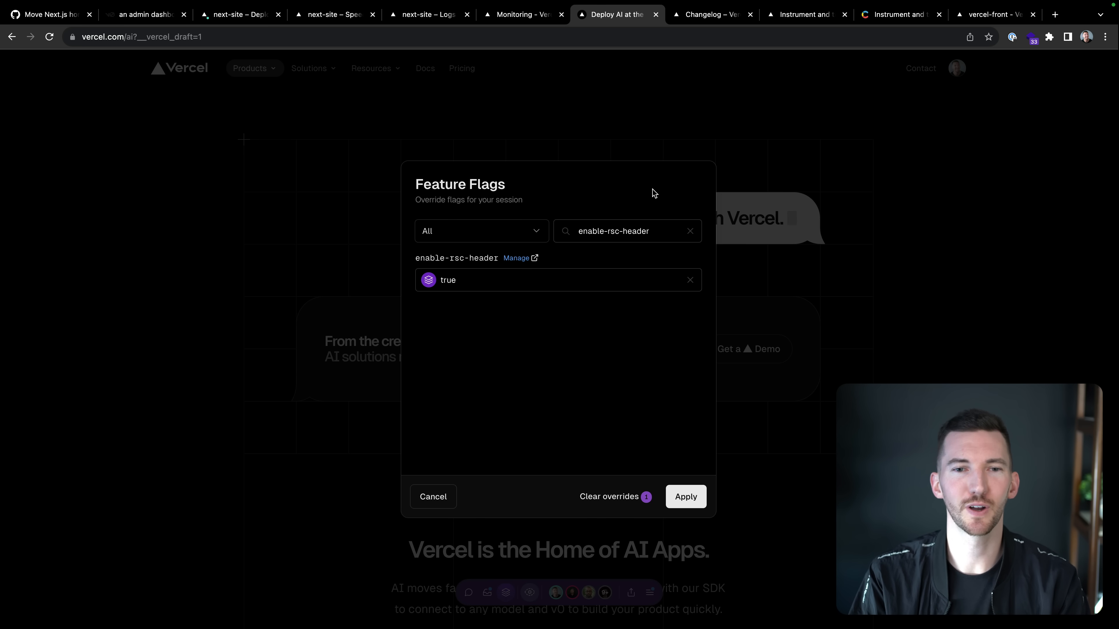
pyautogui.moveTo(617, 257)
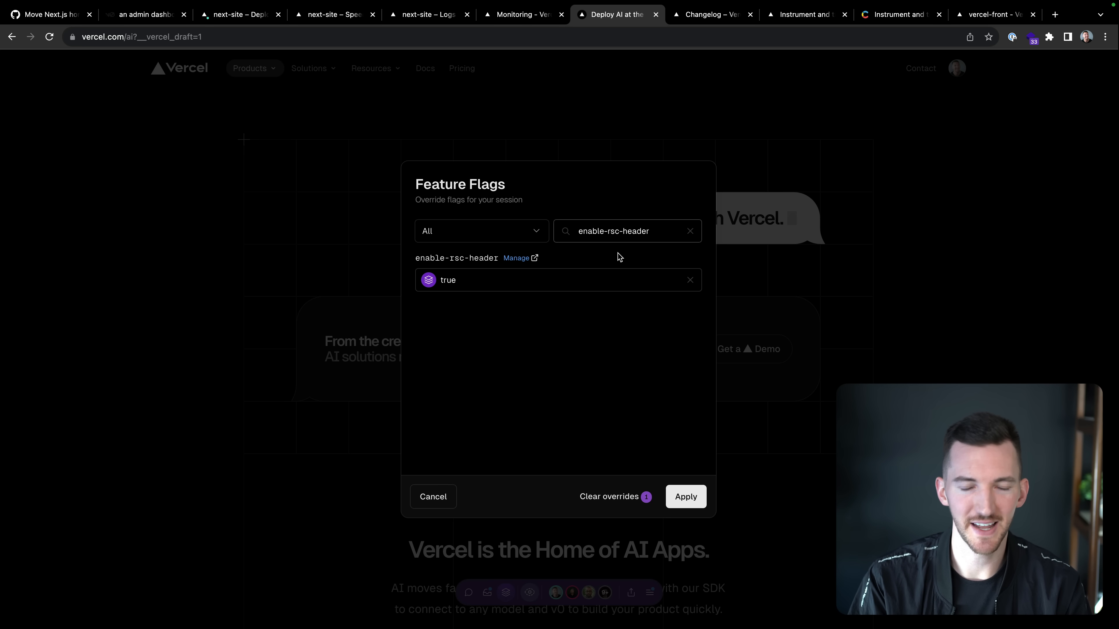
pyautogui.moveTo(607, 298)
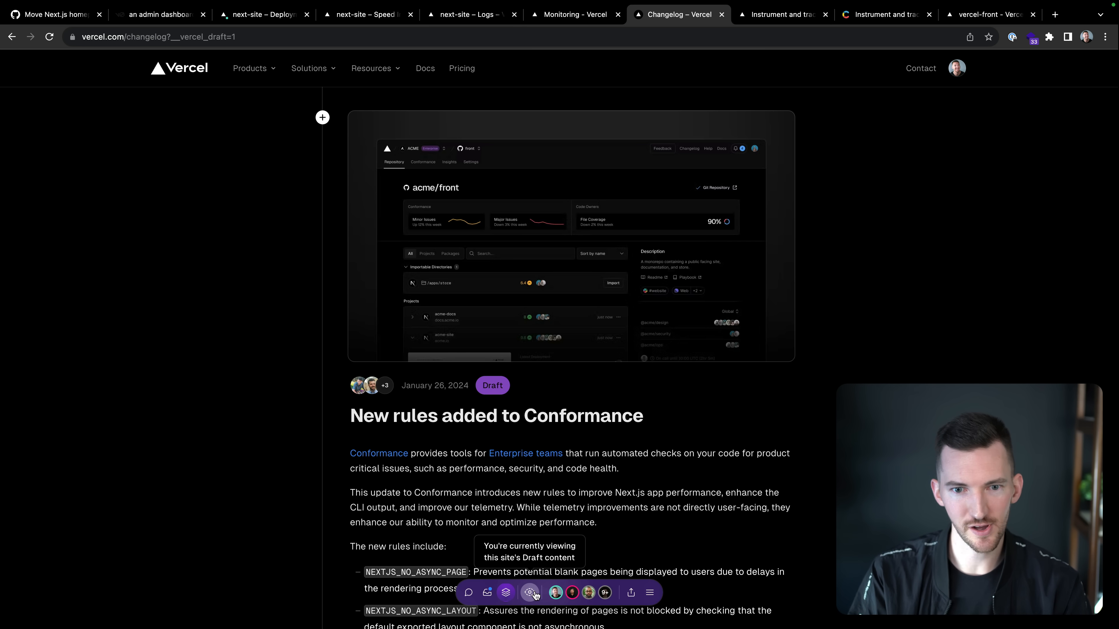
pyautogui.moveTo(487, 438)
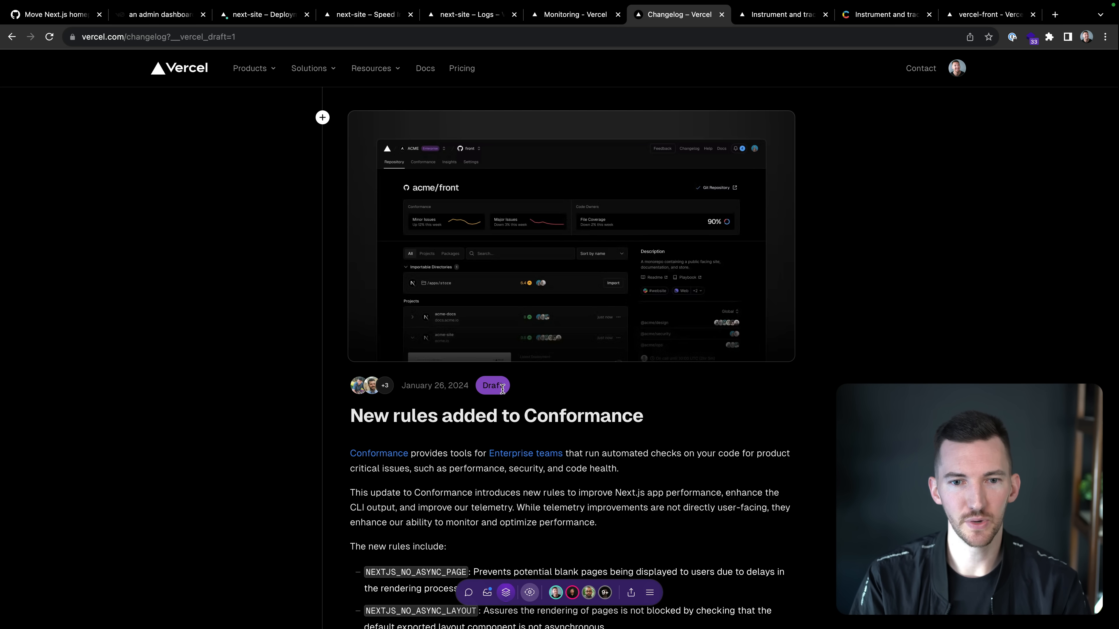
pyautogui.moveTo(543, 369)
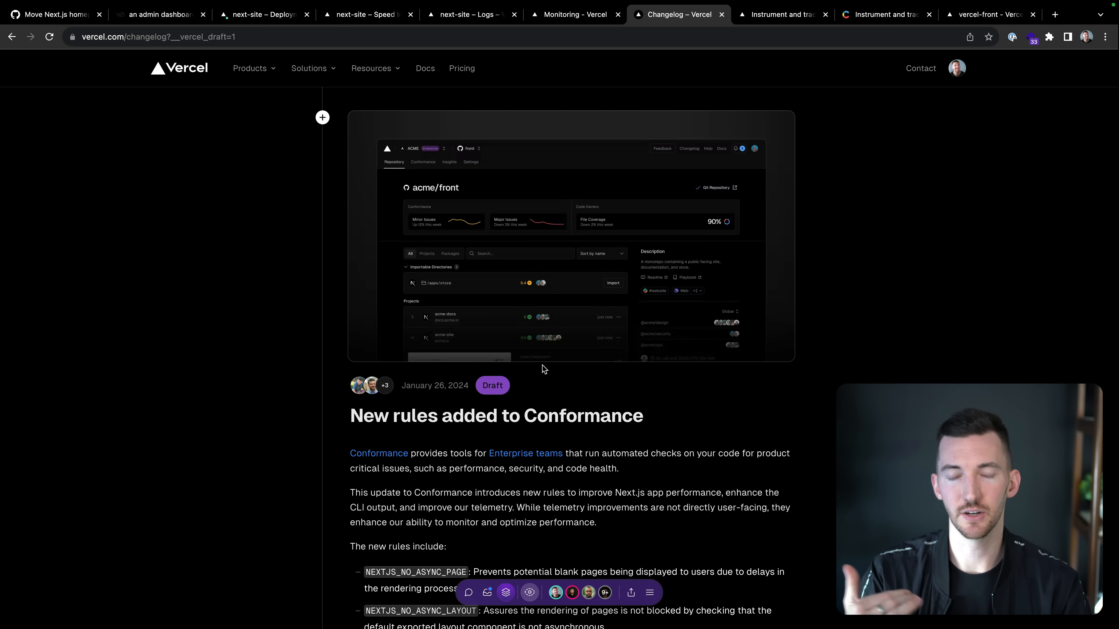
pyautogui.click(780, 14)
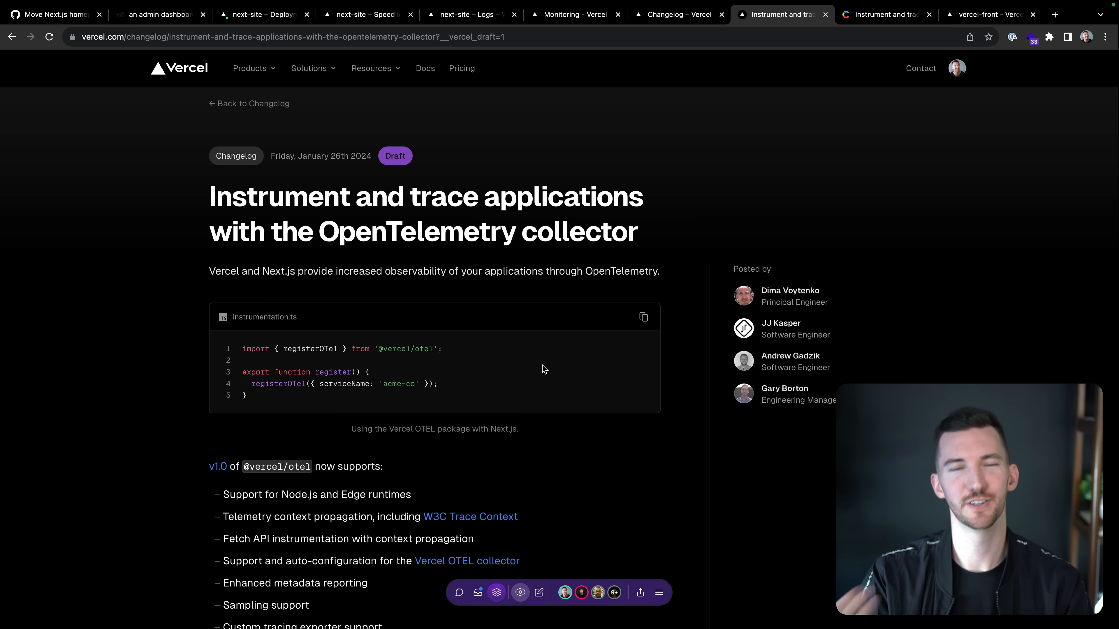
pyautogui.moveTo(356, 182)
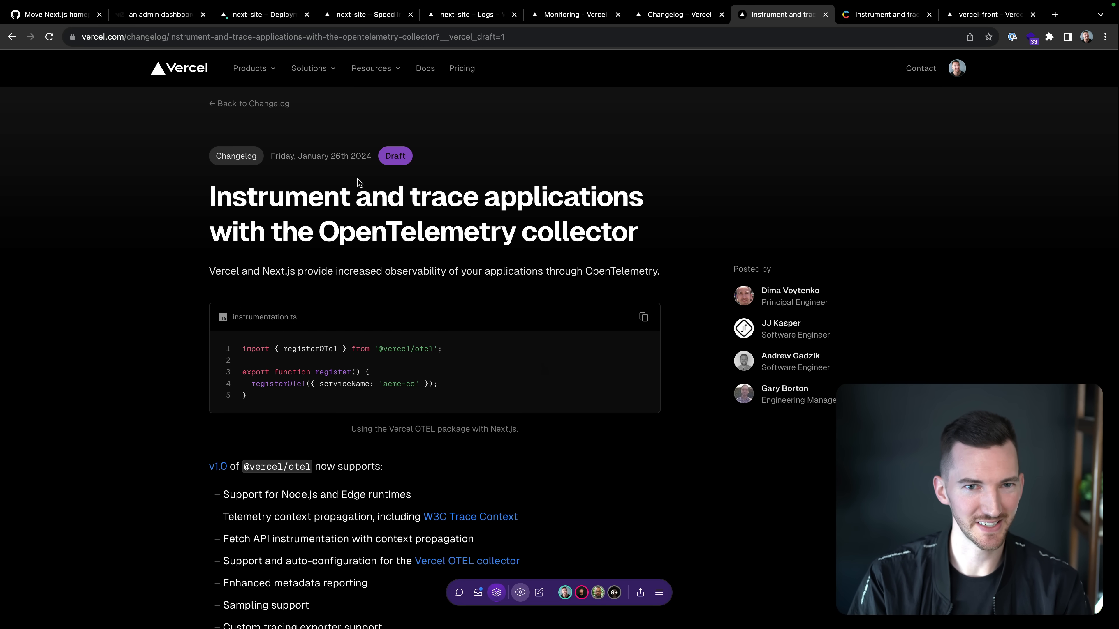
pyautogui.moveTo(578, 176)
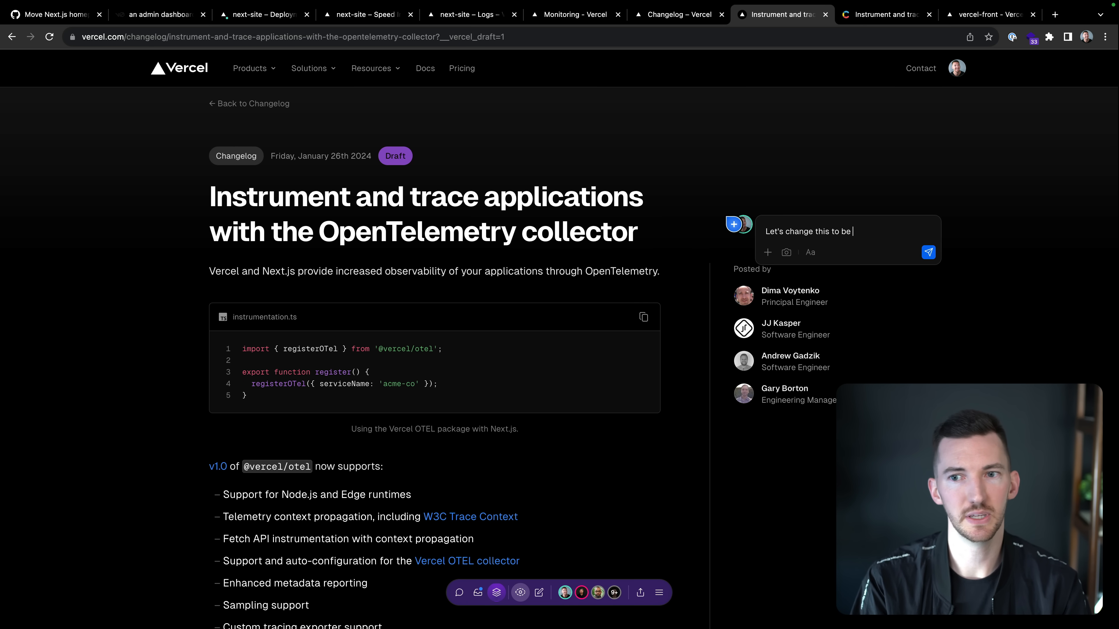
pyautogui.write('the title of "somehting')
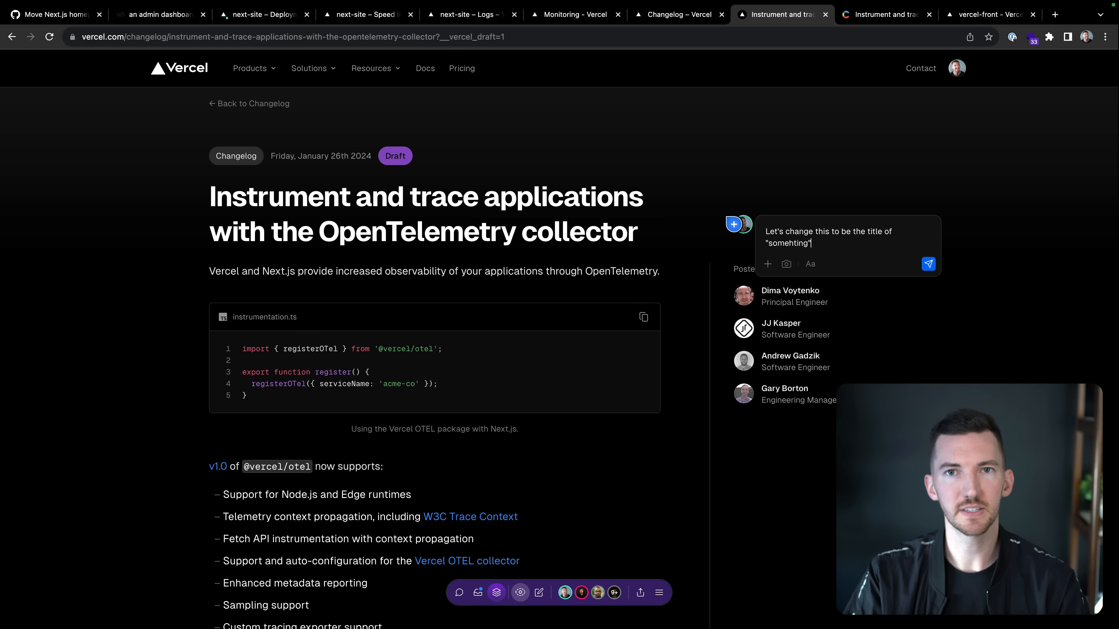
pyautogui.write('@dima')
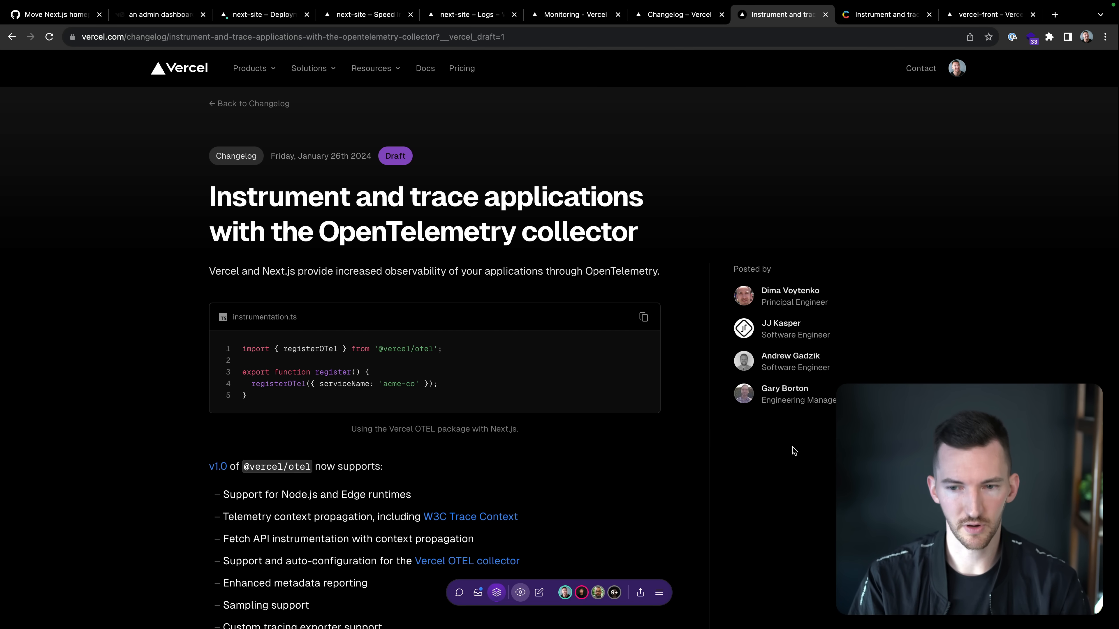
# - Append '!!!' to the OpenTelemetry collector entry's Title in Contentful and let it autosave
pyautogui.click(884, 14)
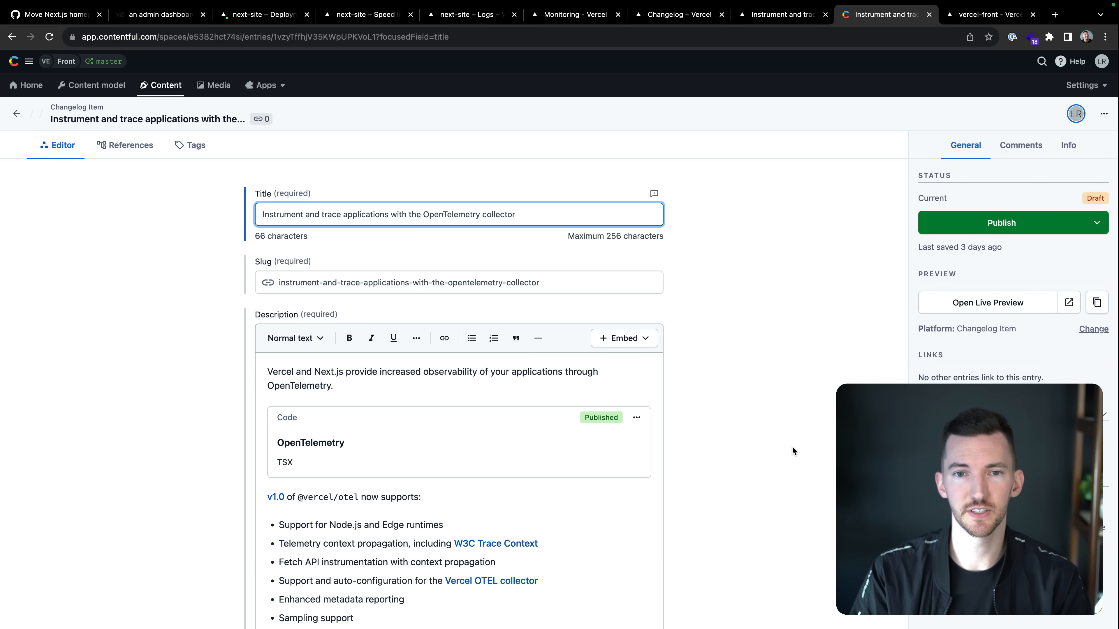
pyautogui.write('!!')
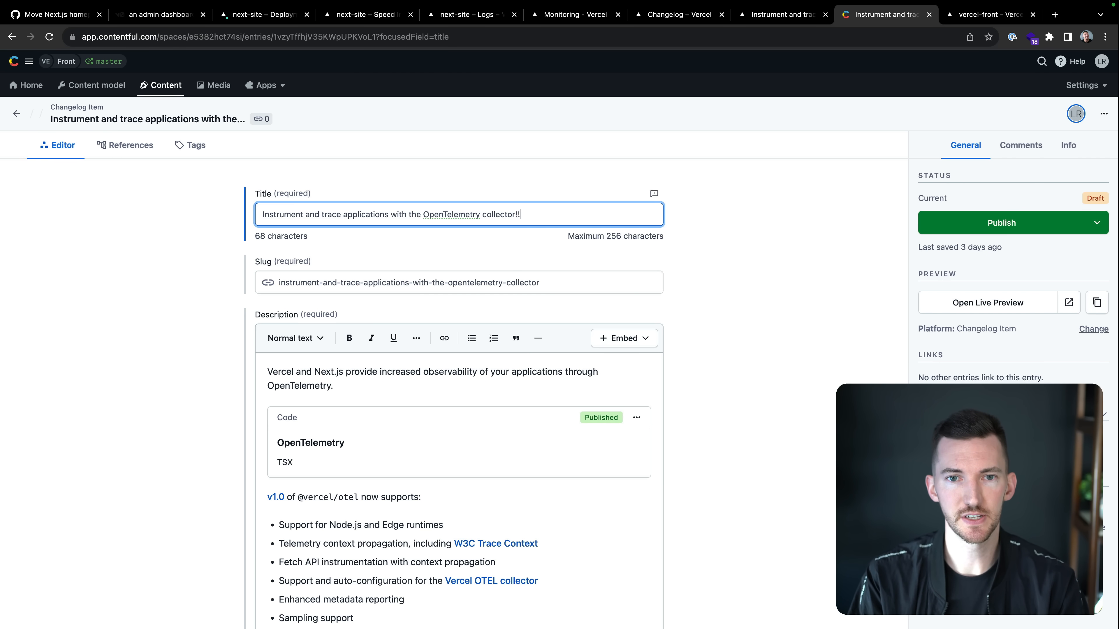
pyautogui.write('!')
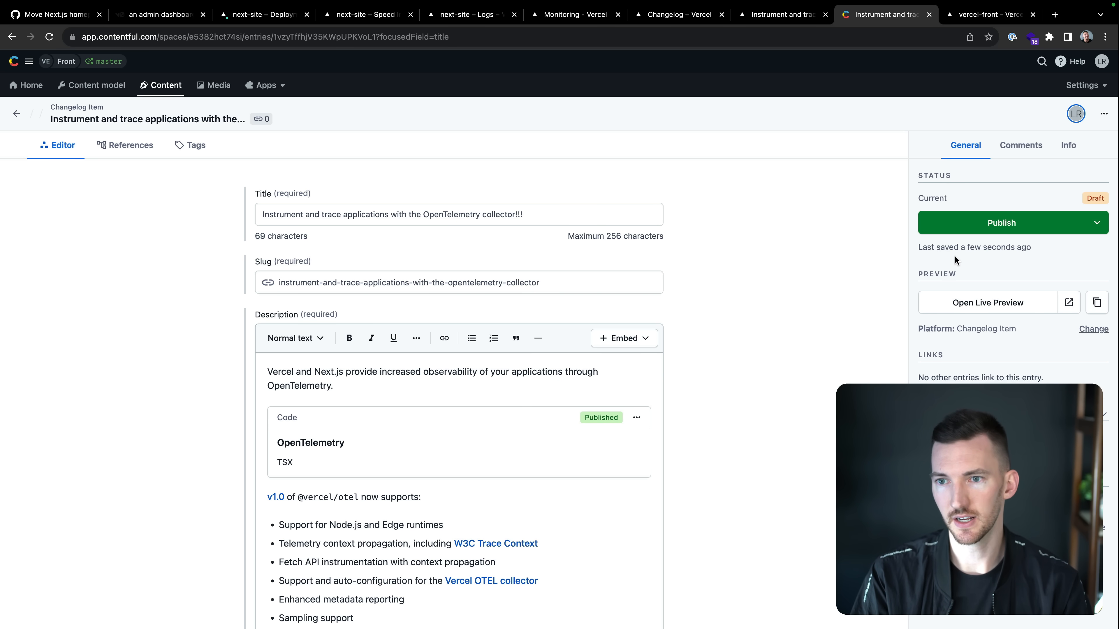
# - Return to the Vercel draft preview of the OpenTelemetry collector changelog post
pyautogui.click(781, 14)
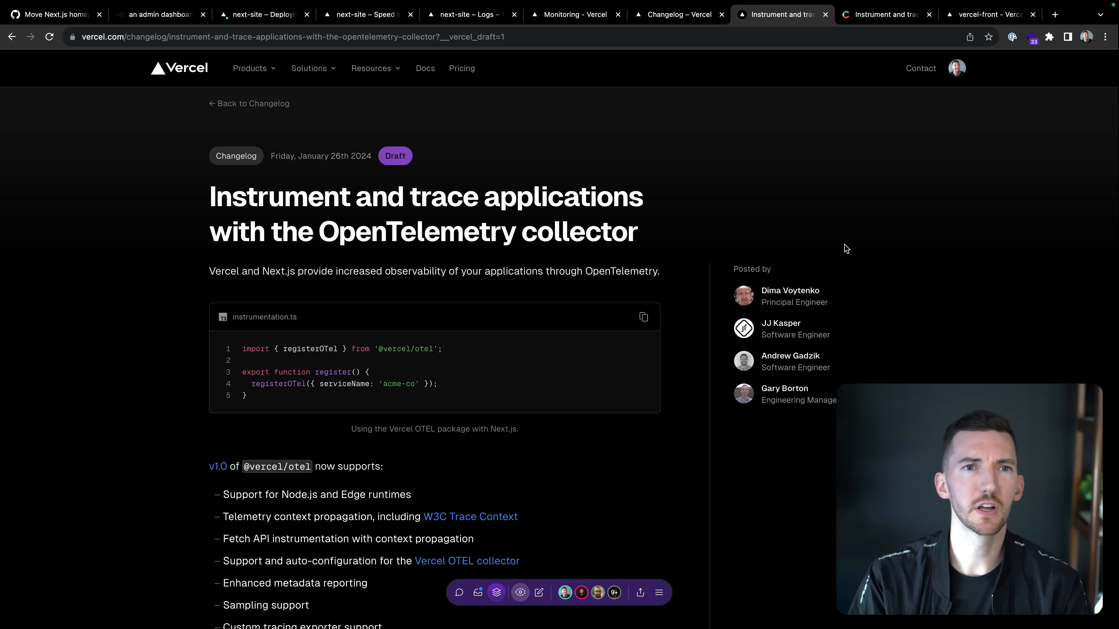
pyautogui.moveTo(834, 213)
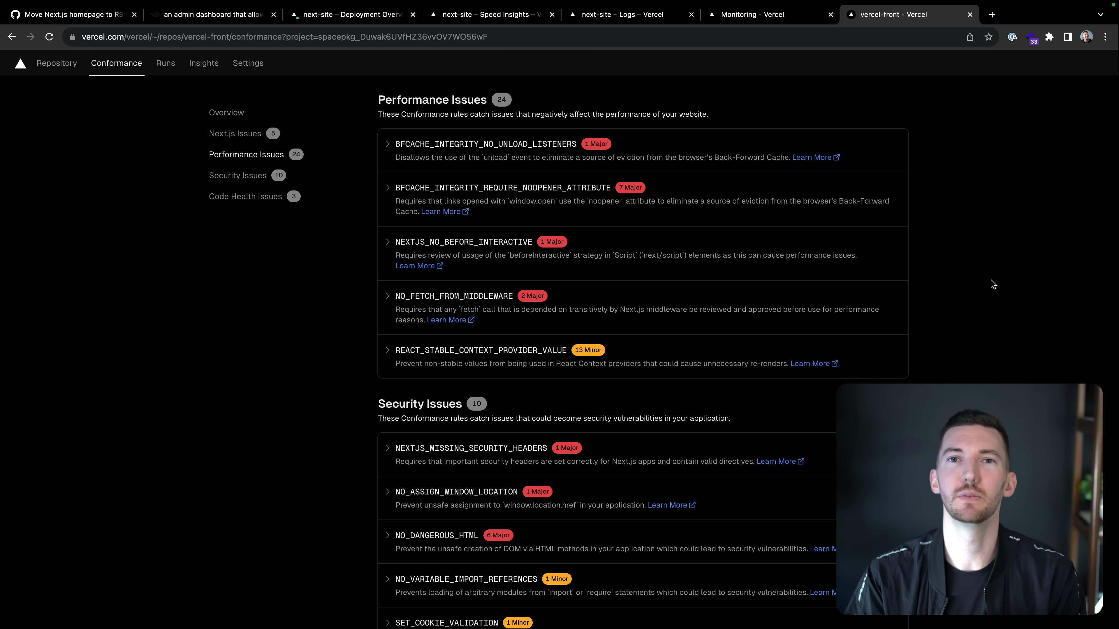
pyautogui.moveTo(201, 482)
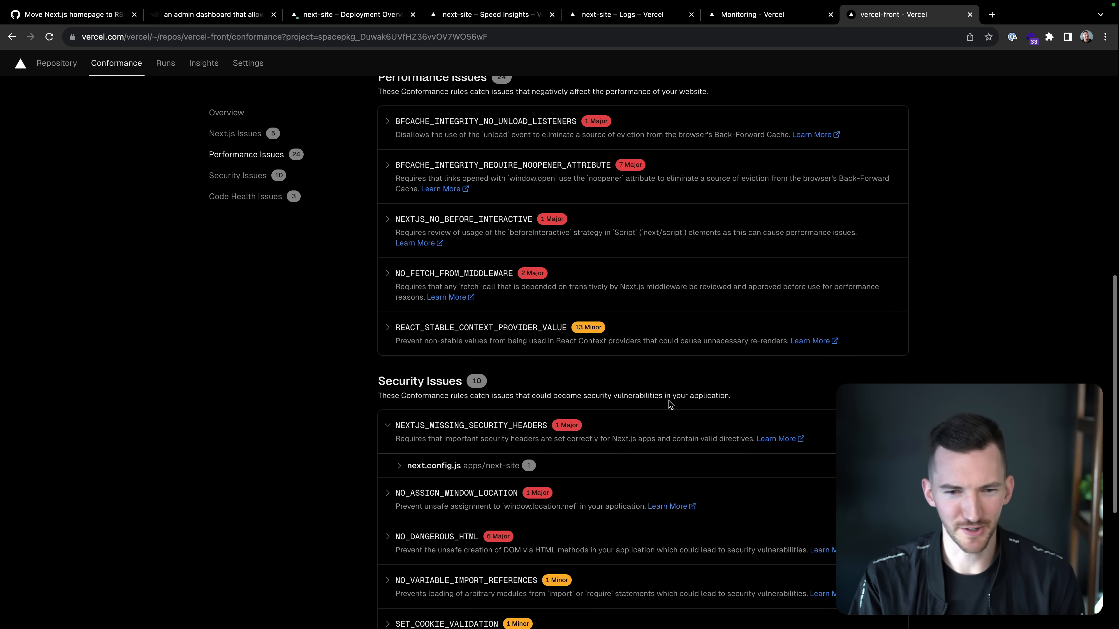
# - Scroll through the Conformance issues list around the NEXTJS_MISSING_SECURITY_HEADERS entry
pyautogui.scroll(-3)
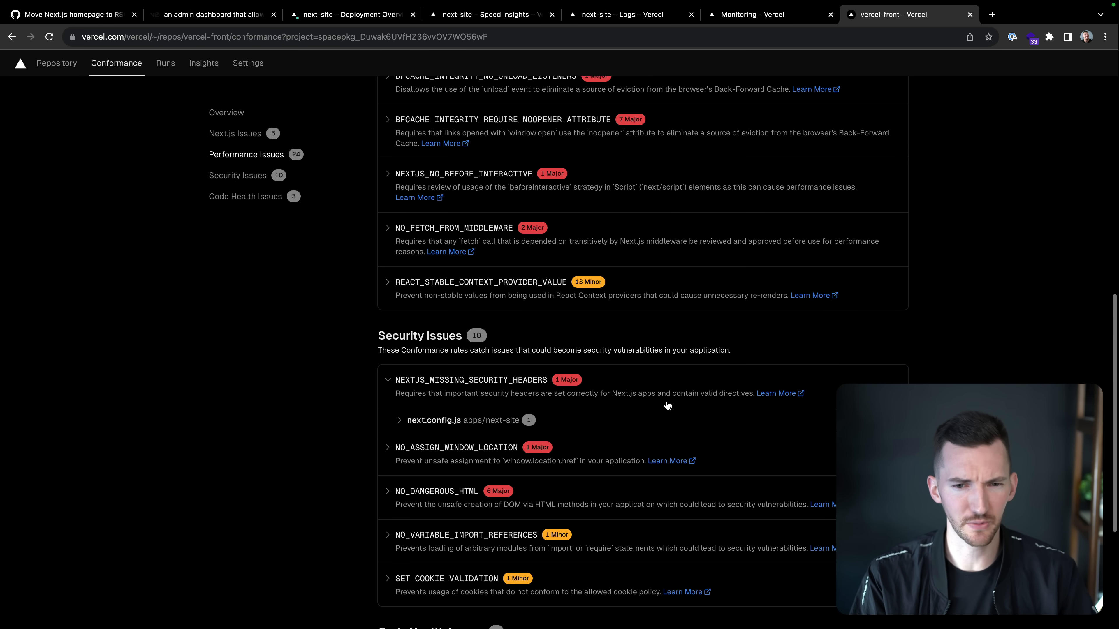
pyautogui.scroll(-3)
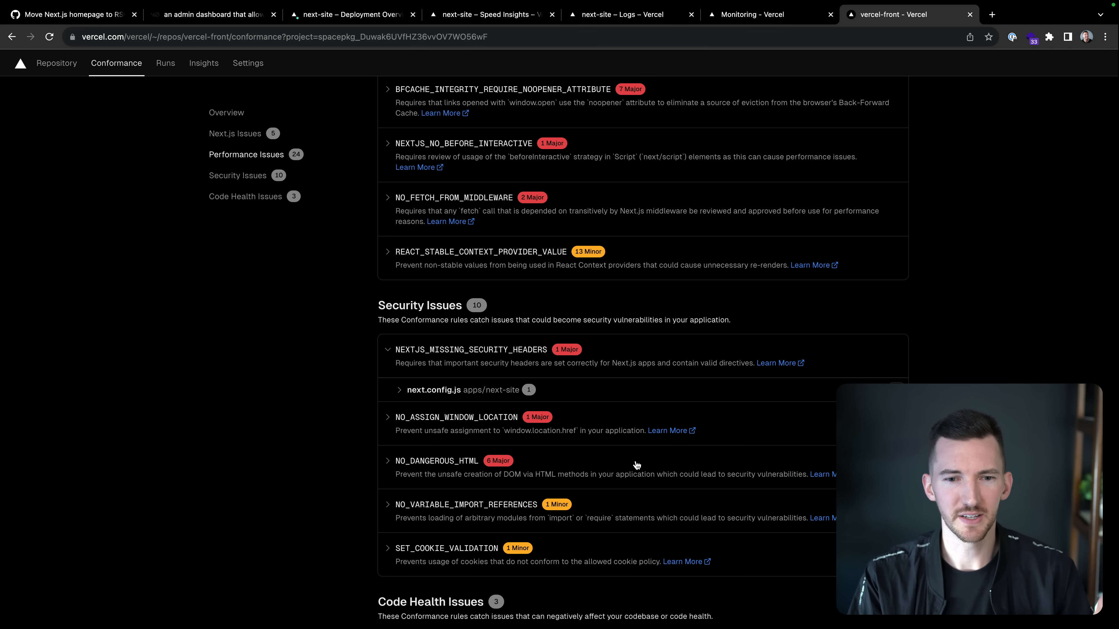
pyautogui.moveTo(681, 372)
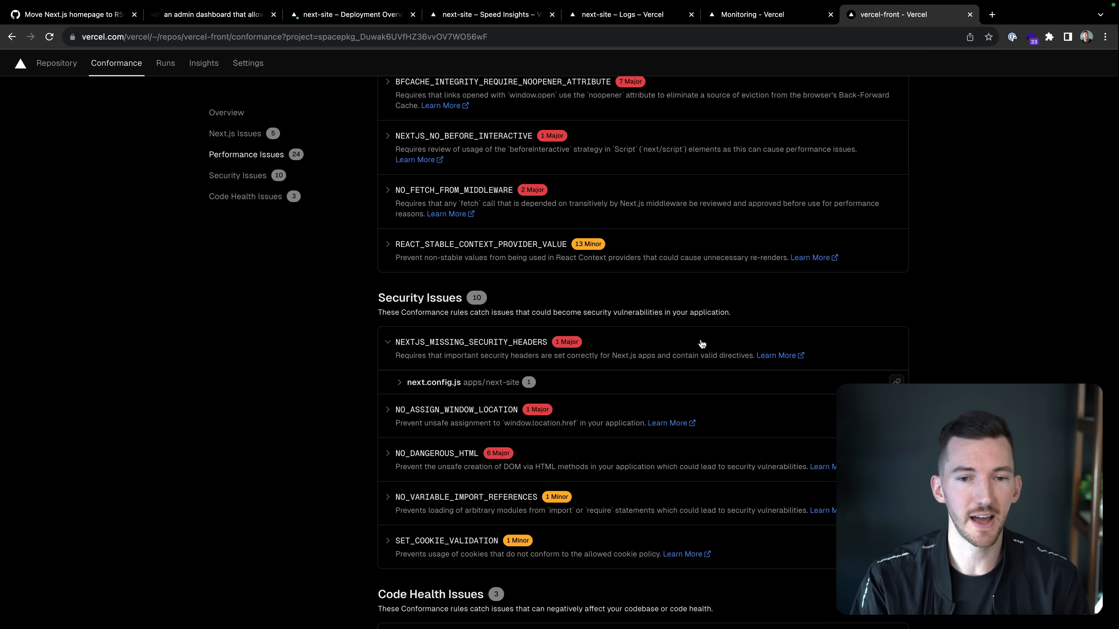
pyautogui.scroll(-3)
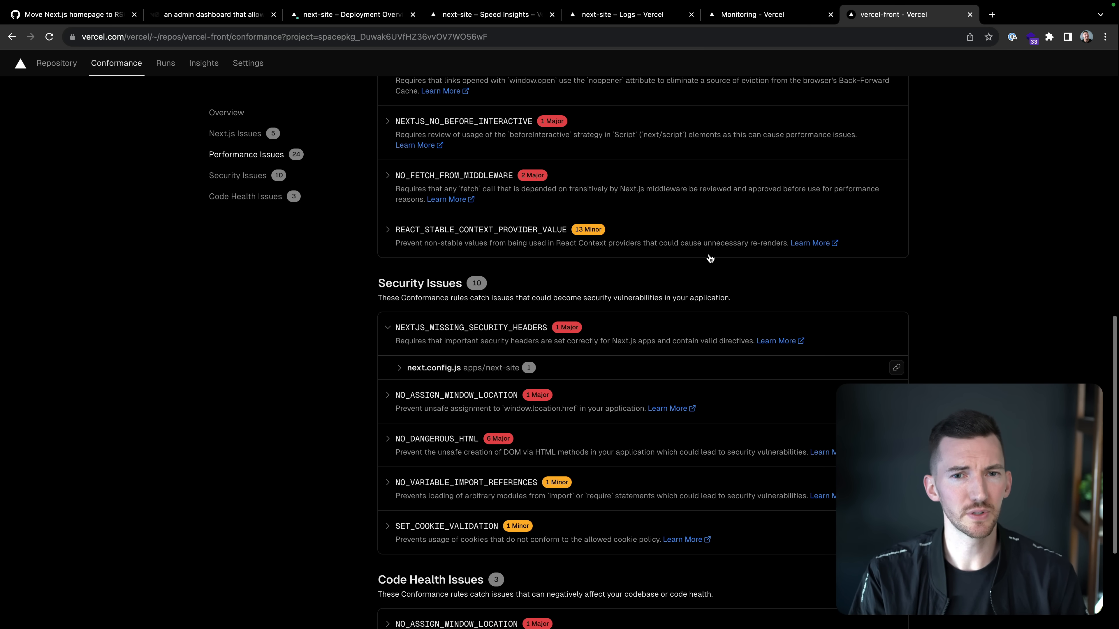
pyautogui.scroll(3)
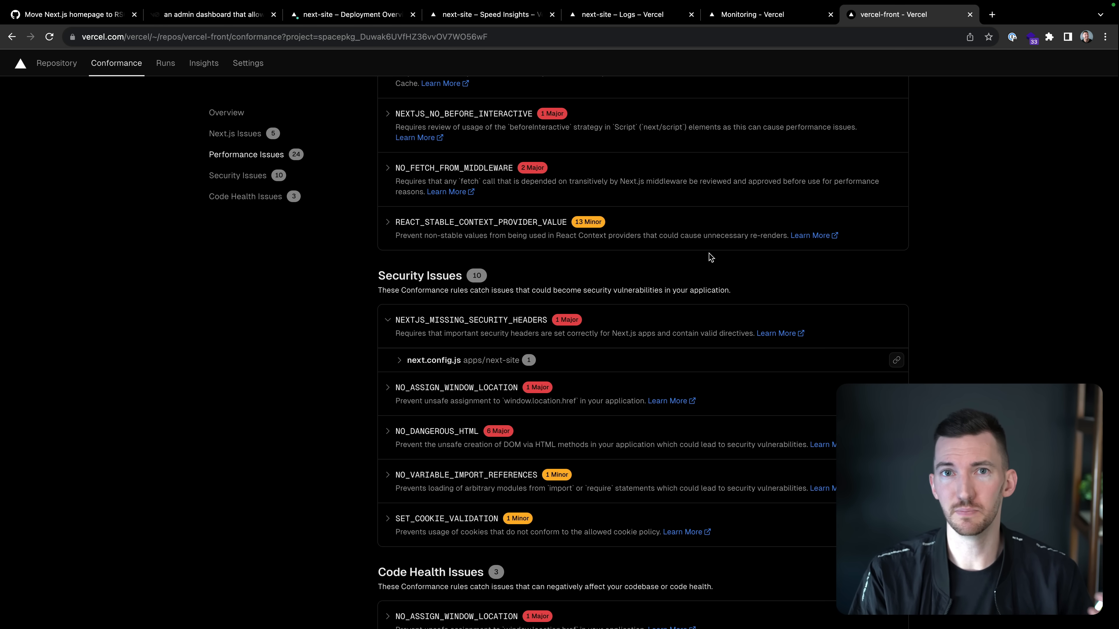
pyautogui.scroll(-3)
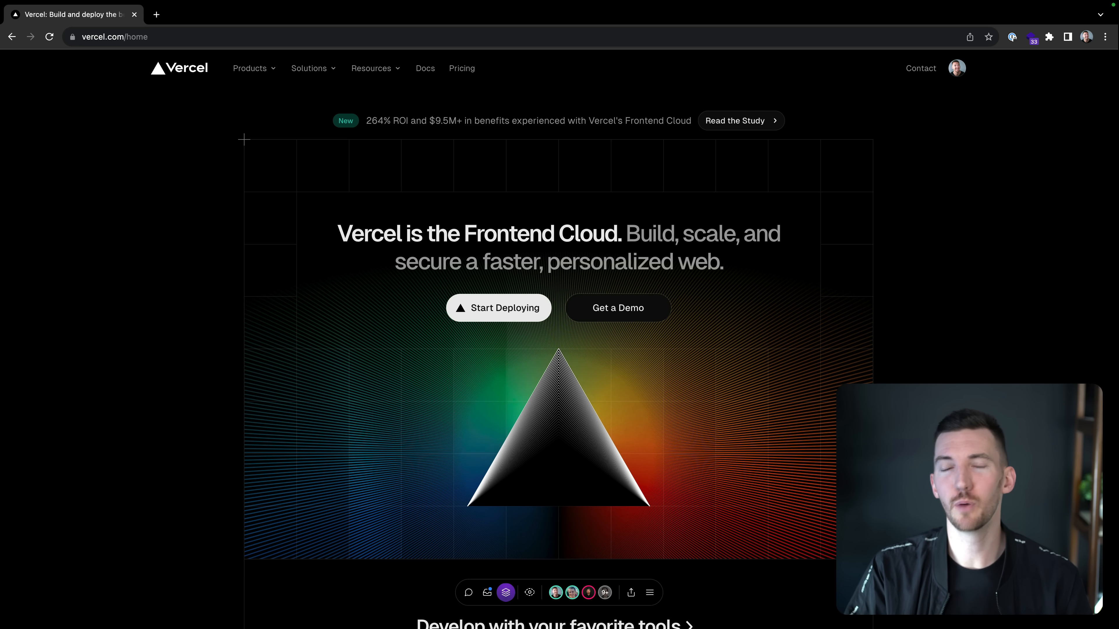
pyautogui.moveTo(642, 279)
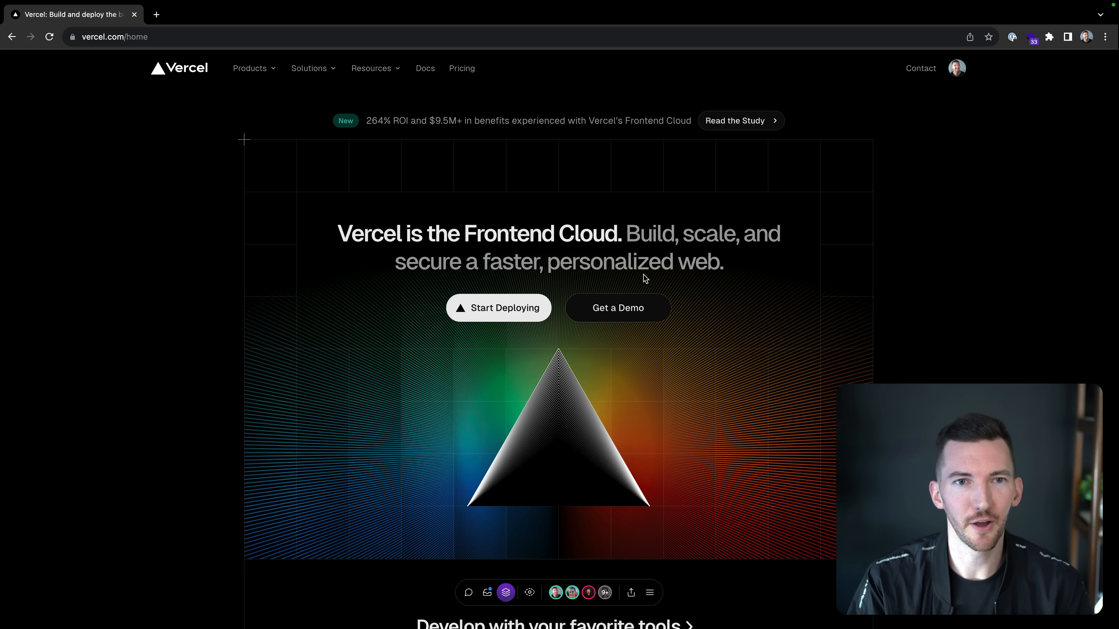
# - Navigate from the homepage to the blog's All posts page via the Resources menu
pyautogui.click(371, 68)
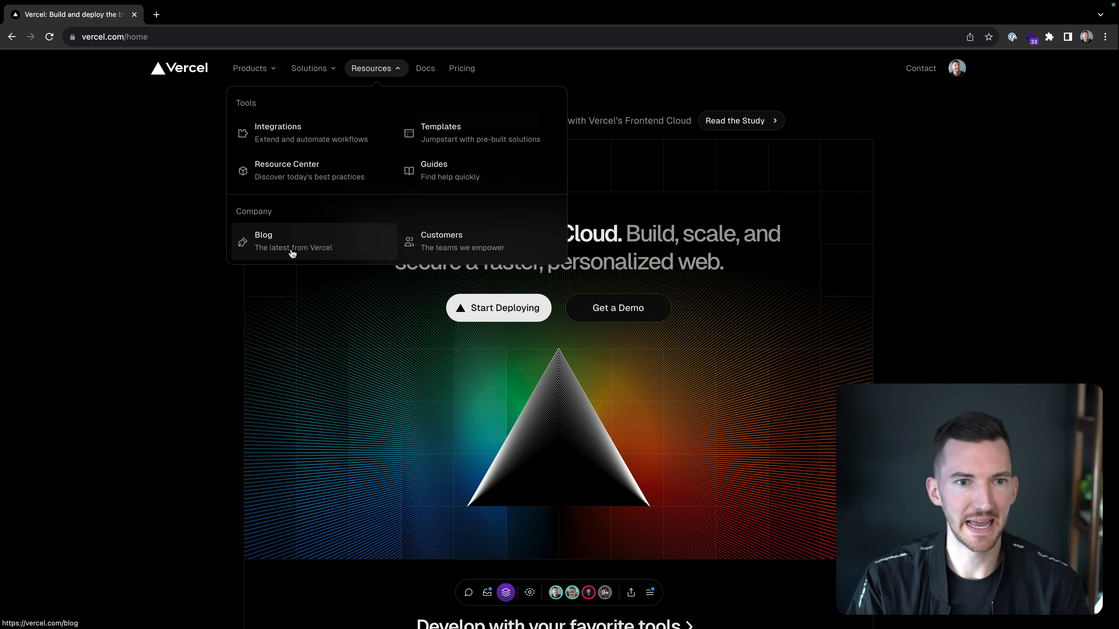
pyautogui.click(262, 242)
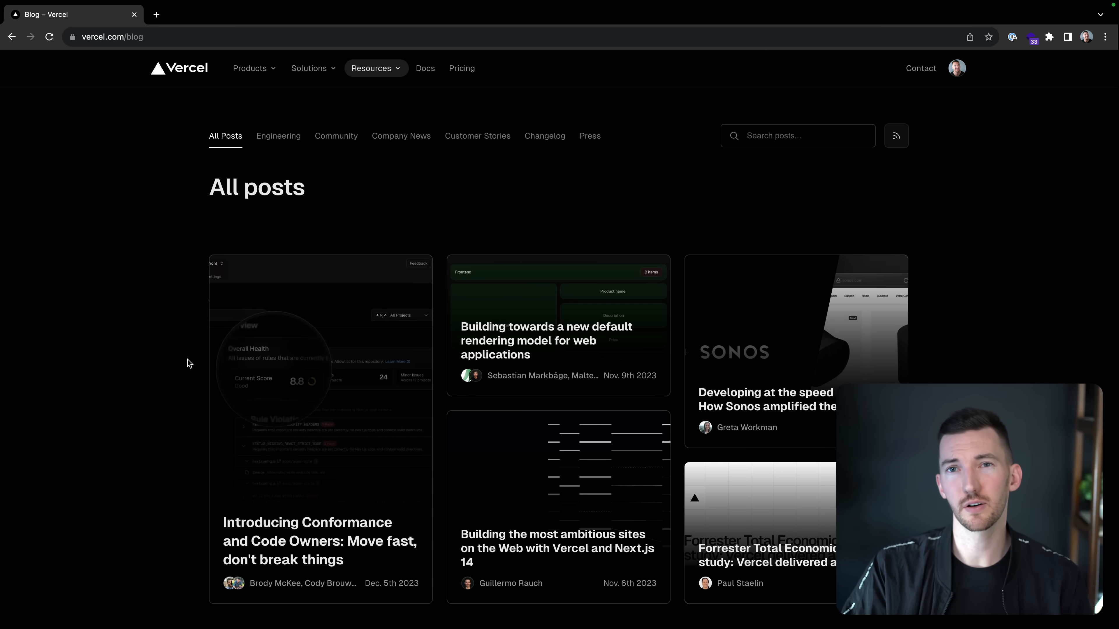